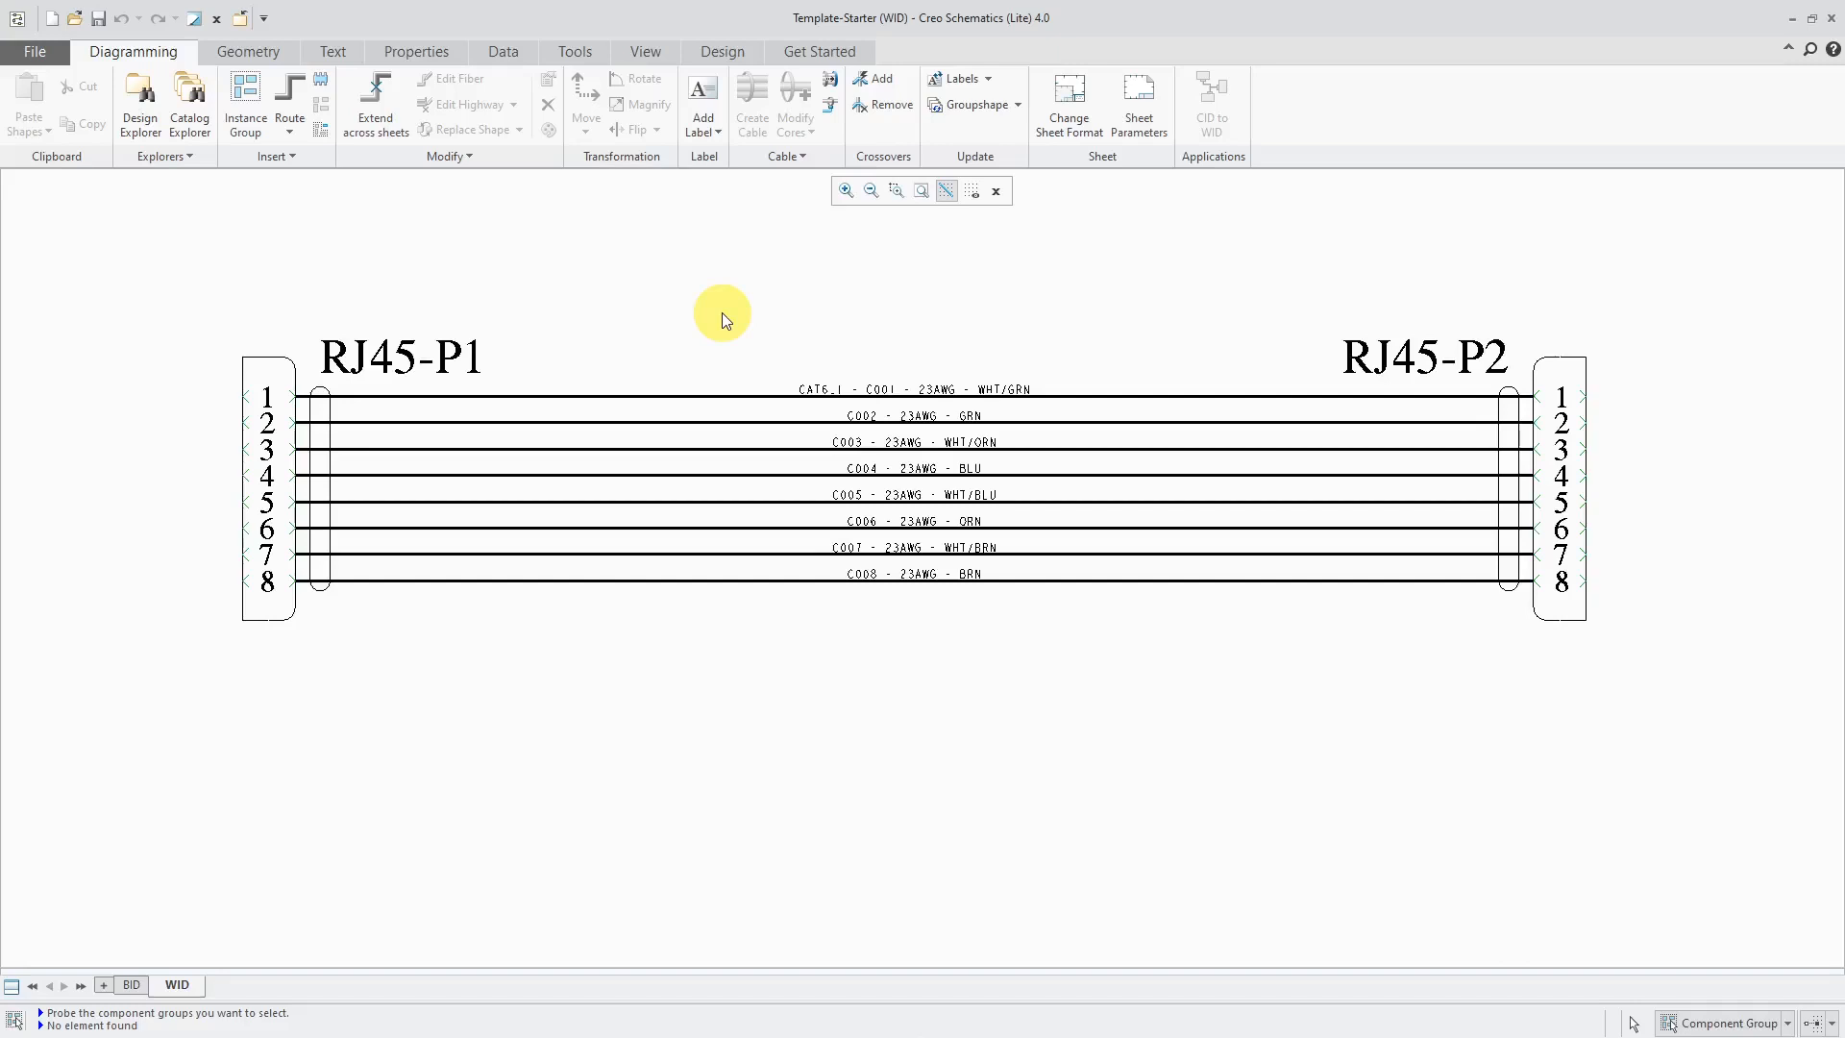
Step: Select the RJ45-P1 and RJ45-P2 connector groups and open their context menu
{"action": "left_click", "coordinate": [265, 482]}
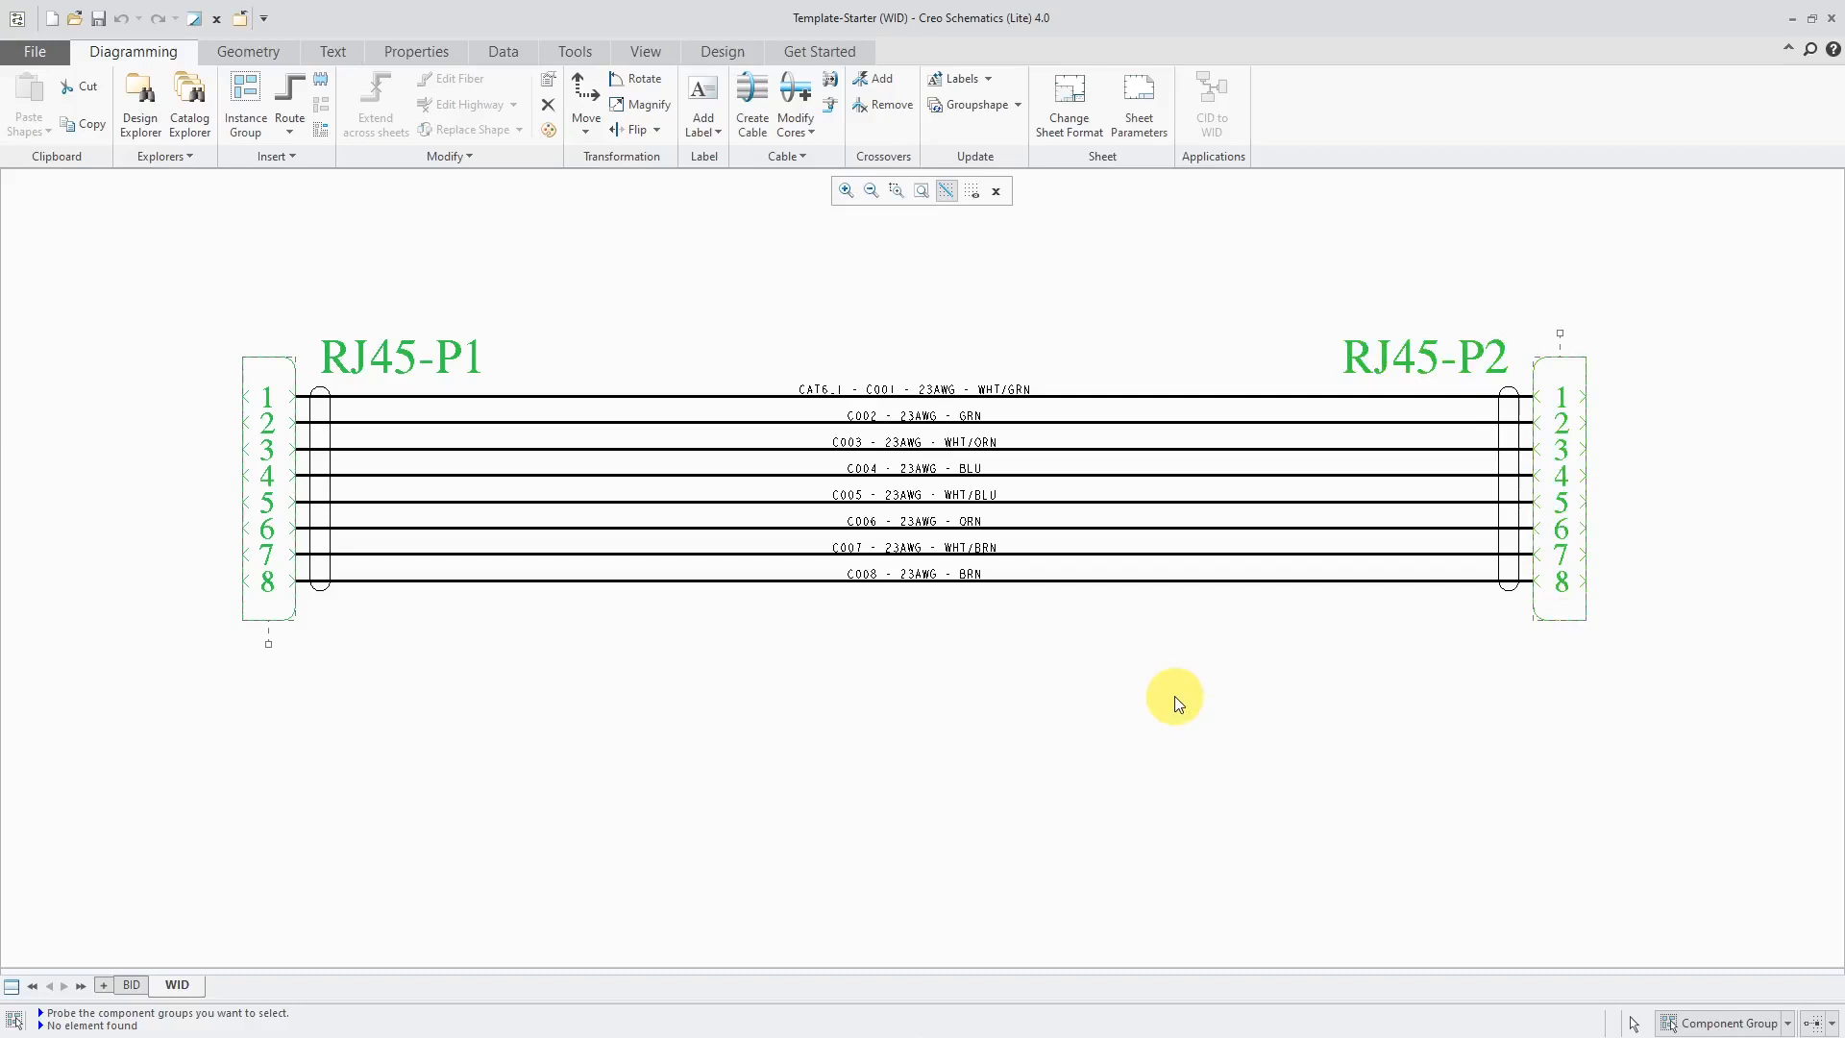
{"action": "right_click", "coordinate": [1174, 695]}
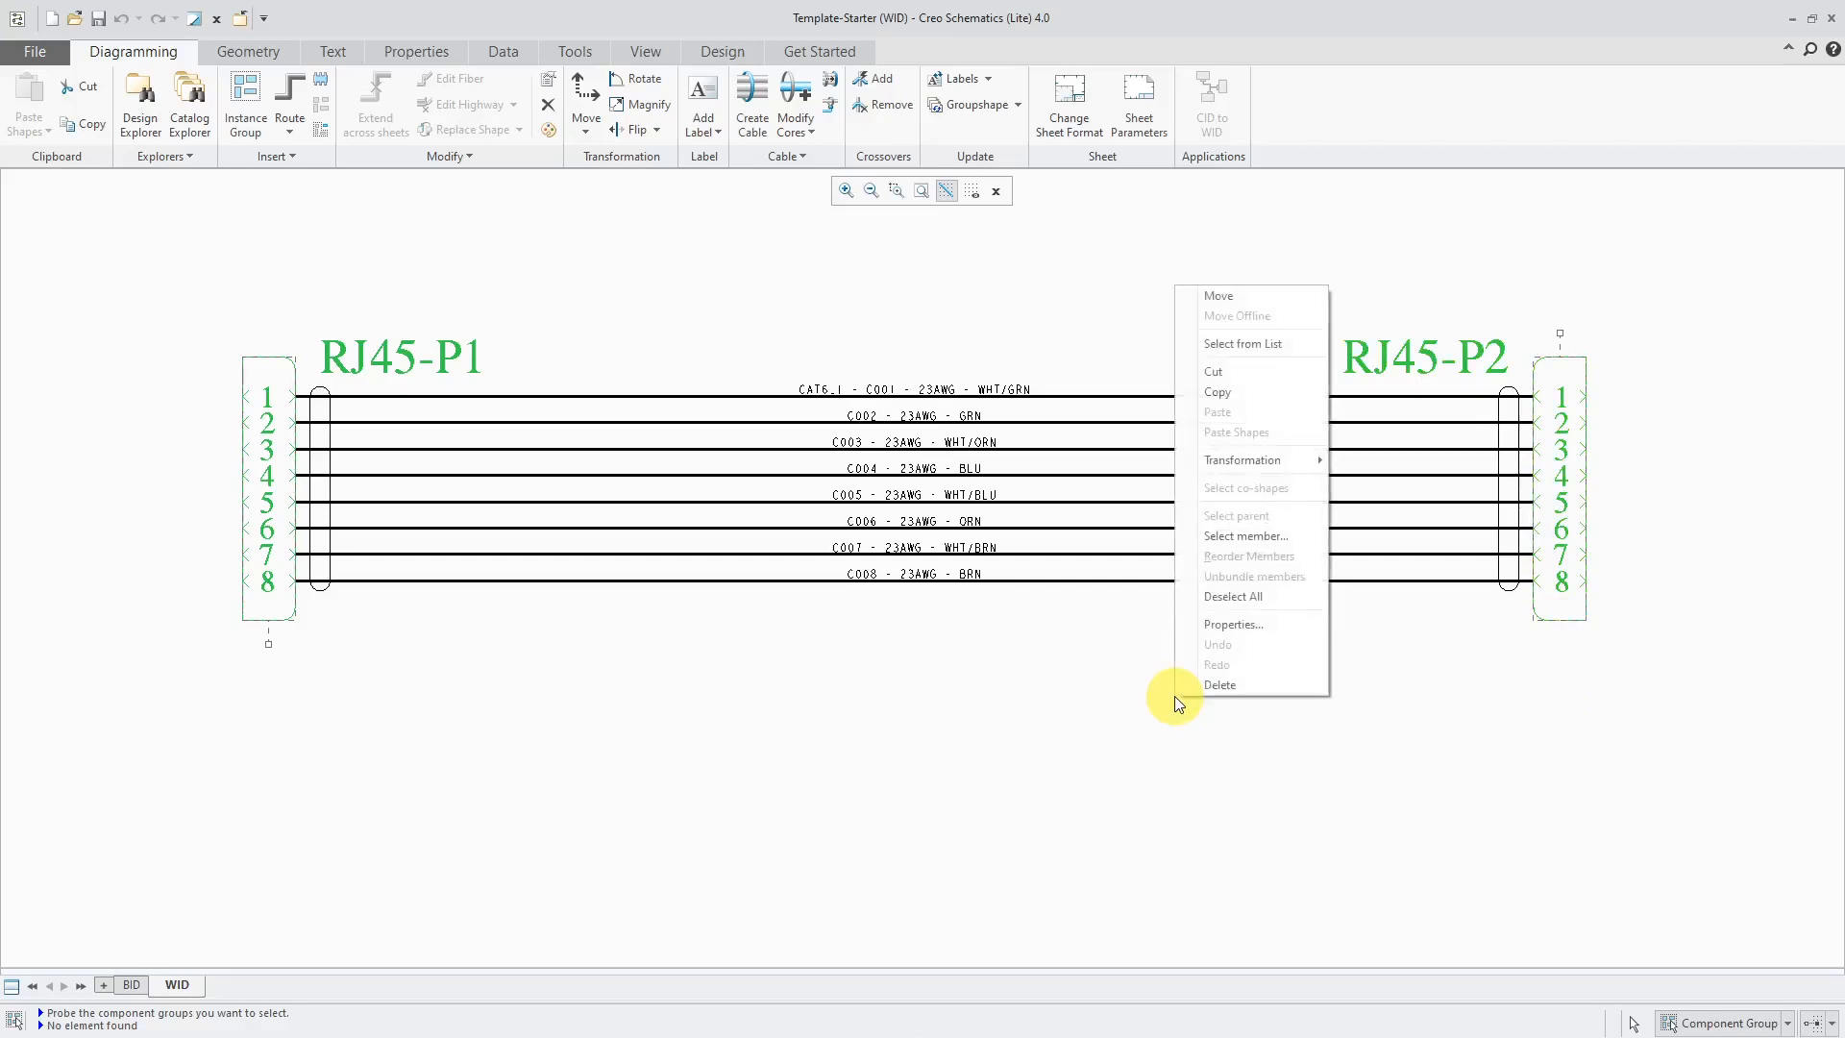
Step: In Group Properties, add the model_name parameter and give it the value 8p8c
{"action": "left_click", "coordinate": [1232, 624]}
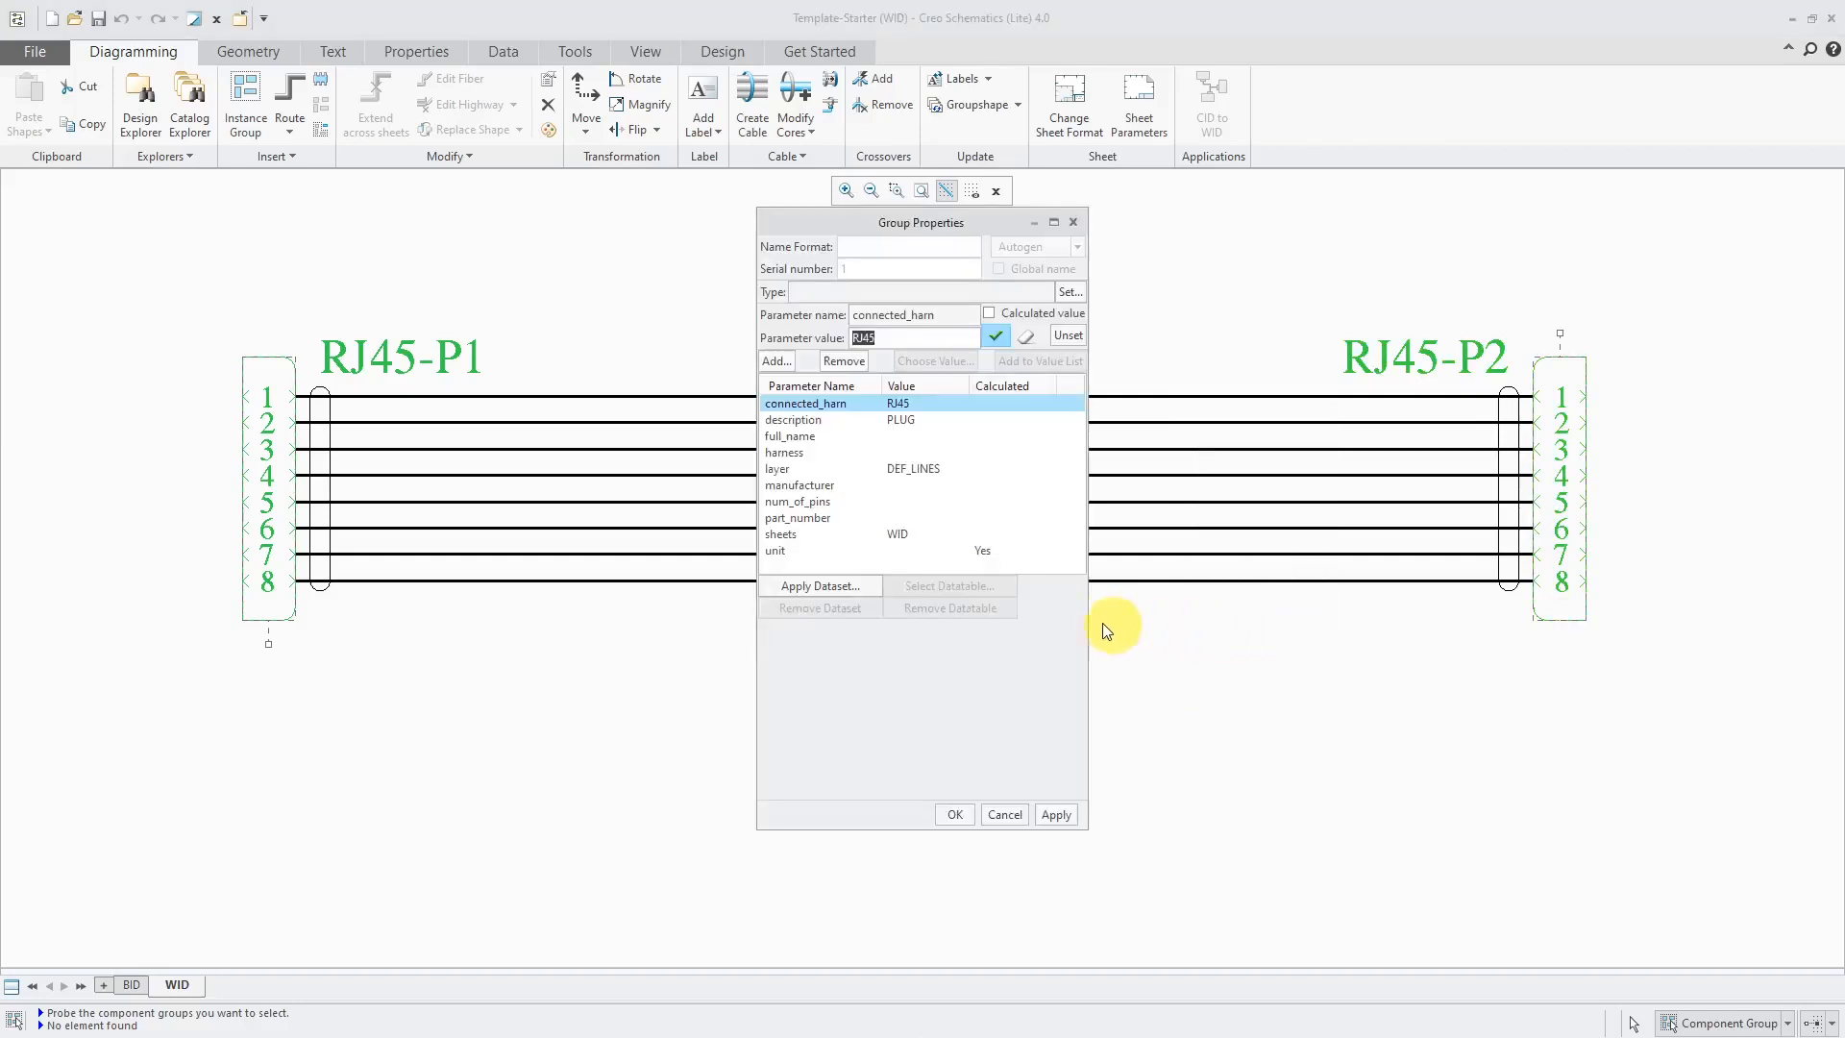
{"action": "left_click", "coordinate": [798, 501]}
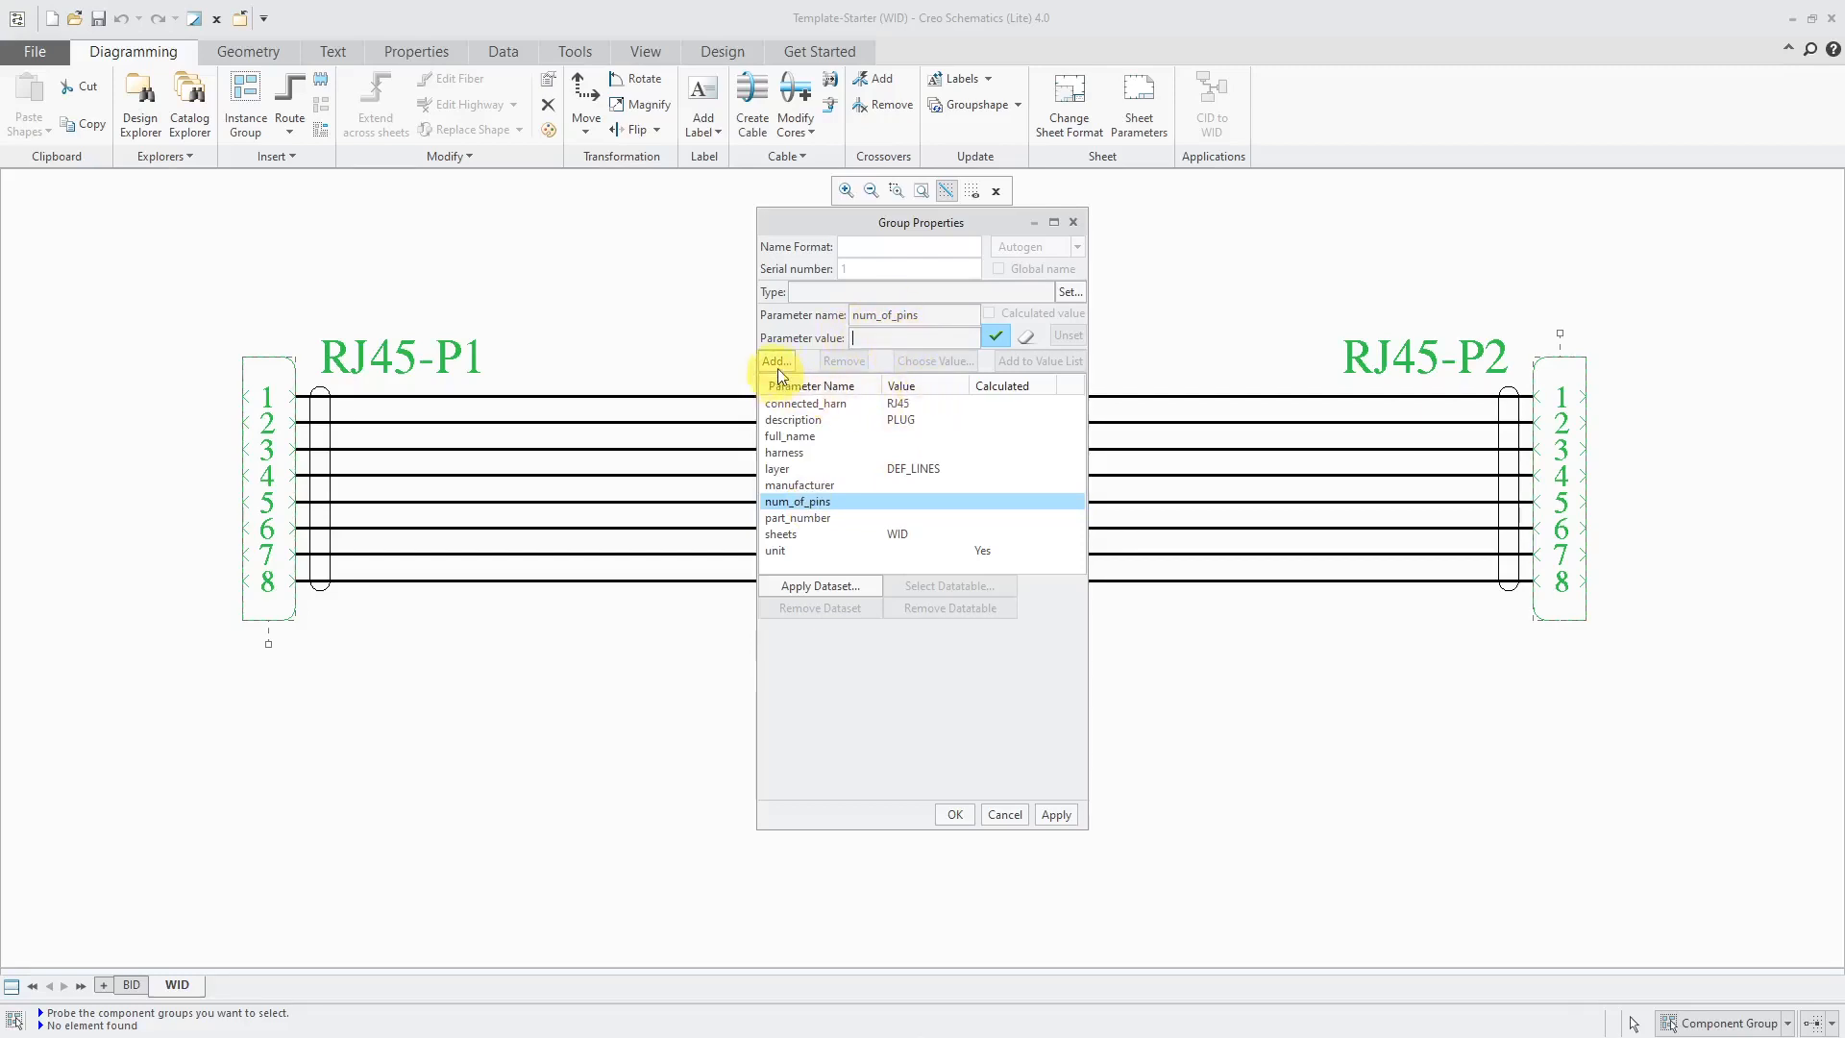
{"action": "left_click", "coordinate": [774, 360]}
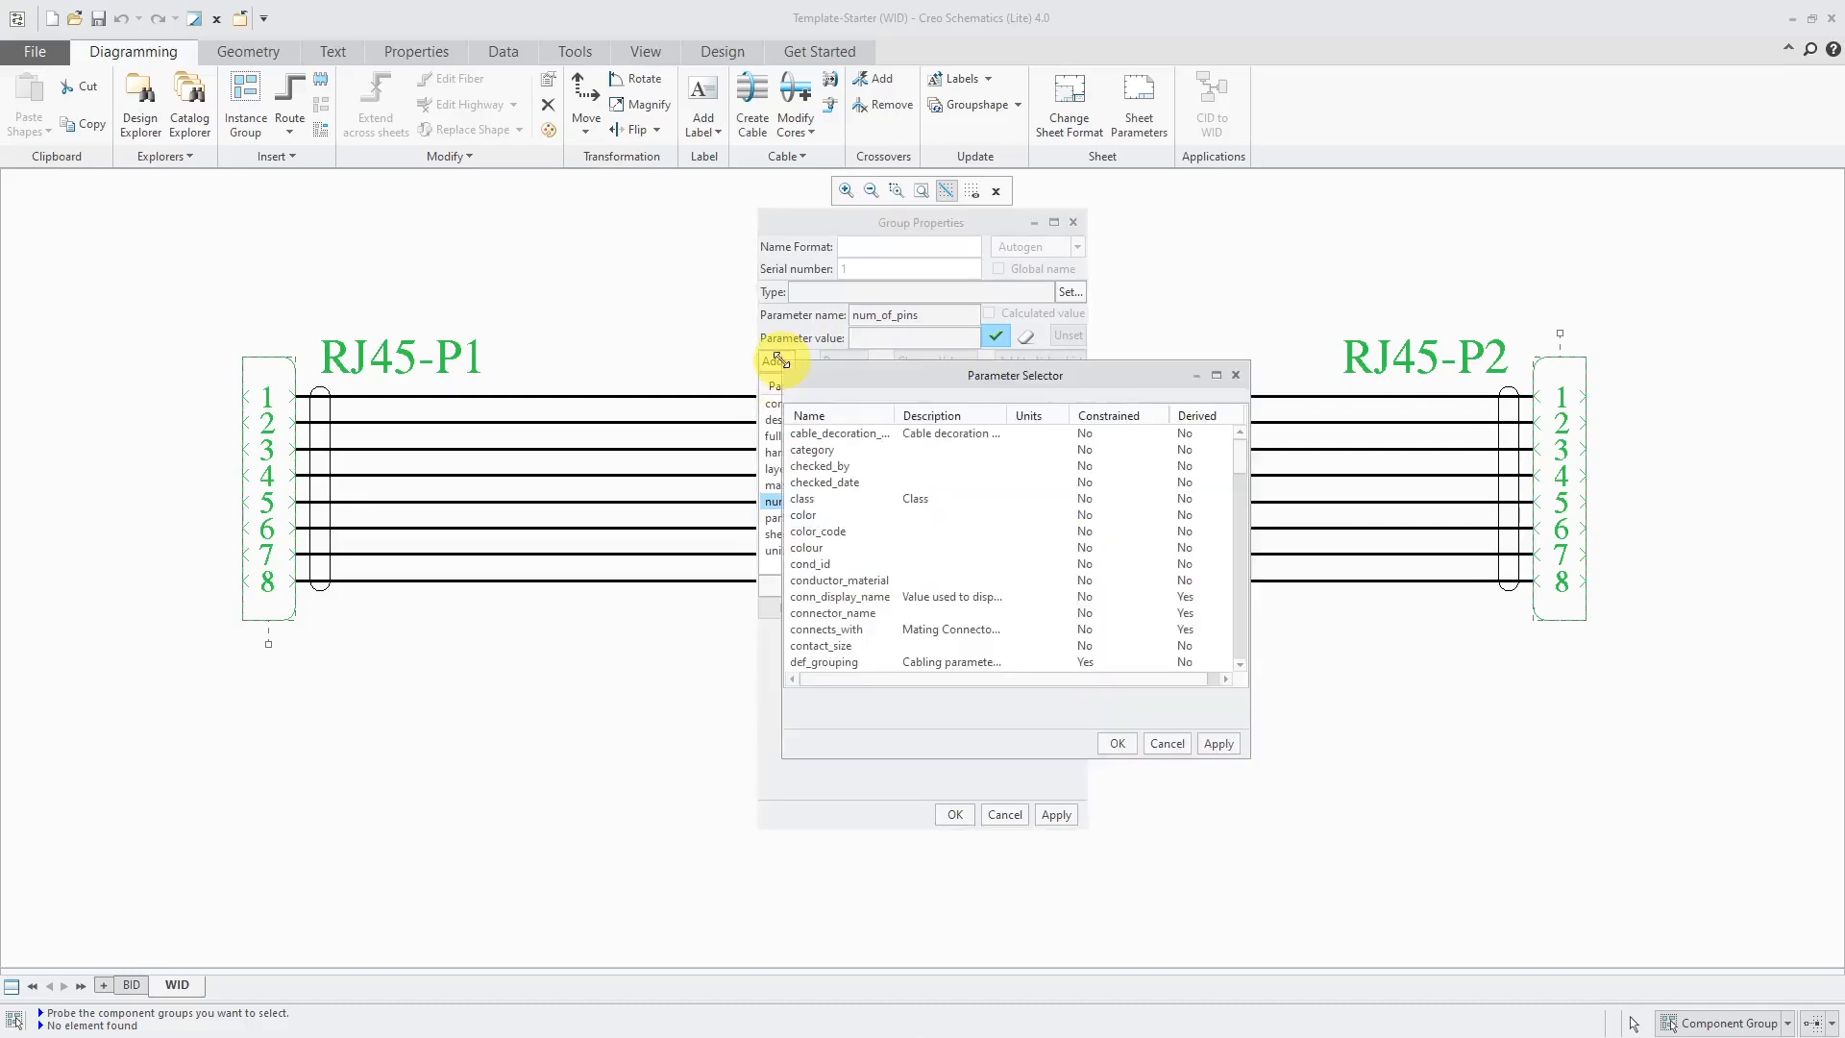
{"action": "scroll", "scroll_direction": "down", "scroll_amount": 3}
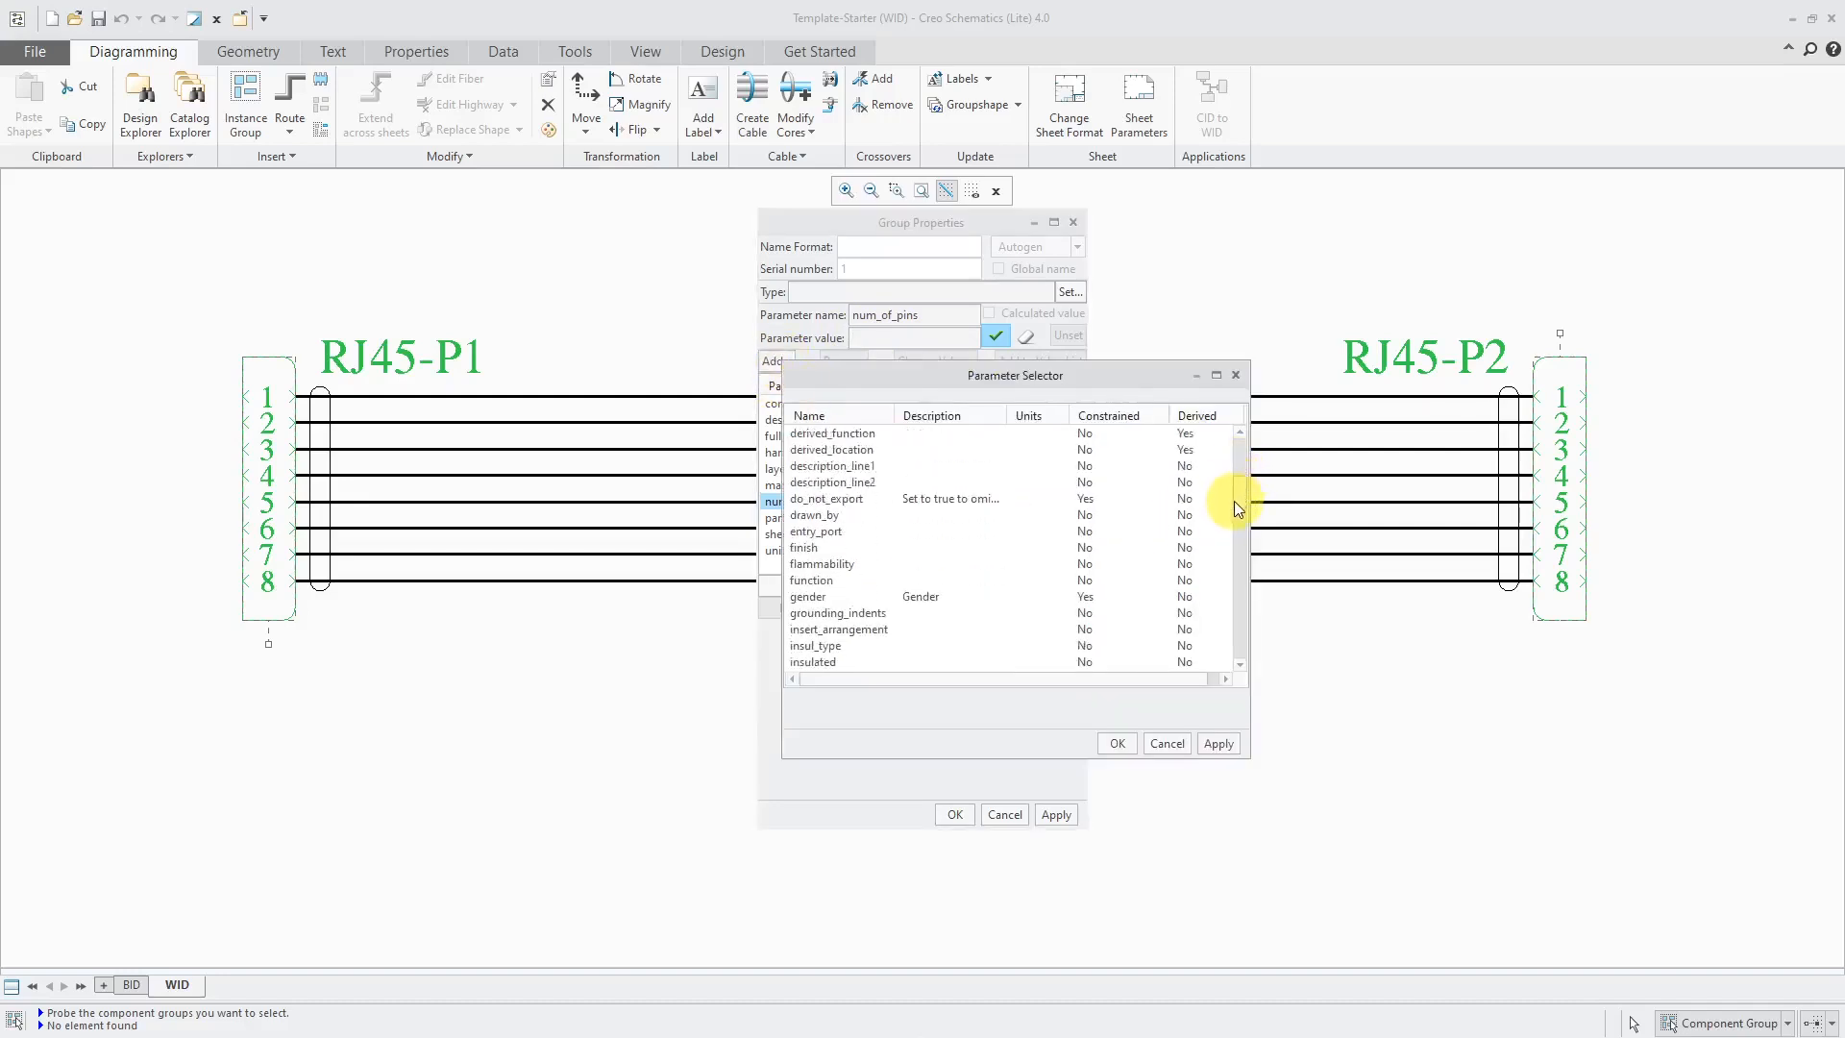
{"action": "scroll", "scroll_direction": "down", "scroll_amount": 3}
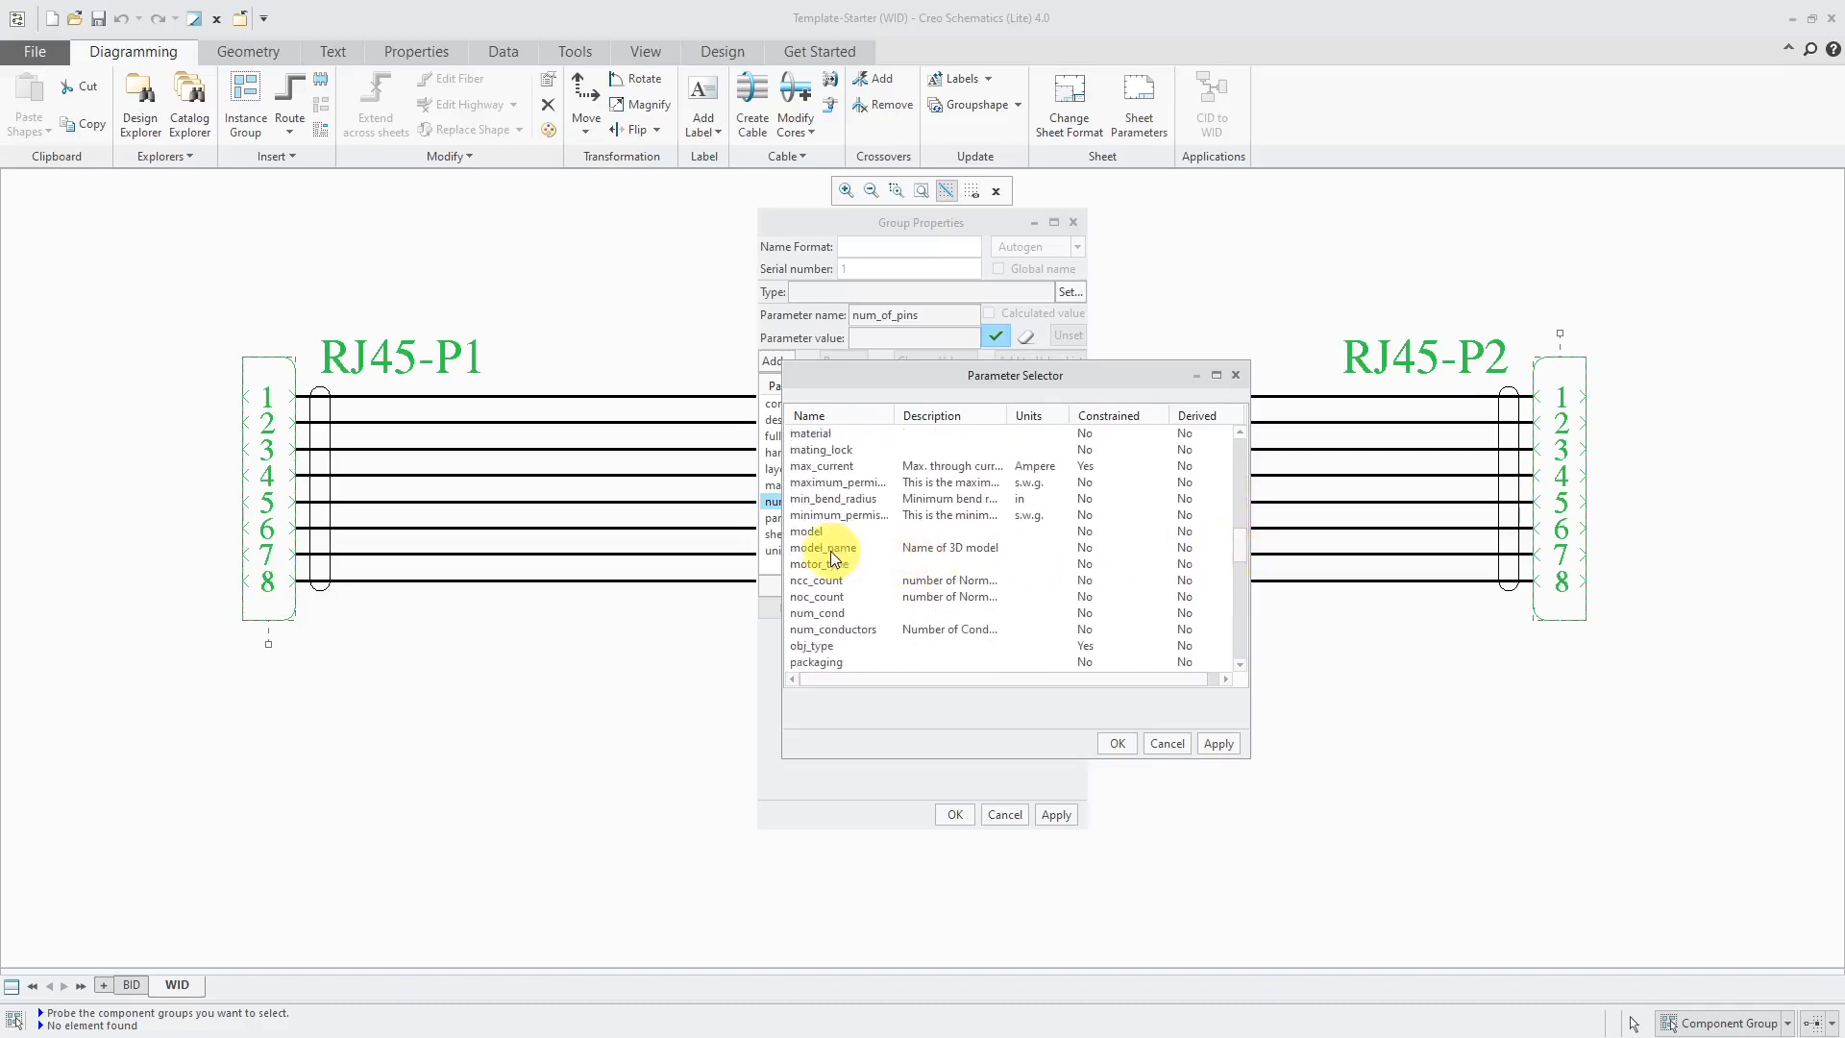
{"action": "left_click", "coordinate": [823, 547]}
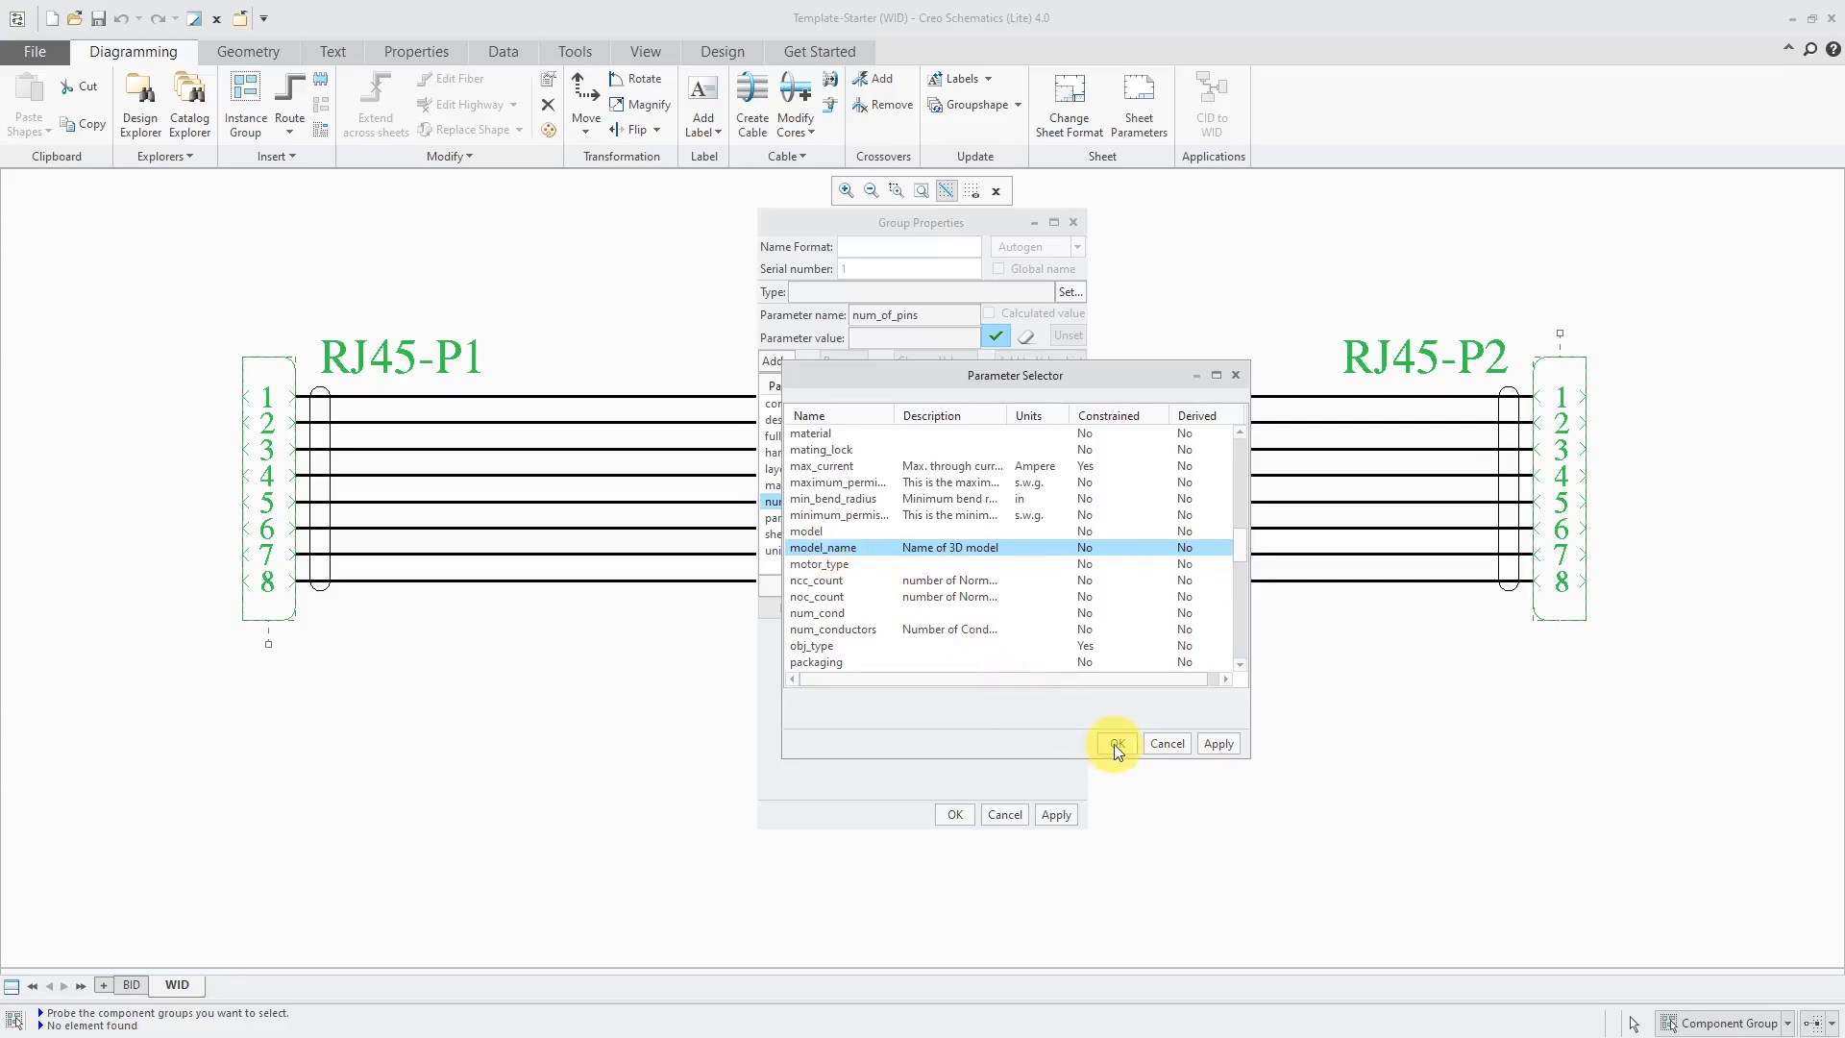
{"action": "left_click", "coordinate": [1112, 743]}
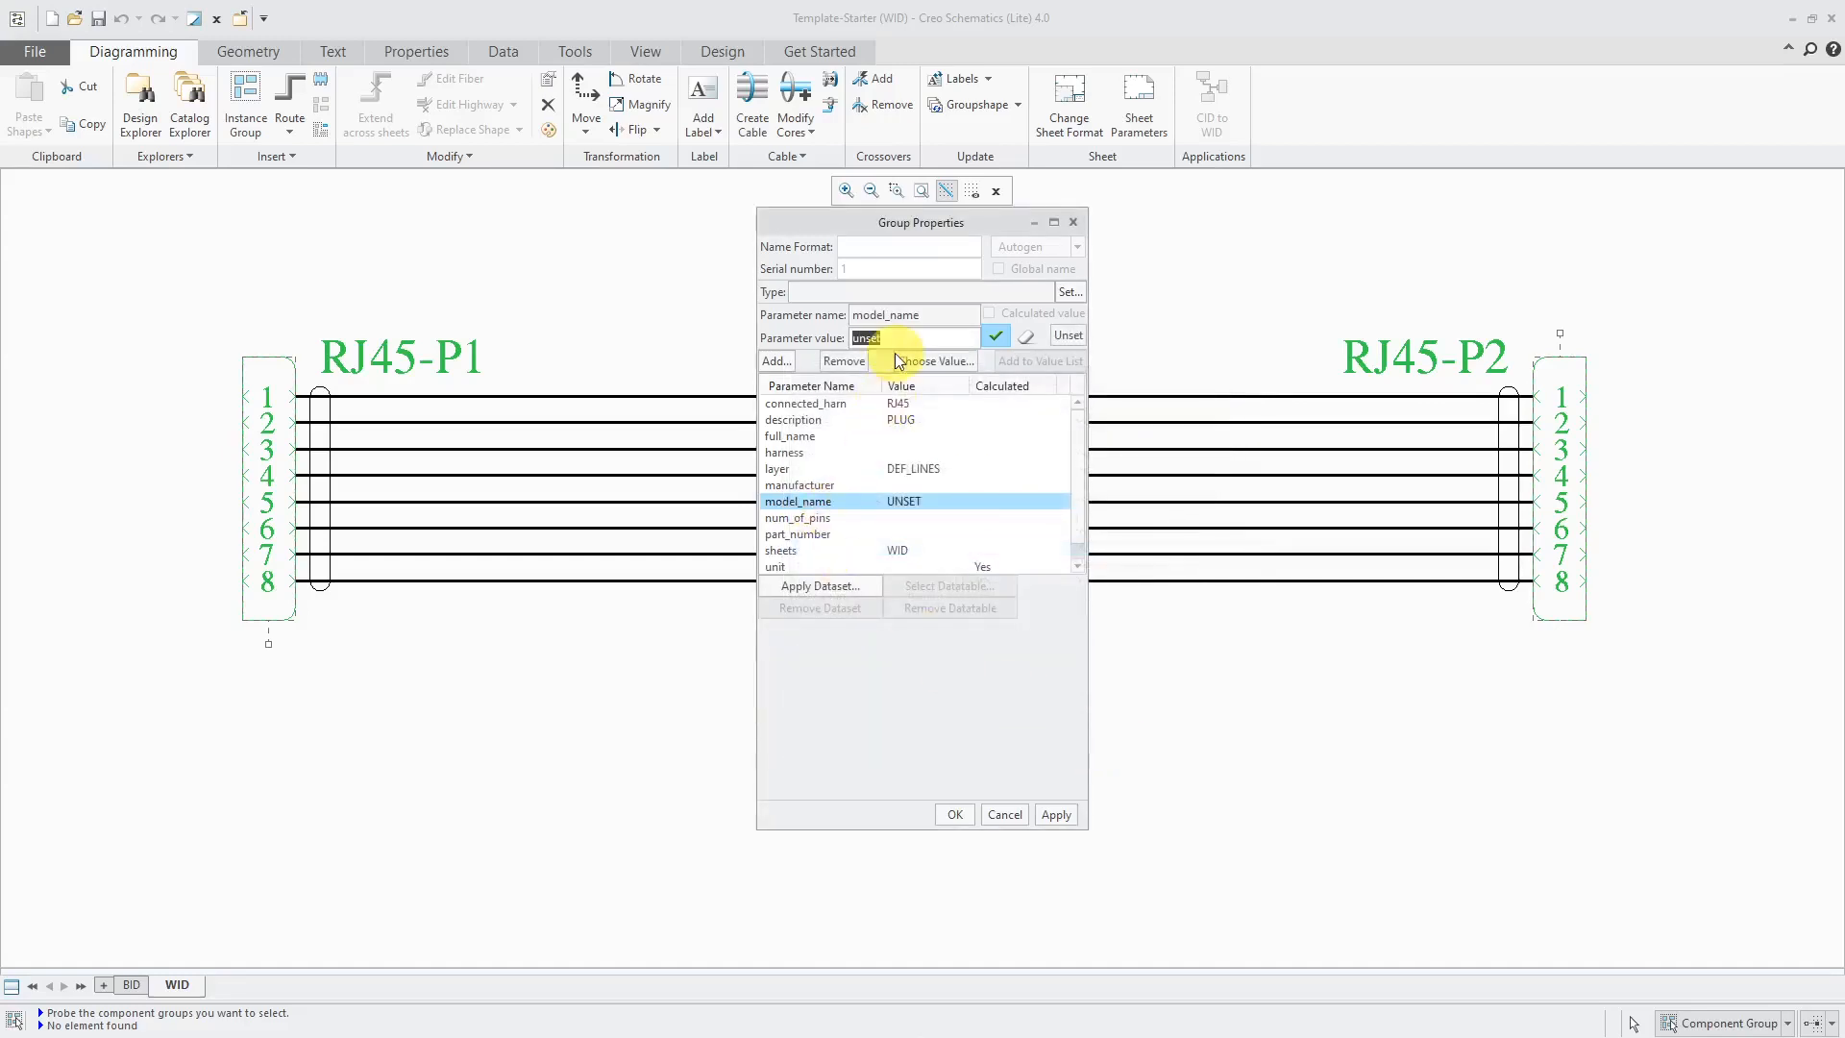
{"action": "type", "text": "8p8c"}
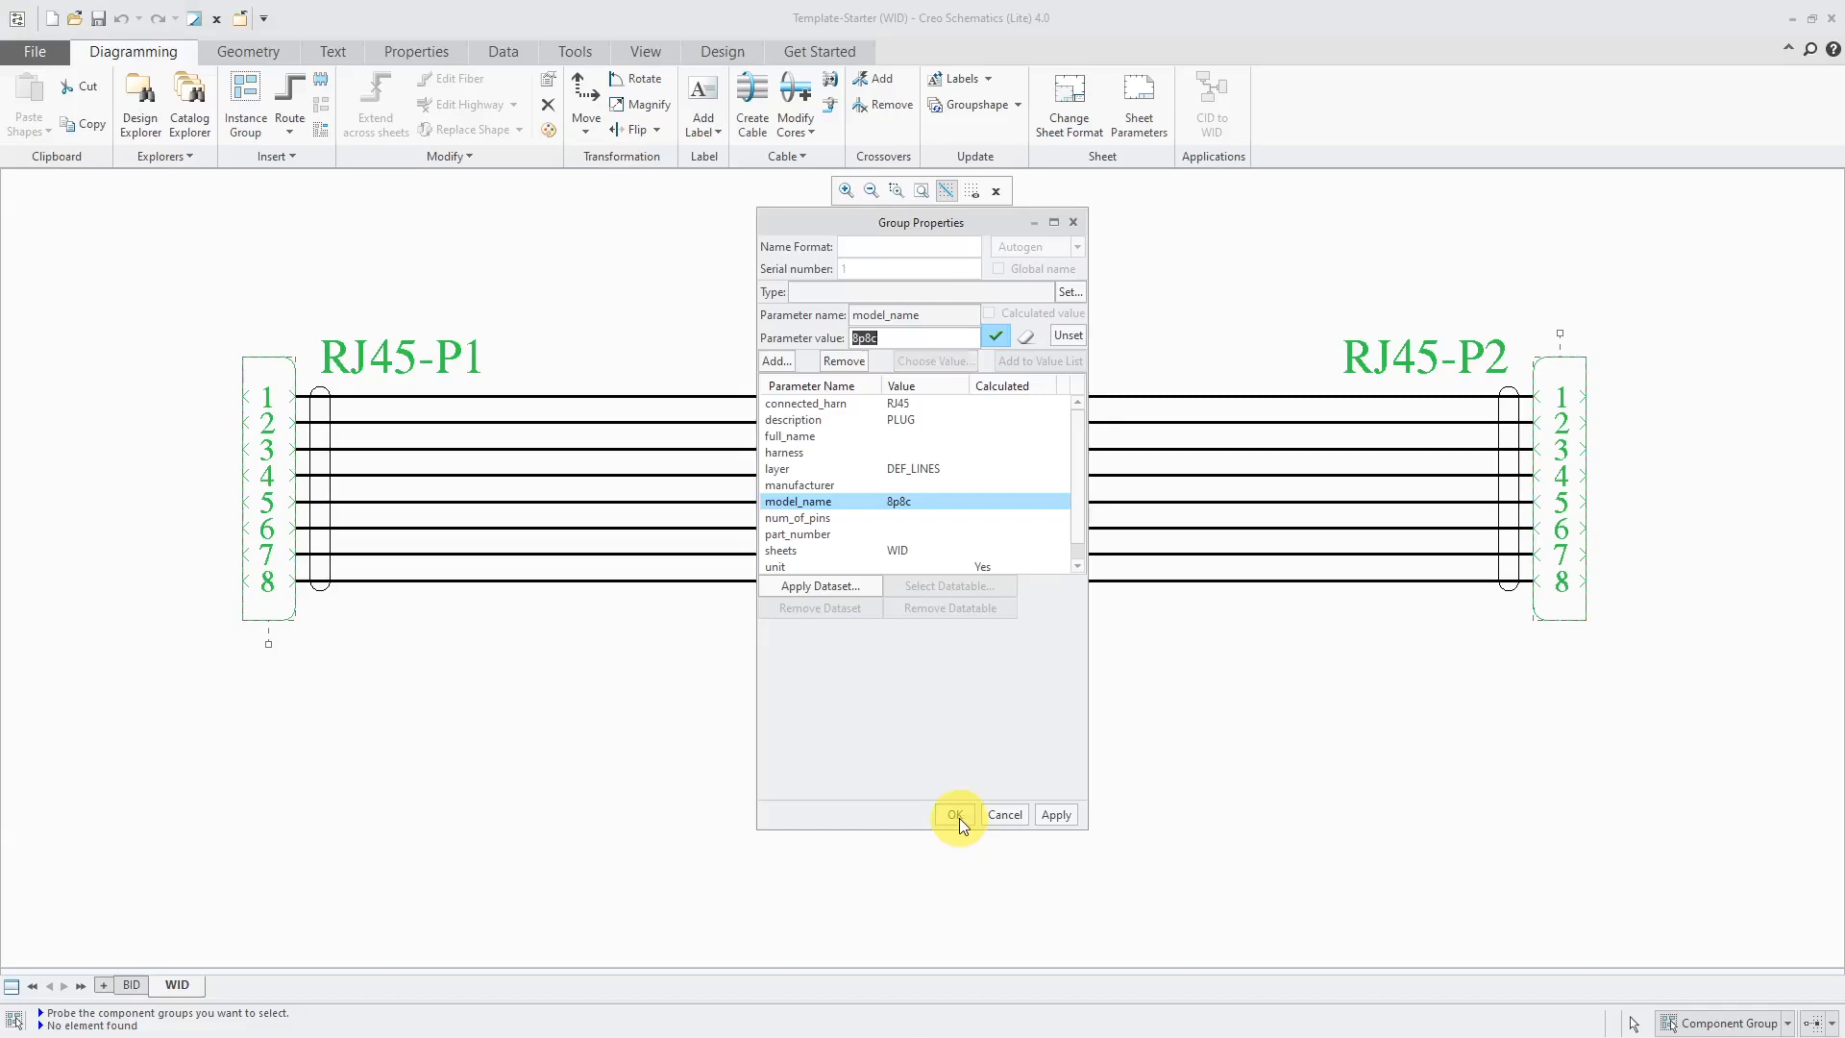
Step: Confirm Group Properties so both RJ45 connectors keep model_name 8p8c
{"action": "left_click", "coordinate": [955, 814]}
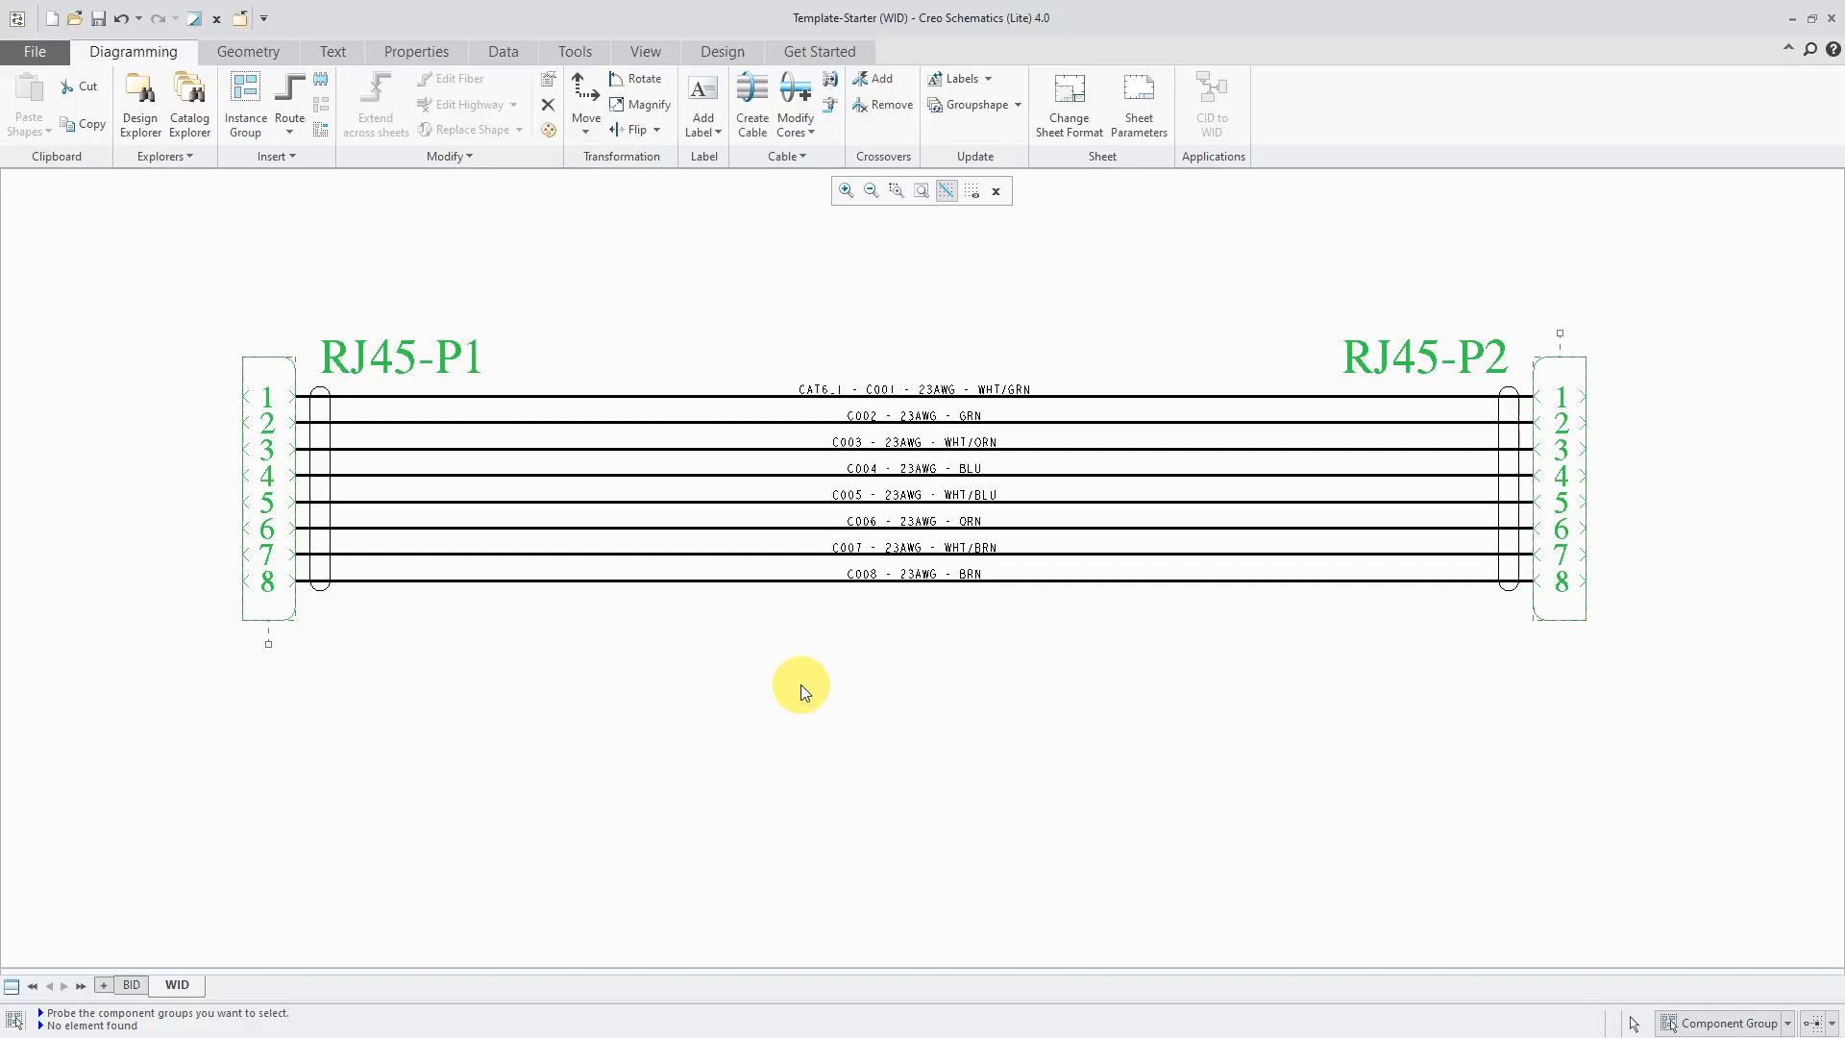
{"action": "mouse_move", "coordinate": [211, 692]}
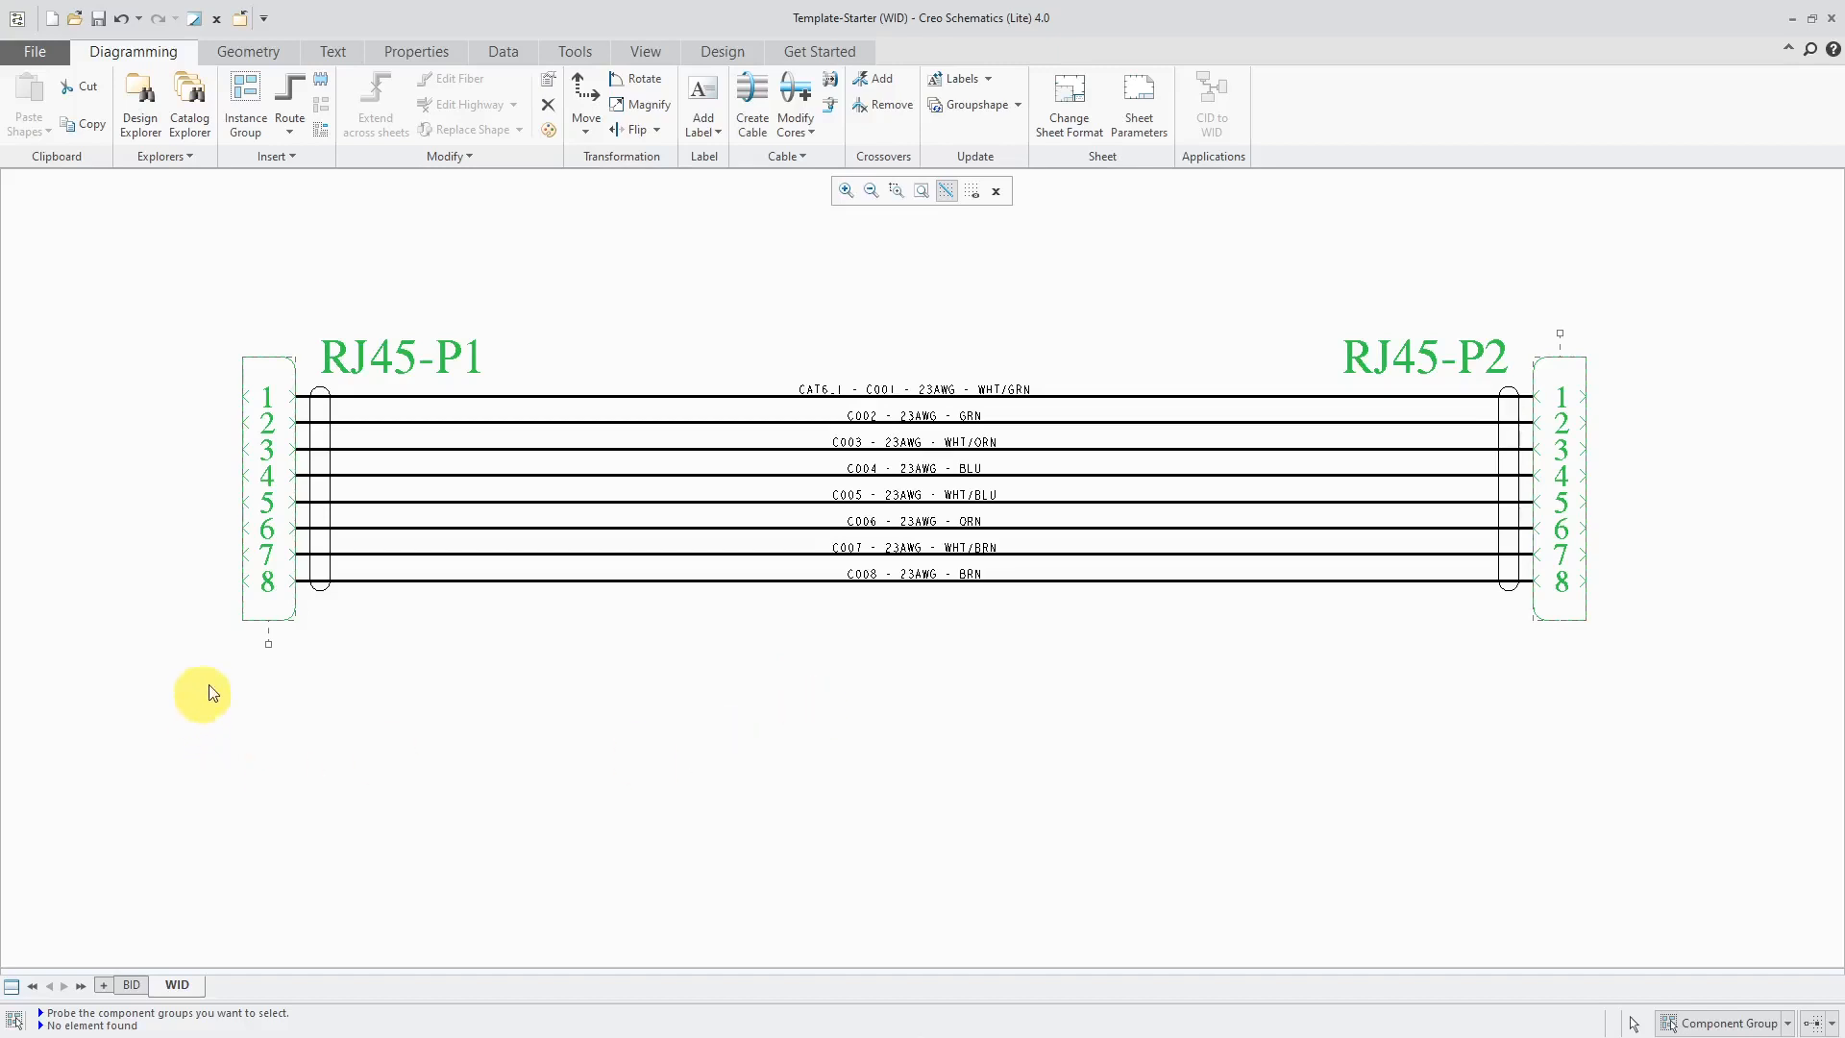
{"action": "mouse_move", "coordinate": [15, 985]}
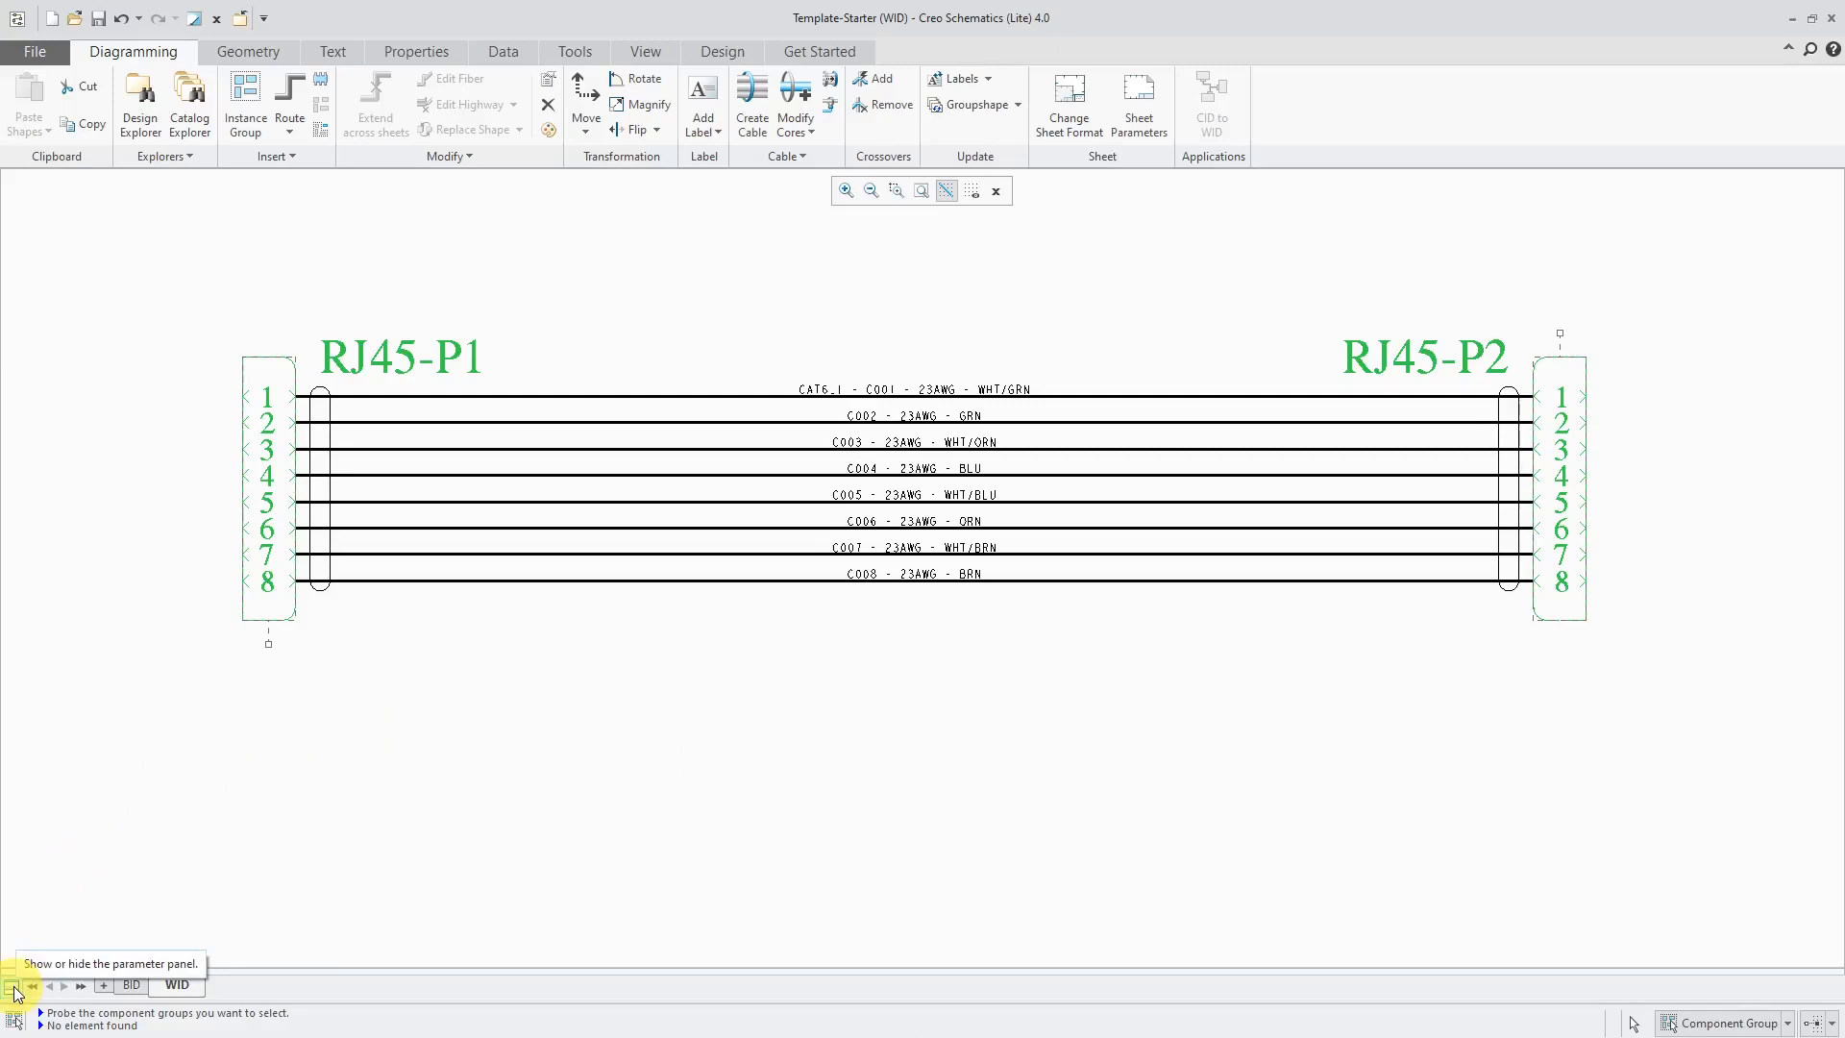
Step: Show the parameter panel and change num_of_pins to 8 for the RJ45 connectors
{"action": "left_click", "coordinate": [15, 989]}
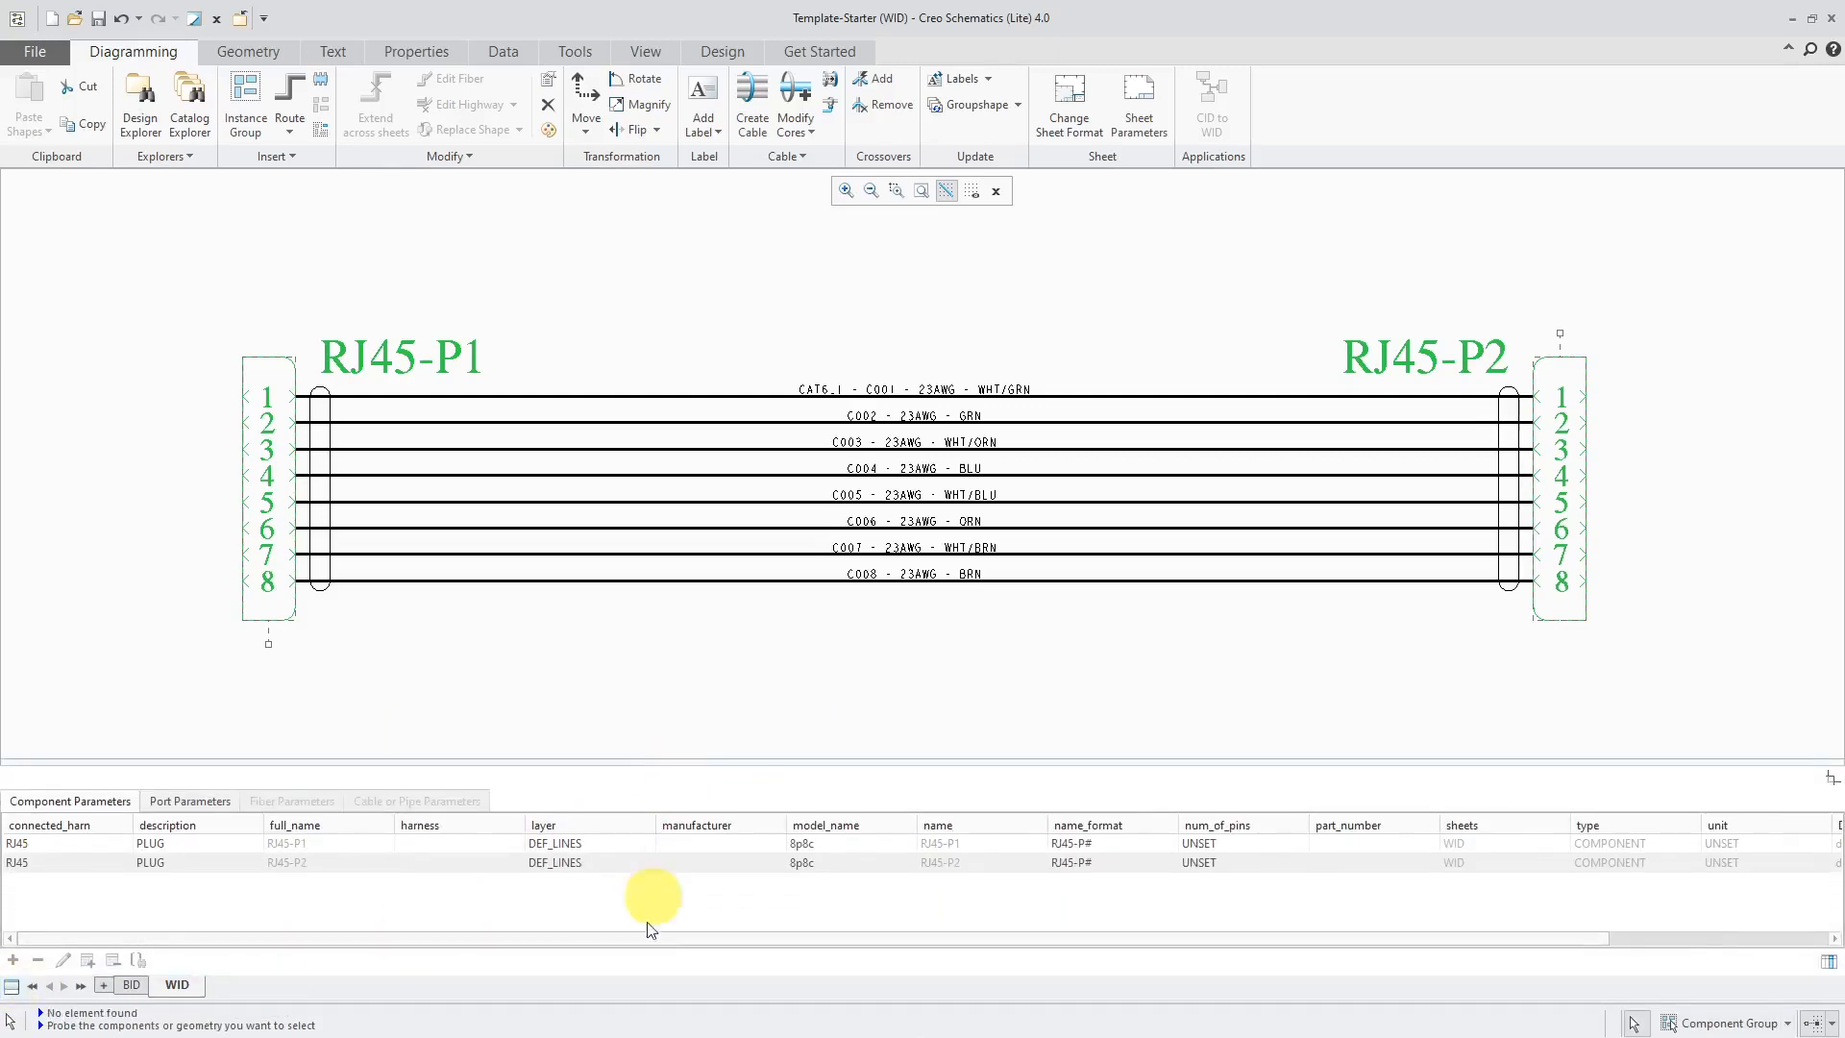
{"action": "mouse_move", "coordinate": [371, 929]}
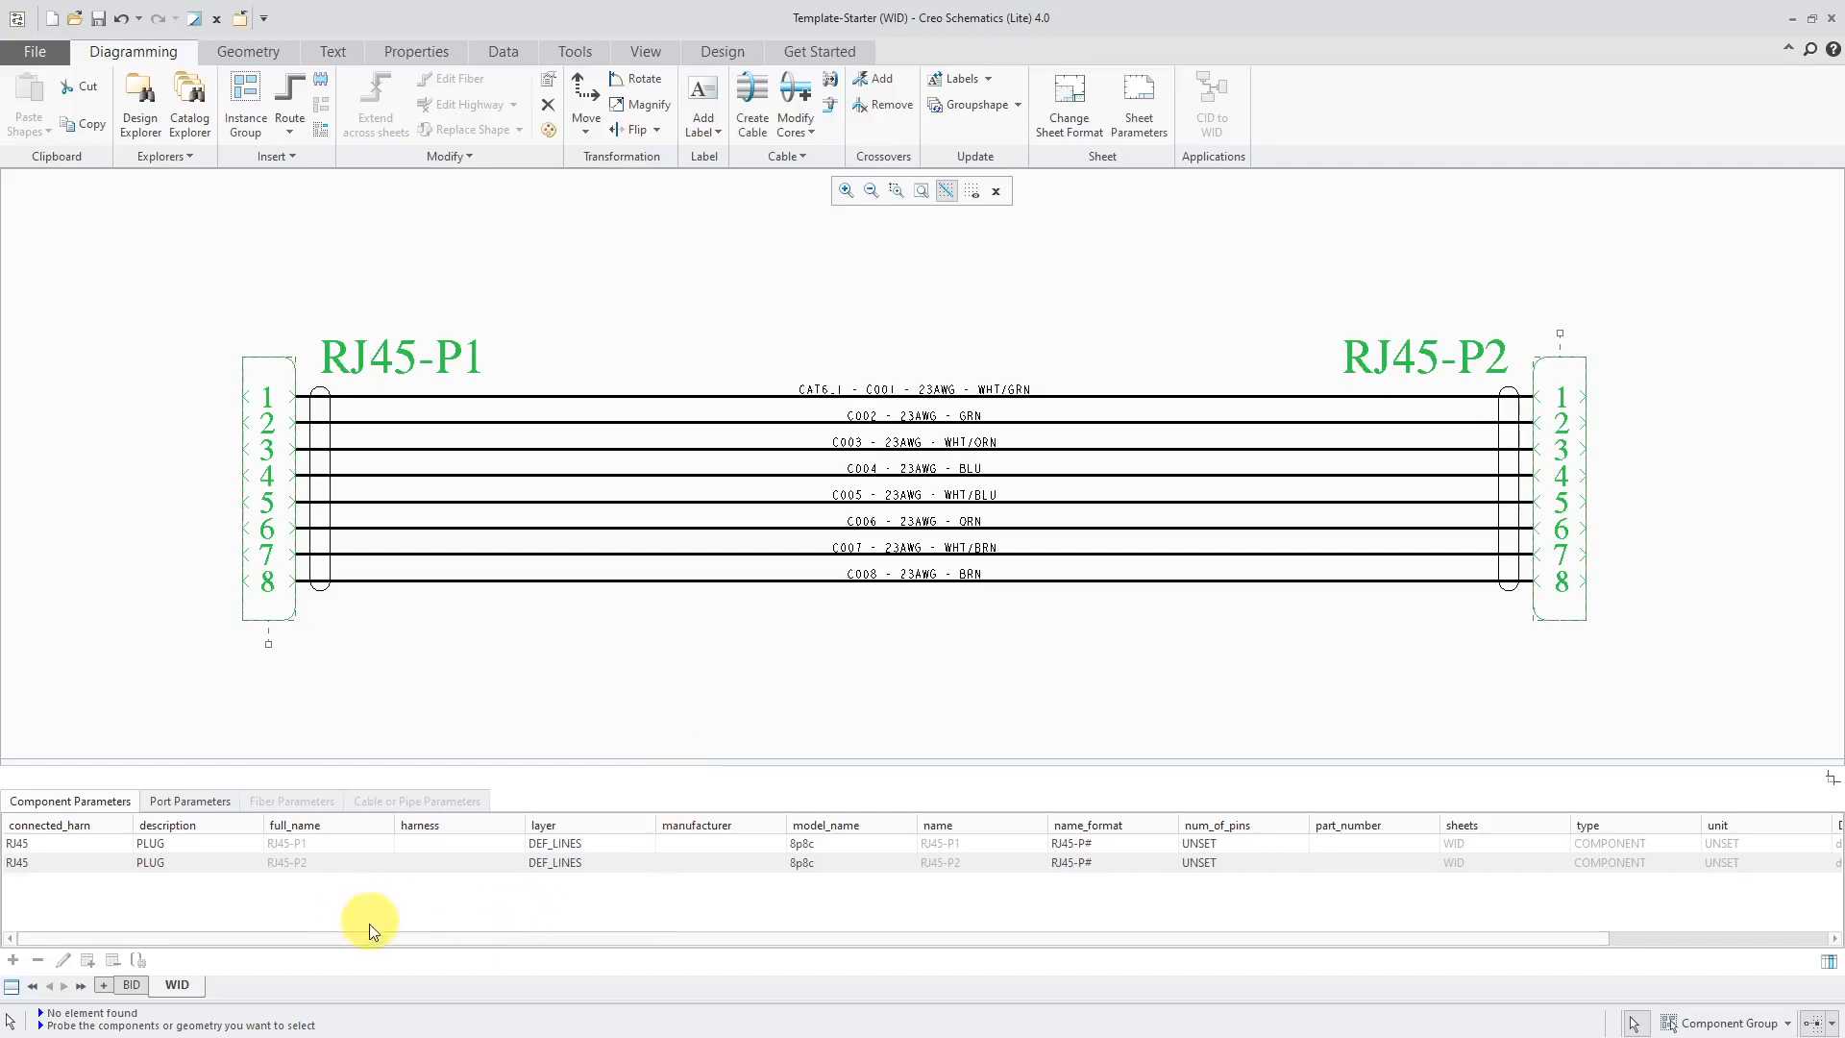
{"action": "mouse_move", "coordinate": [381, 941]}
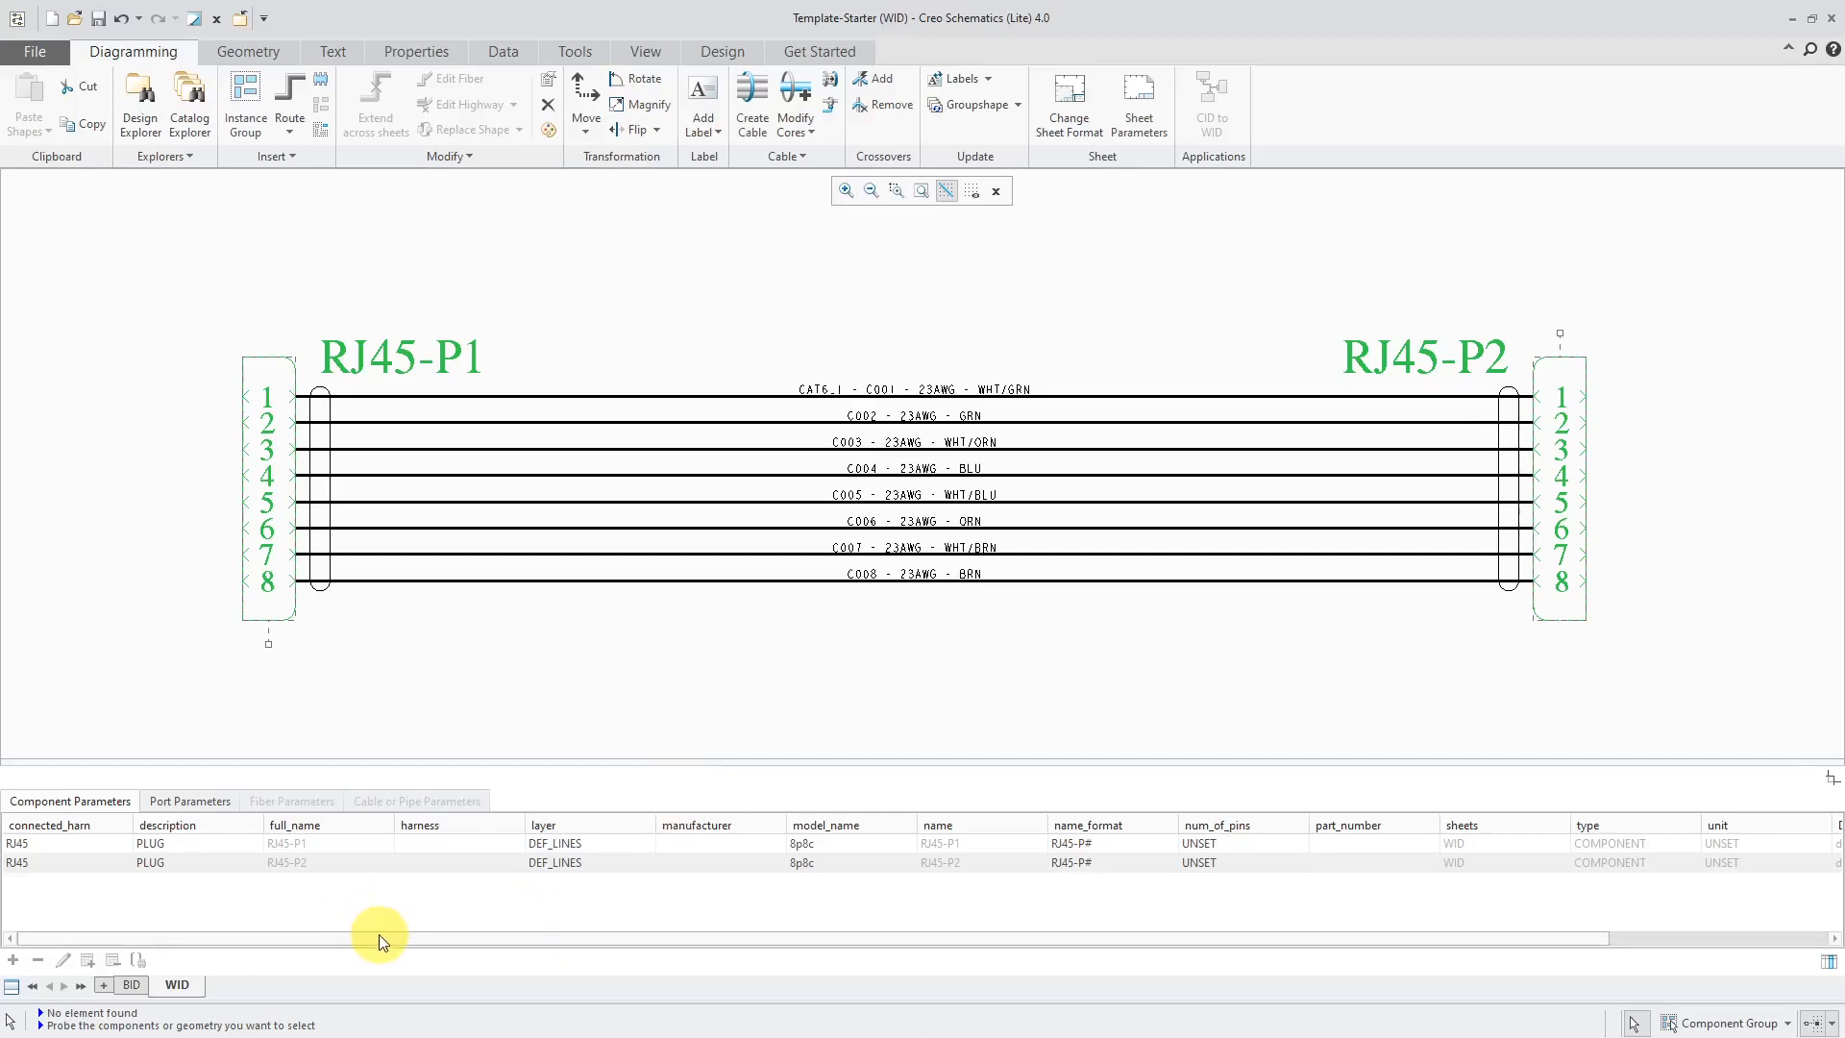
{"action": "mouse_move", "coordinate": [173, 896]}
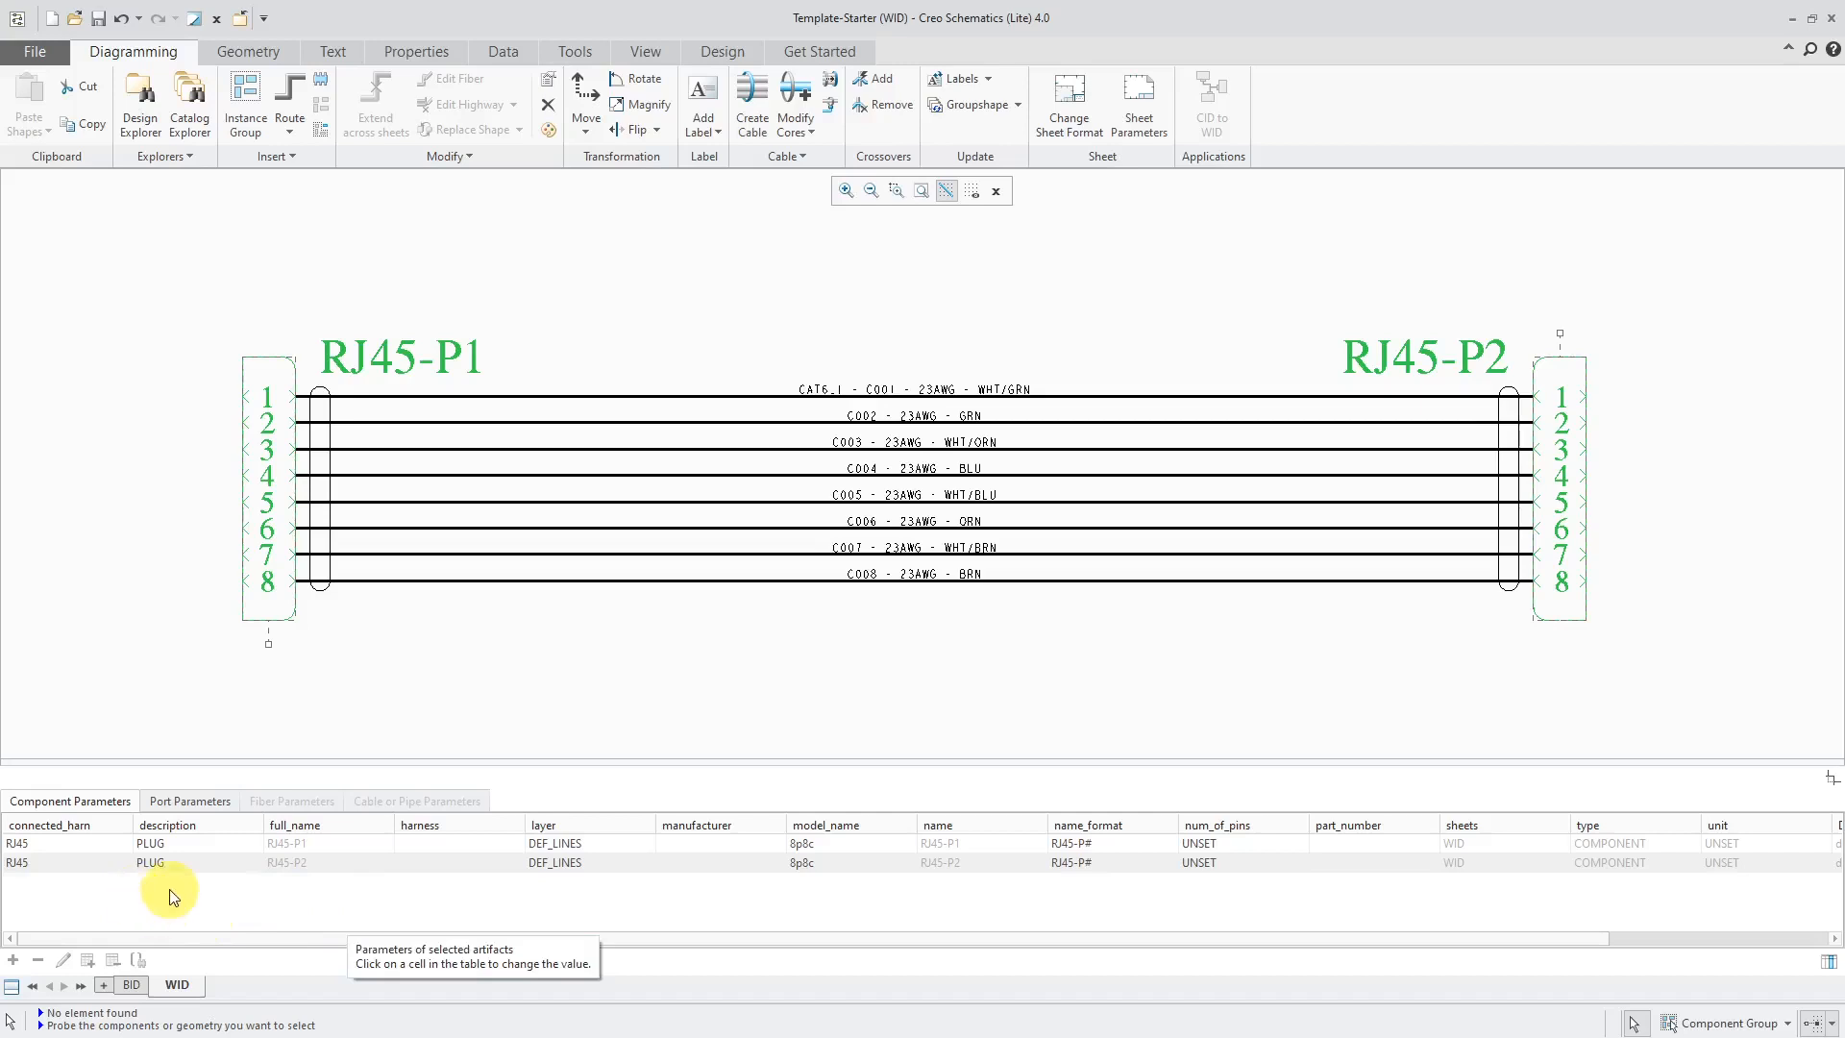
{"action": "mouse_move", "coordinate": [1064, 958]}
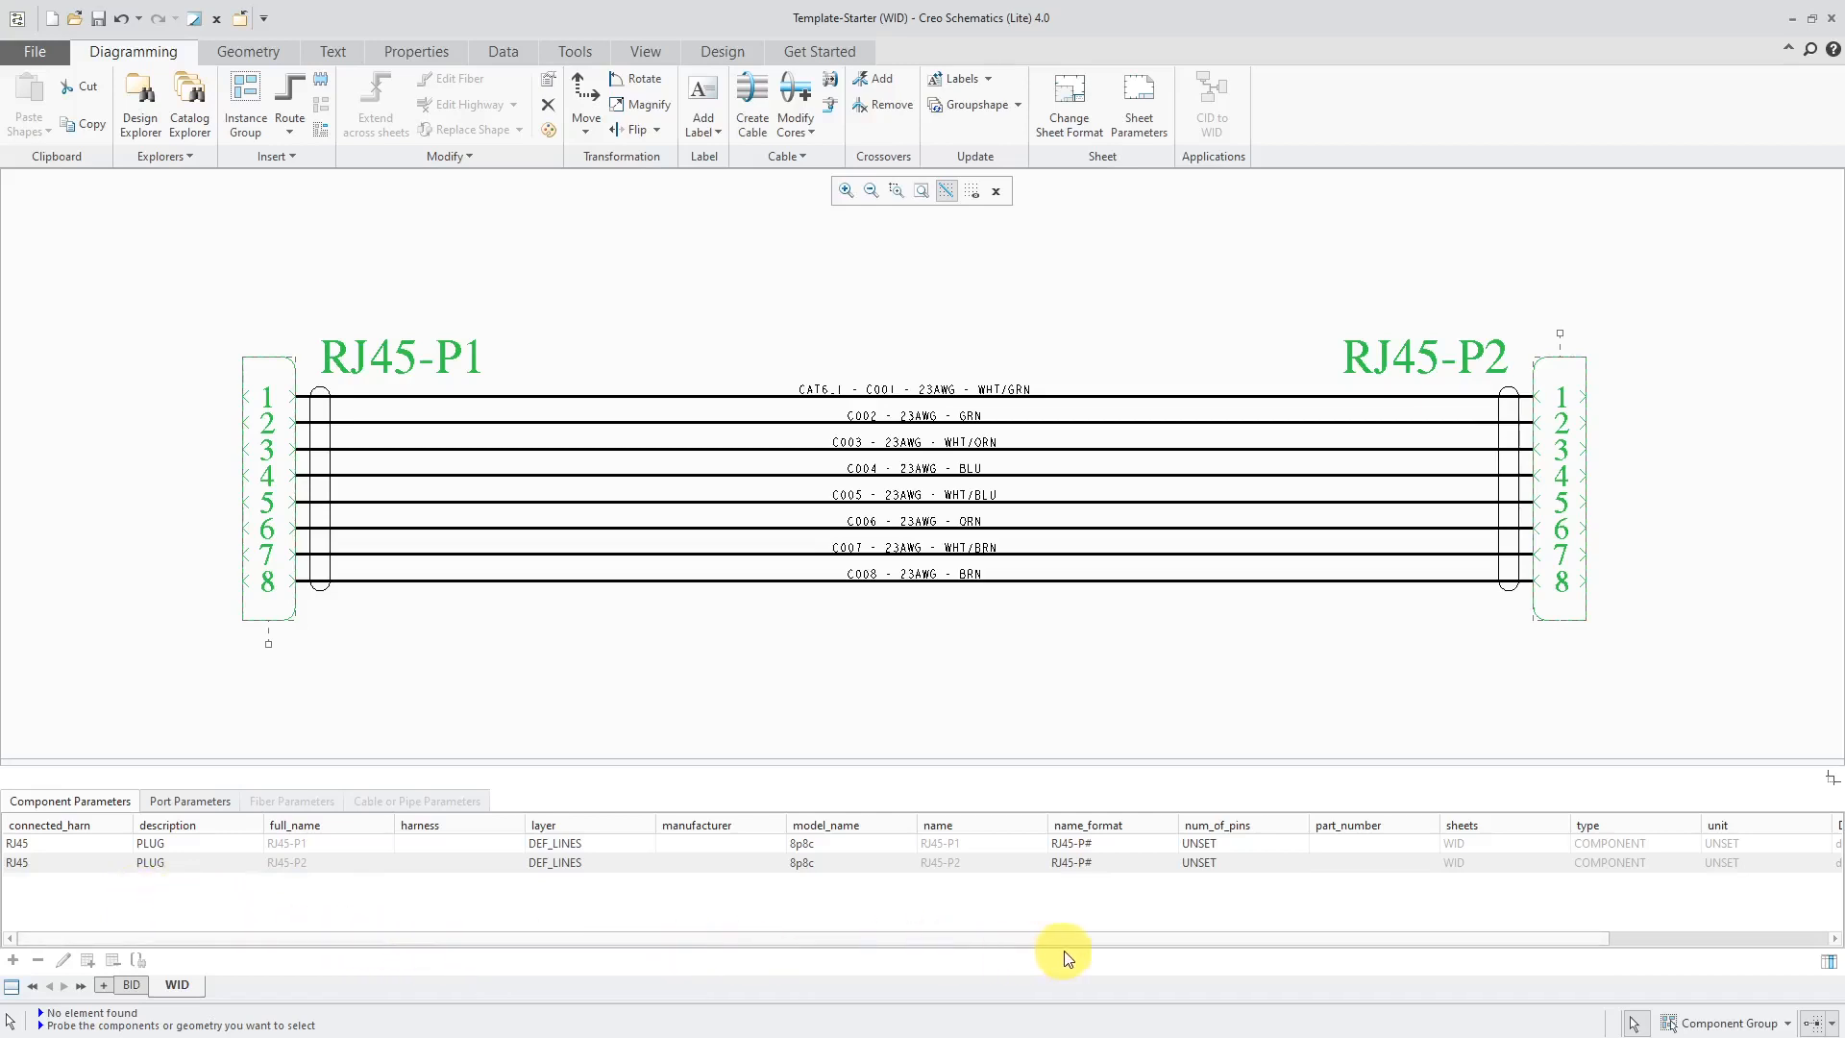
{"action": "left_click", "coordinate": [1198, 842]}
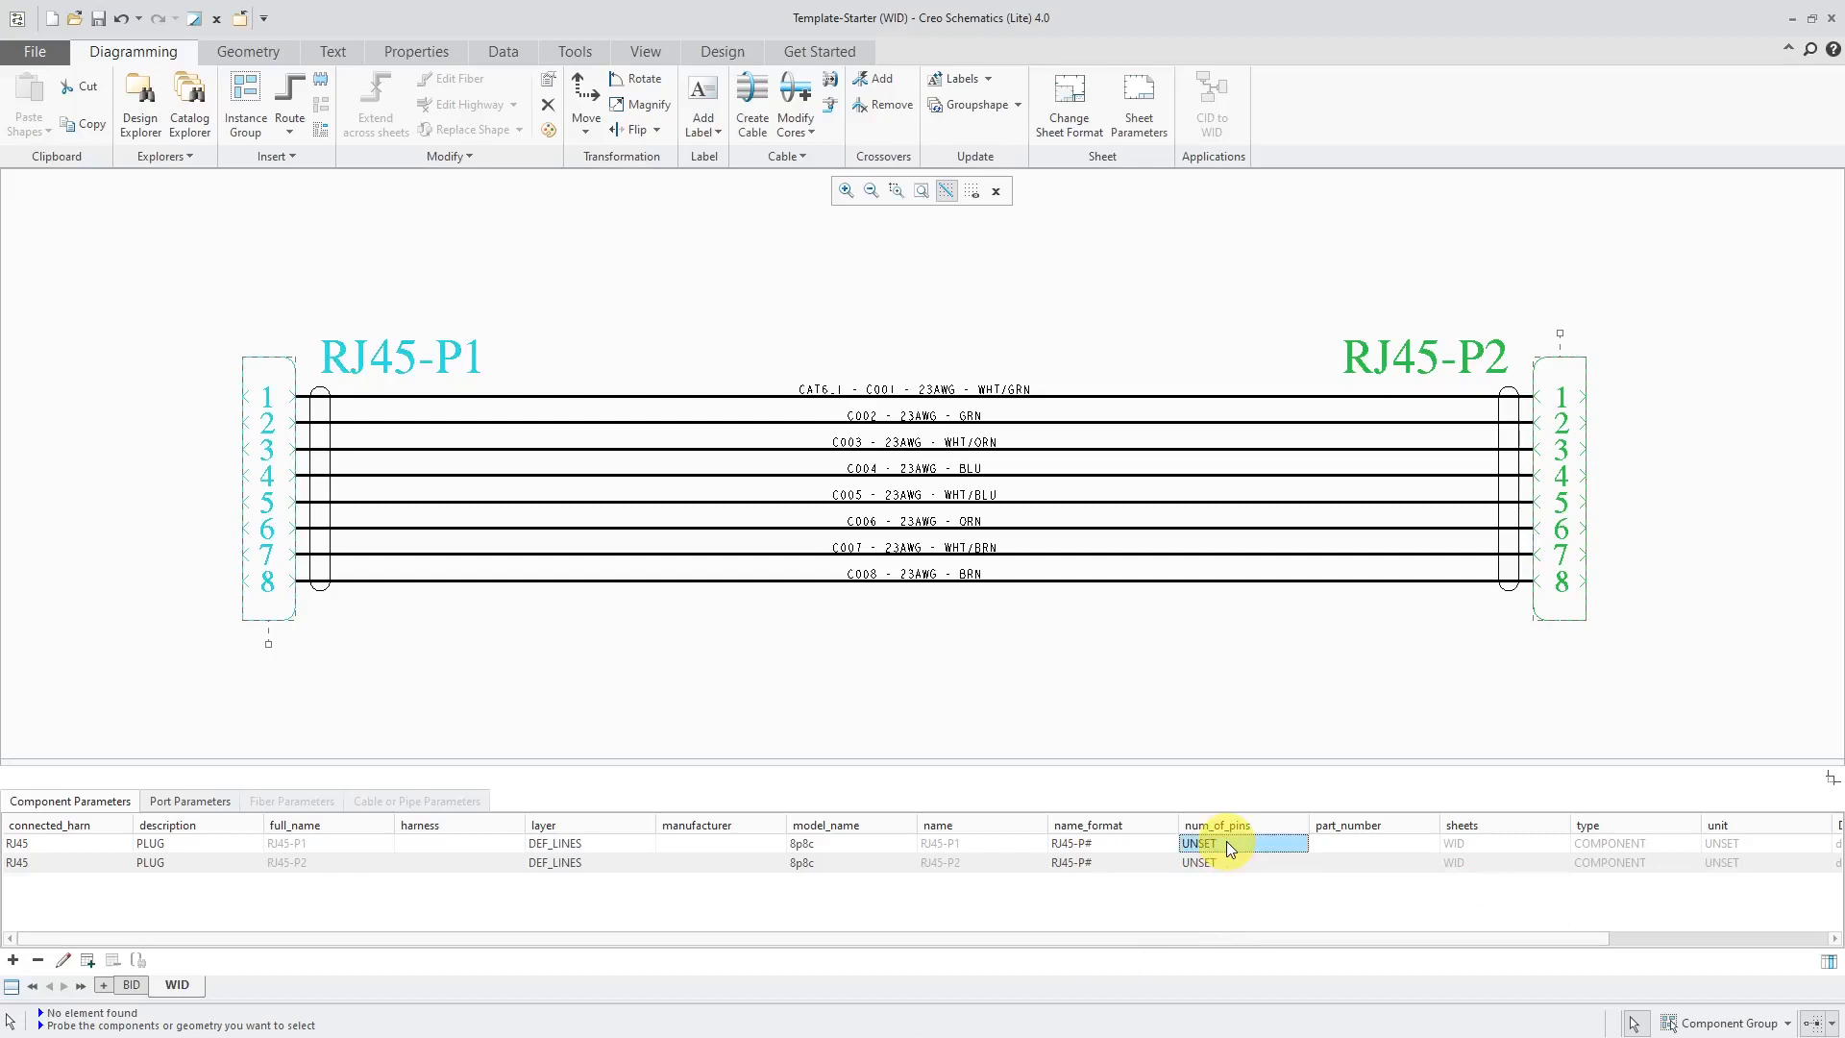
{"action": "double_click", "coordinate": [1196, 844]}
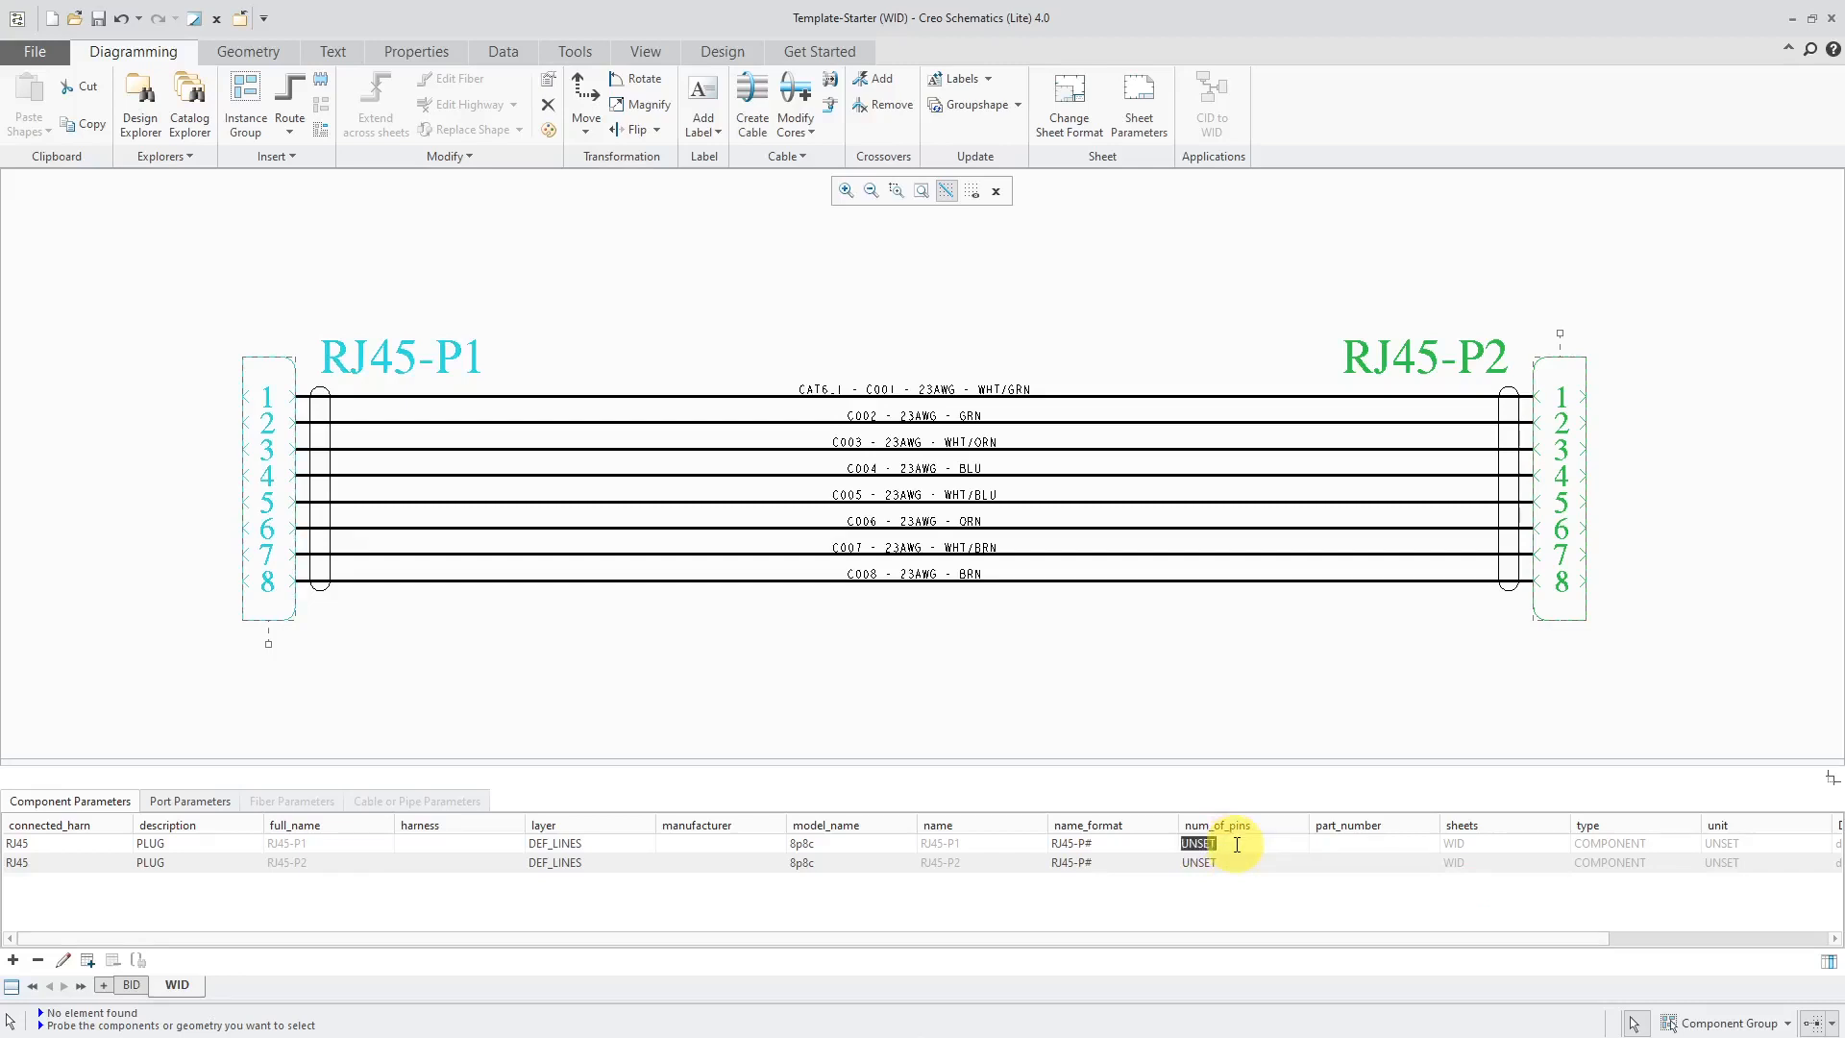
{"action": "left_click", "coordinate": [1198, 861]}
{"action": "type", "text": "8"}
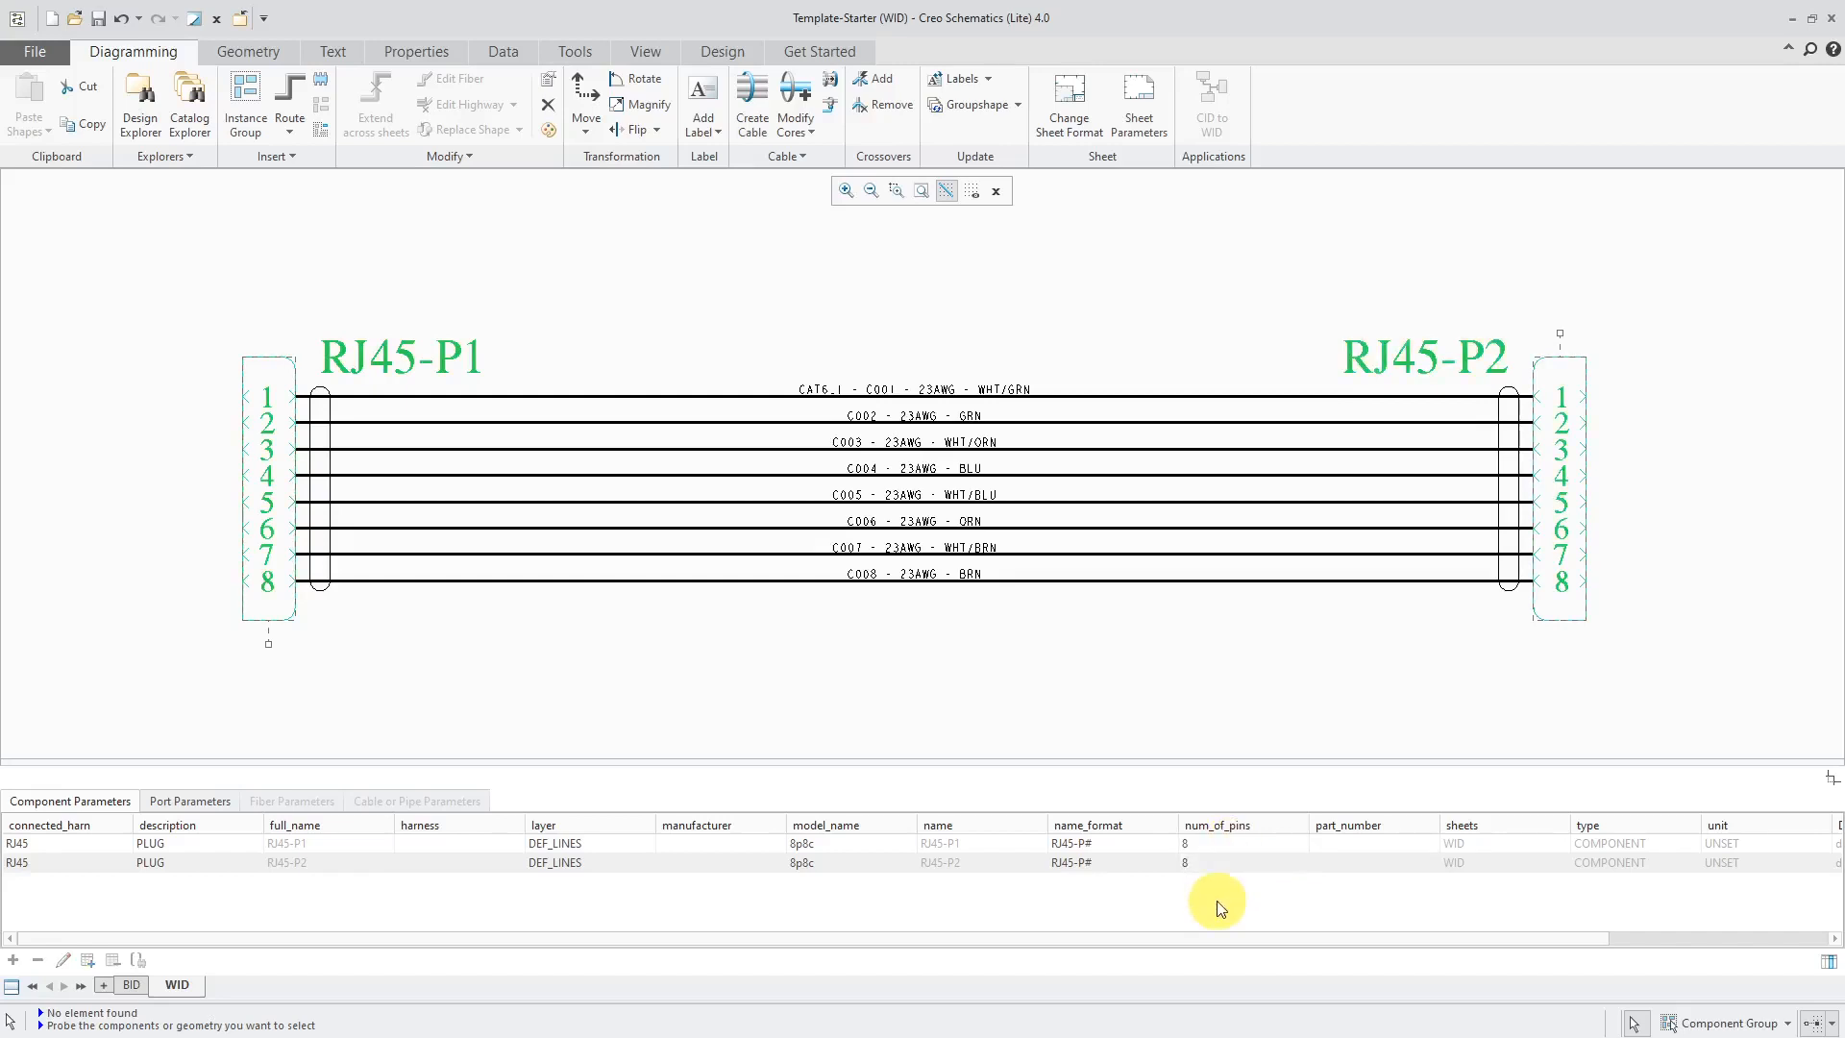
{"action": "mouse_move", "coordinate": [871, 913]}
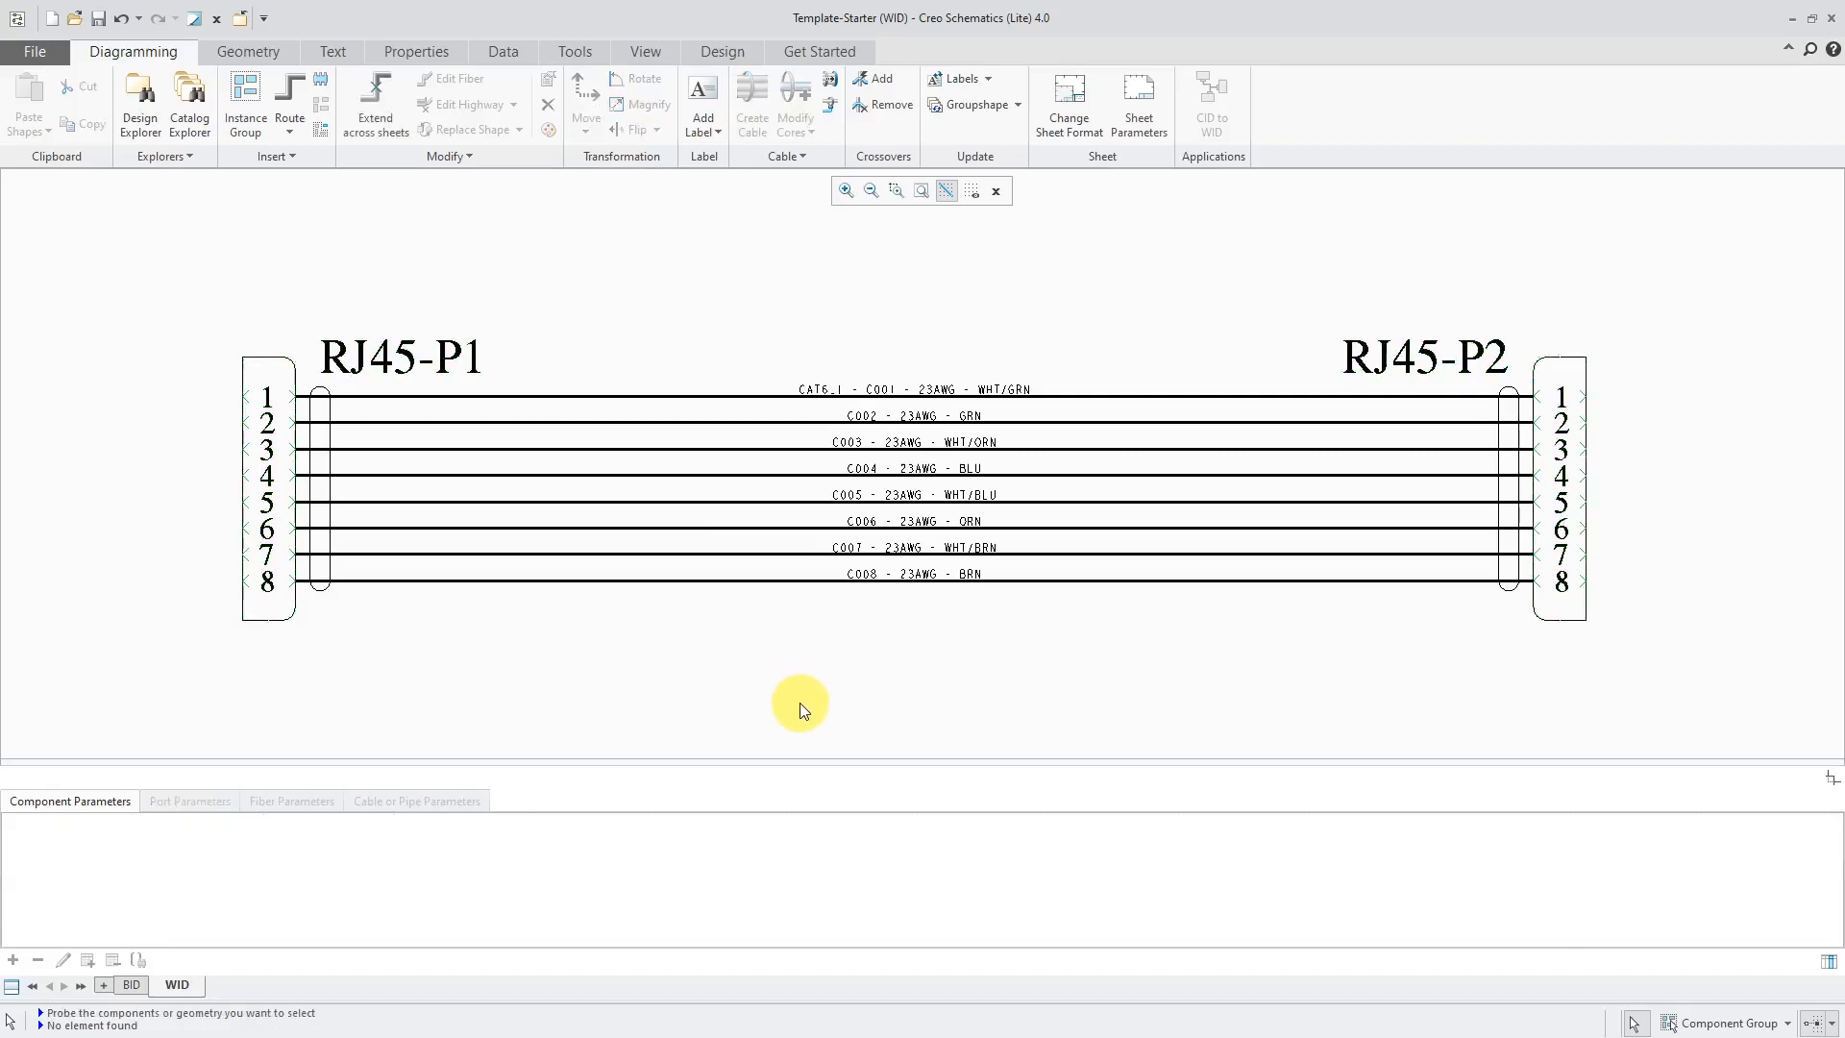
{"action": "mouse_move", "coordinate": [1712, 1022]}
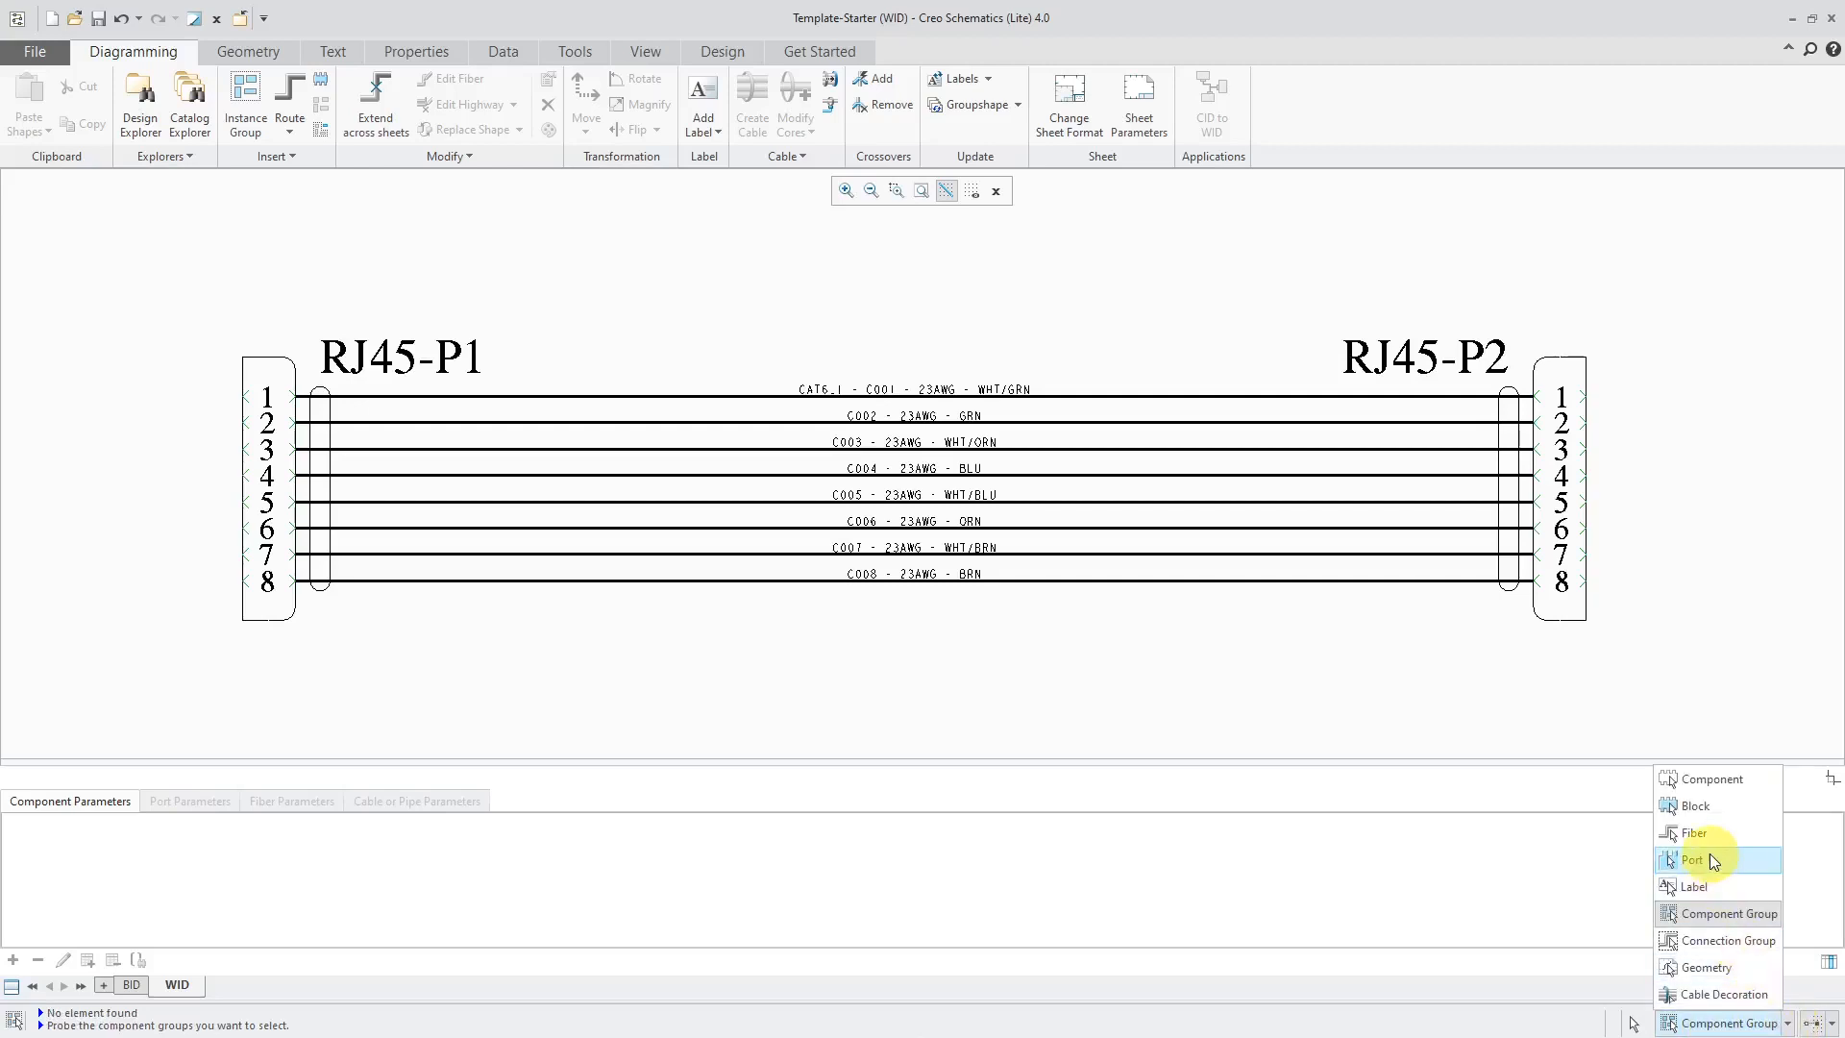
Step: Filter selection to ports and open the context menu on RJ45-P2 port 1
{"action": "left_click", "coordinate": [1692, 859]}
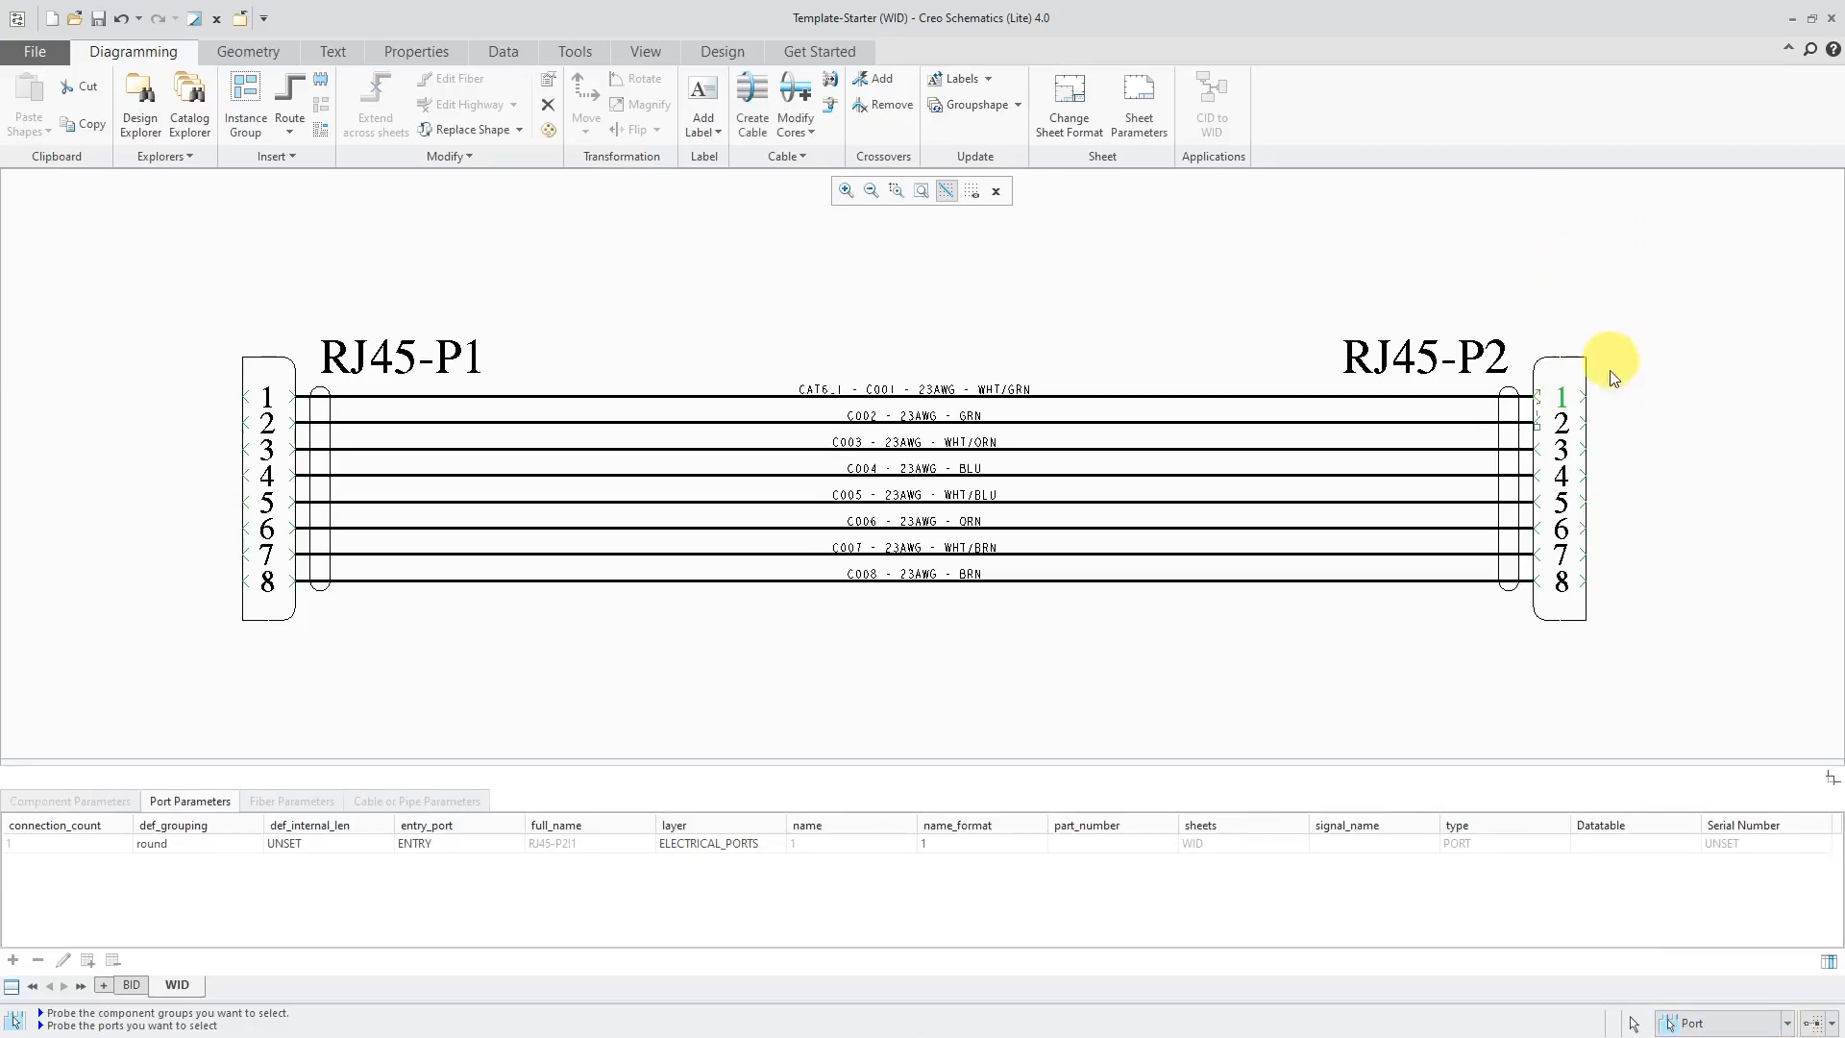
{"action": "mouse_move", "coordinate": [103, 953]}
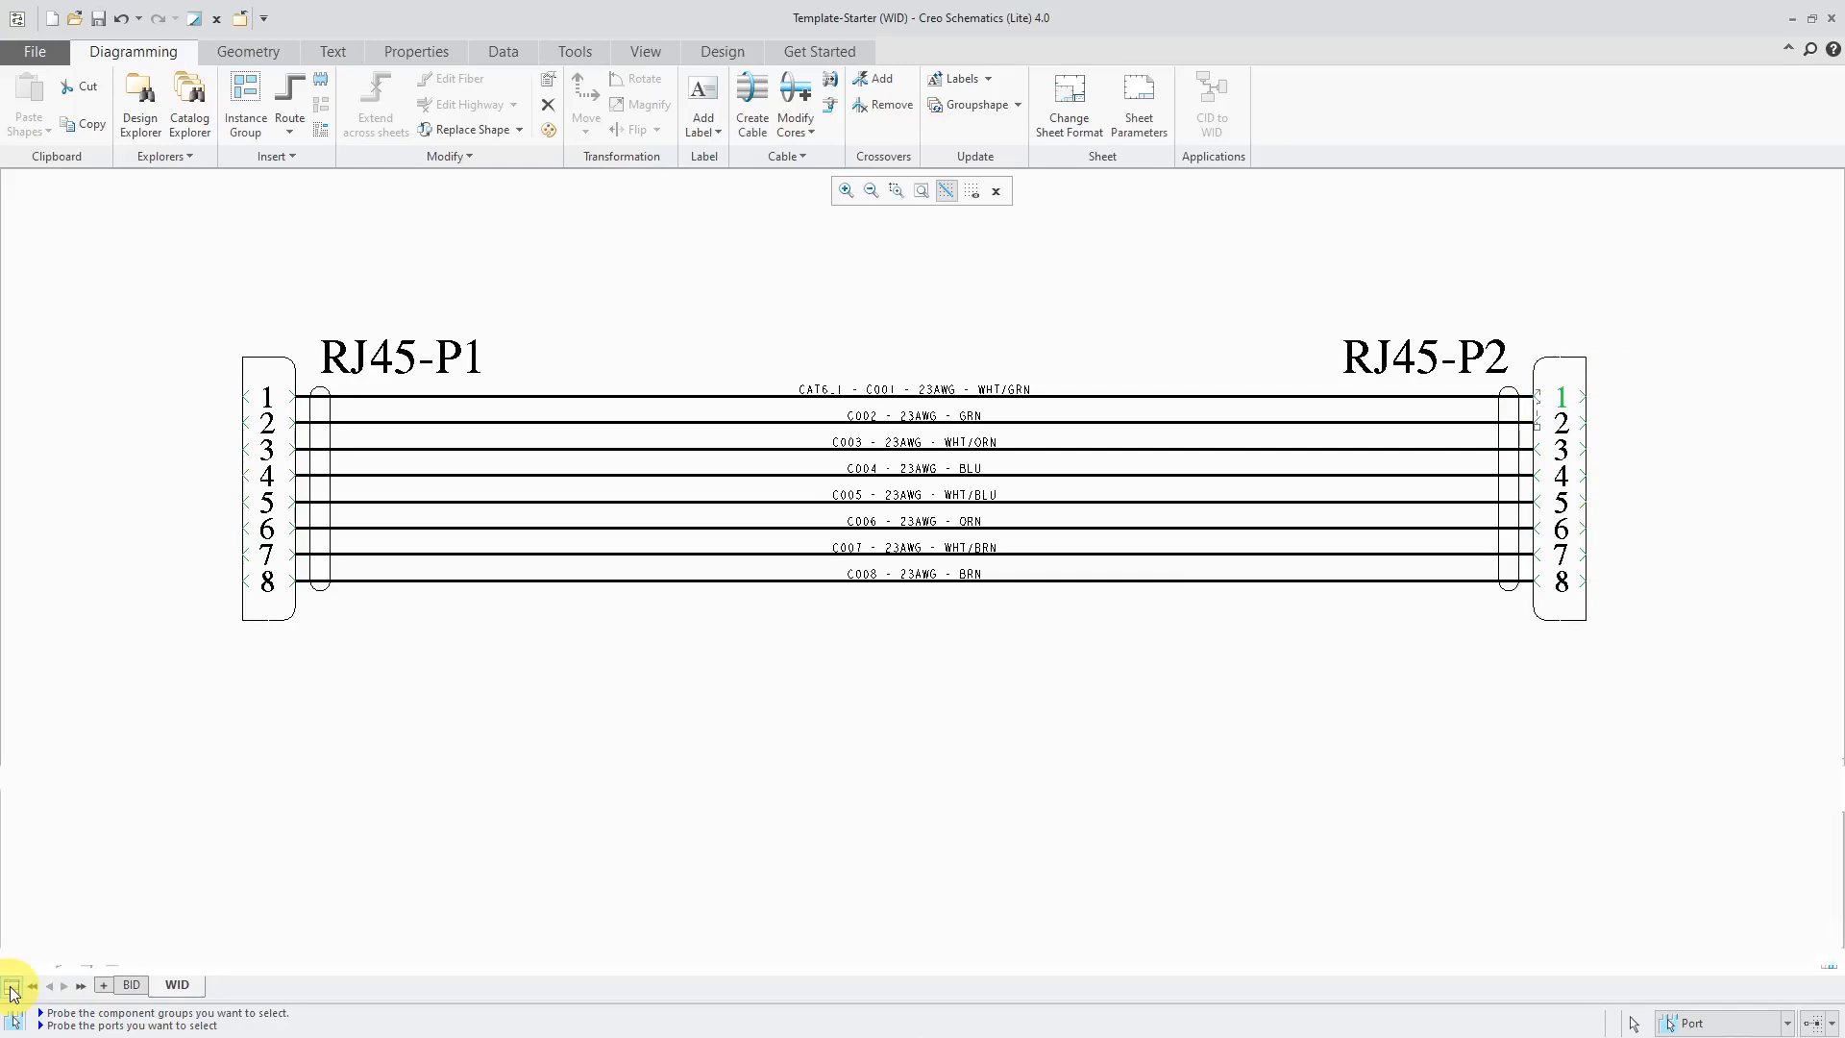
{"action": "right_click", "coordinate": [750, 303]}
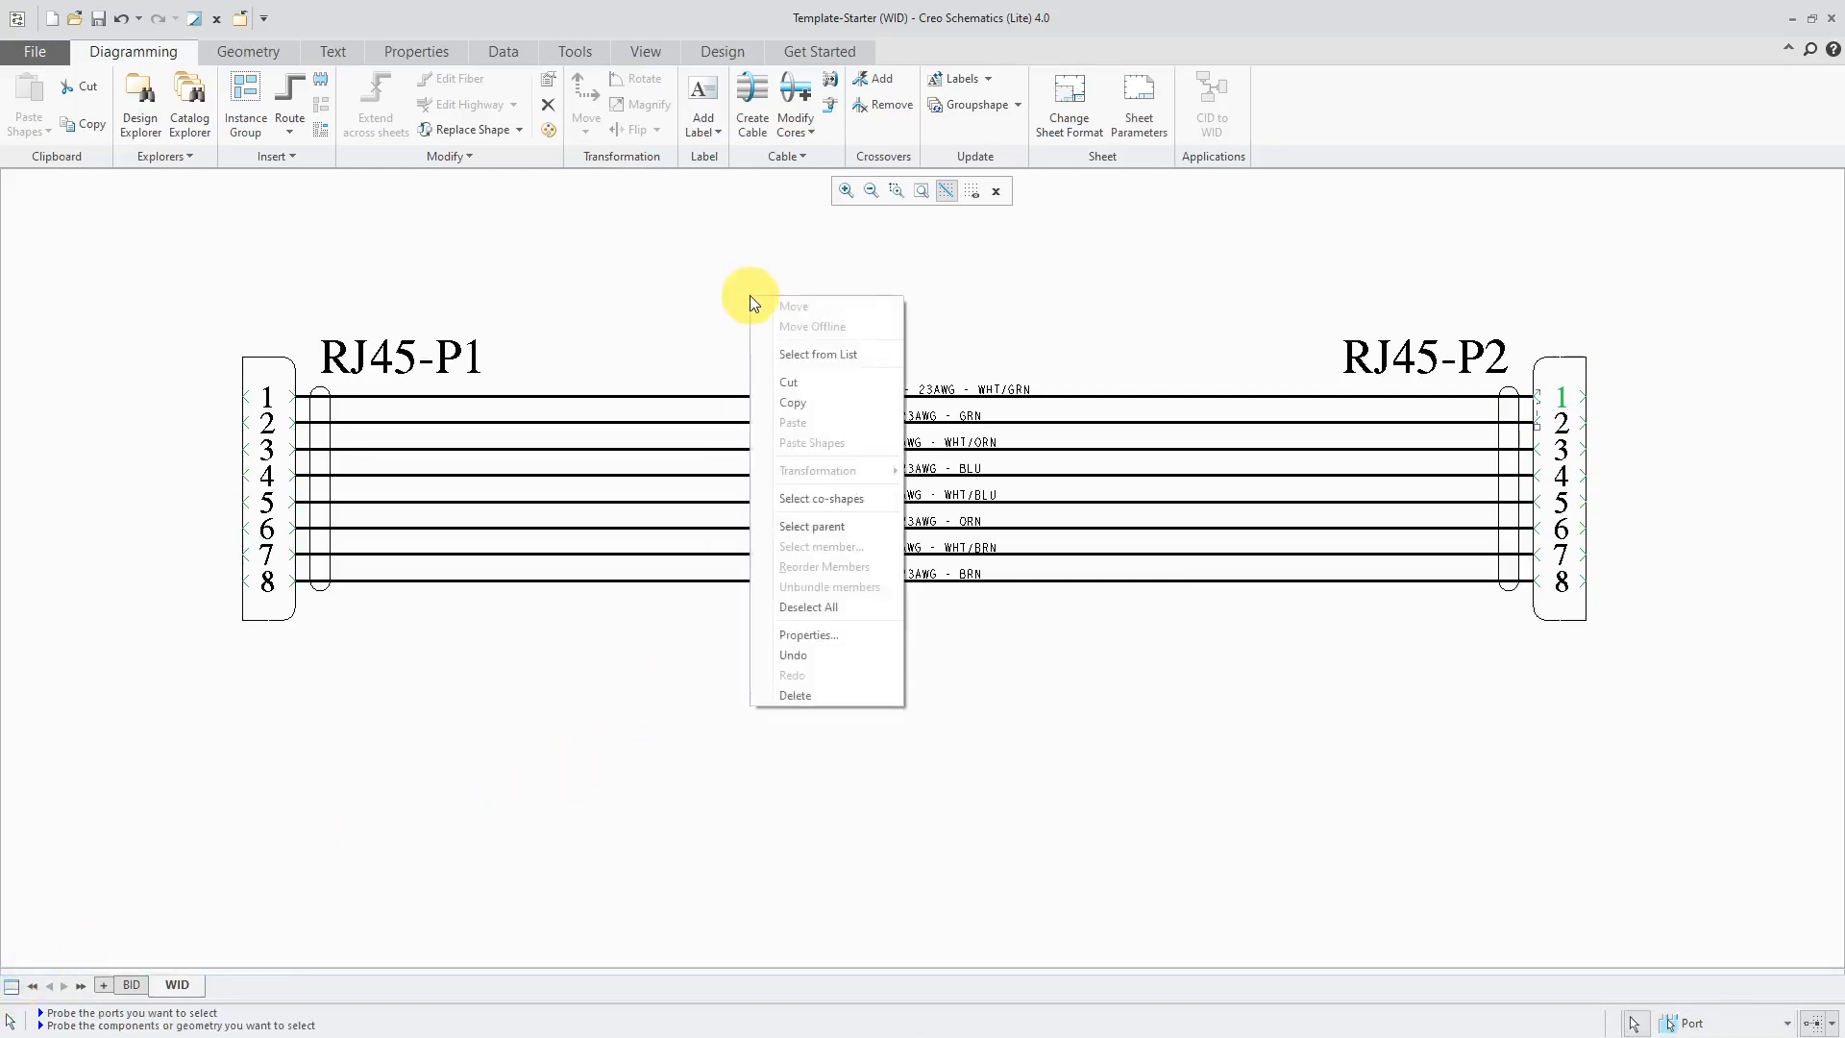
{"action": "left_click", "coordinate": [807, 634]}
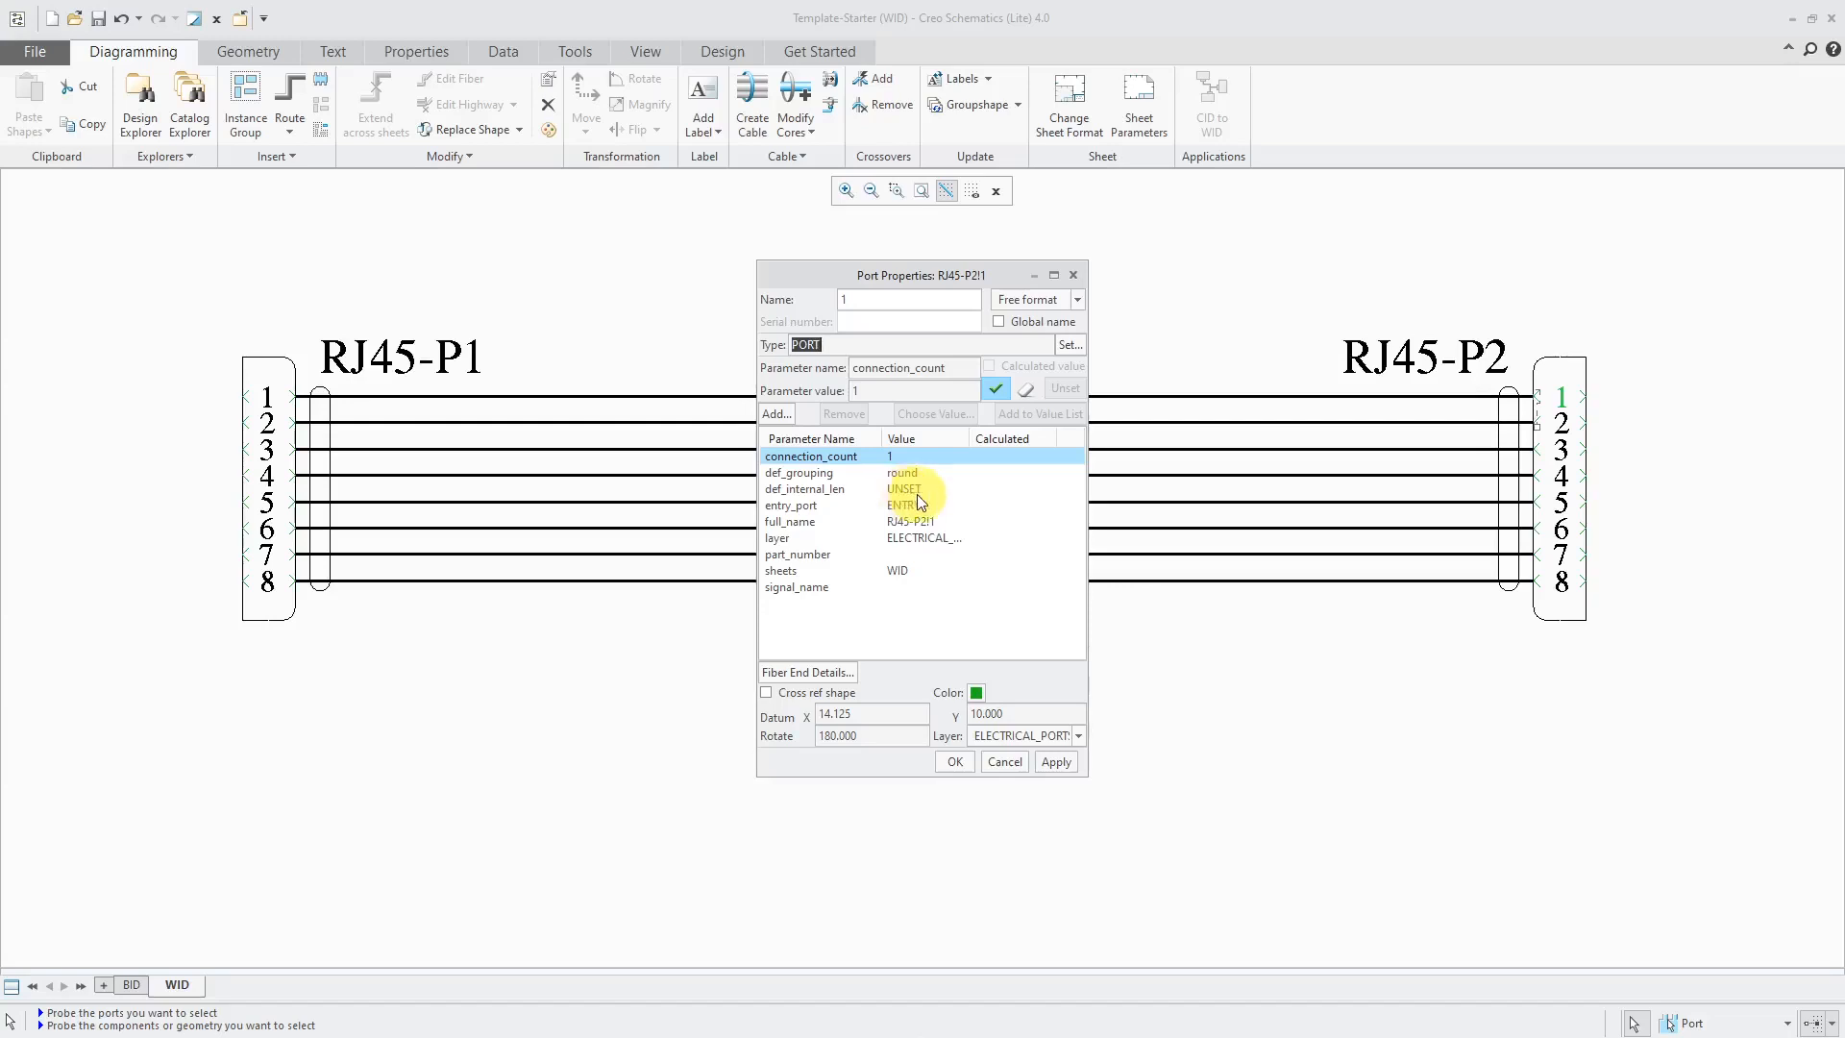
{"action": "mouse_move", "coordinate": [866, 644]}
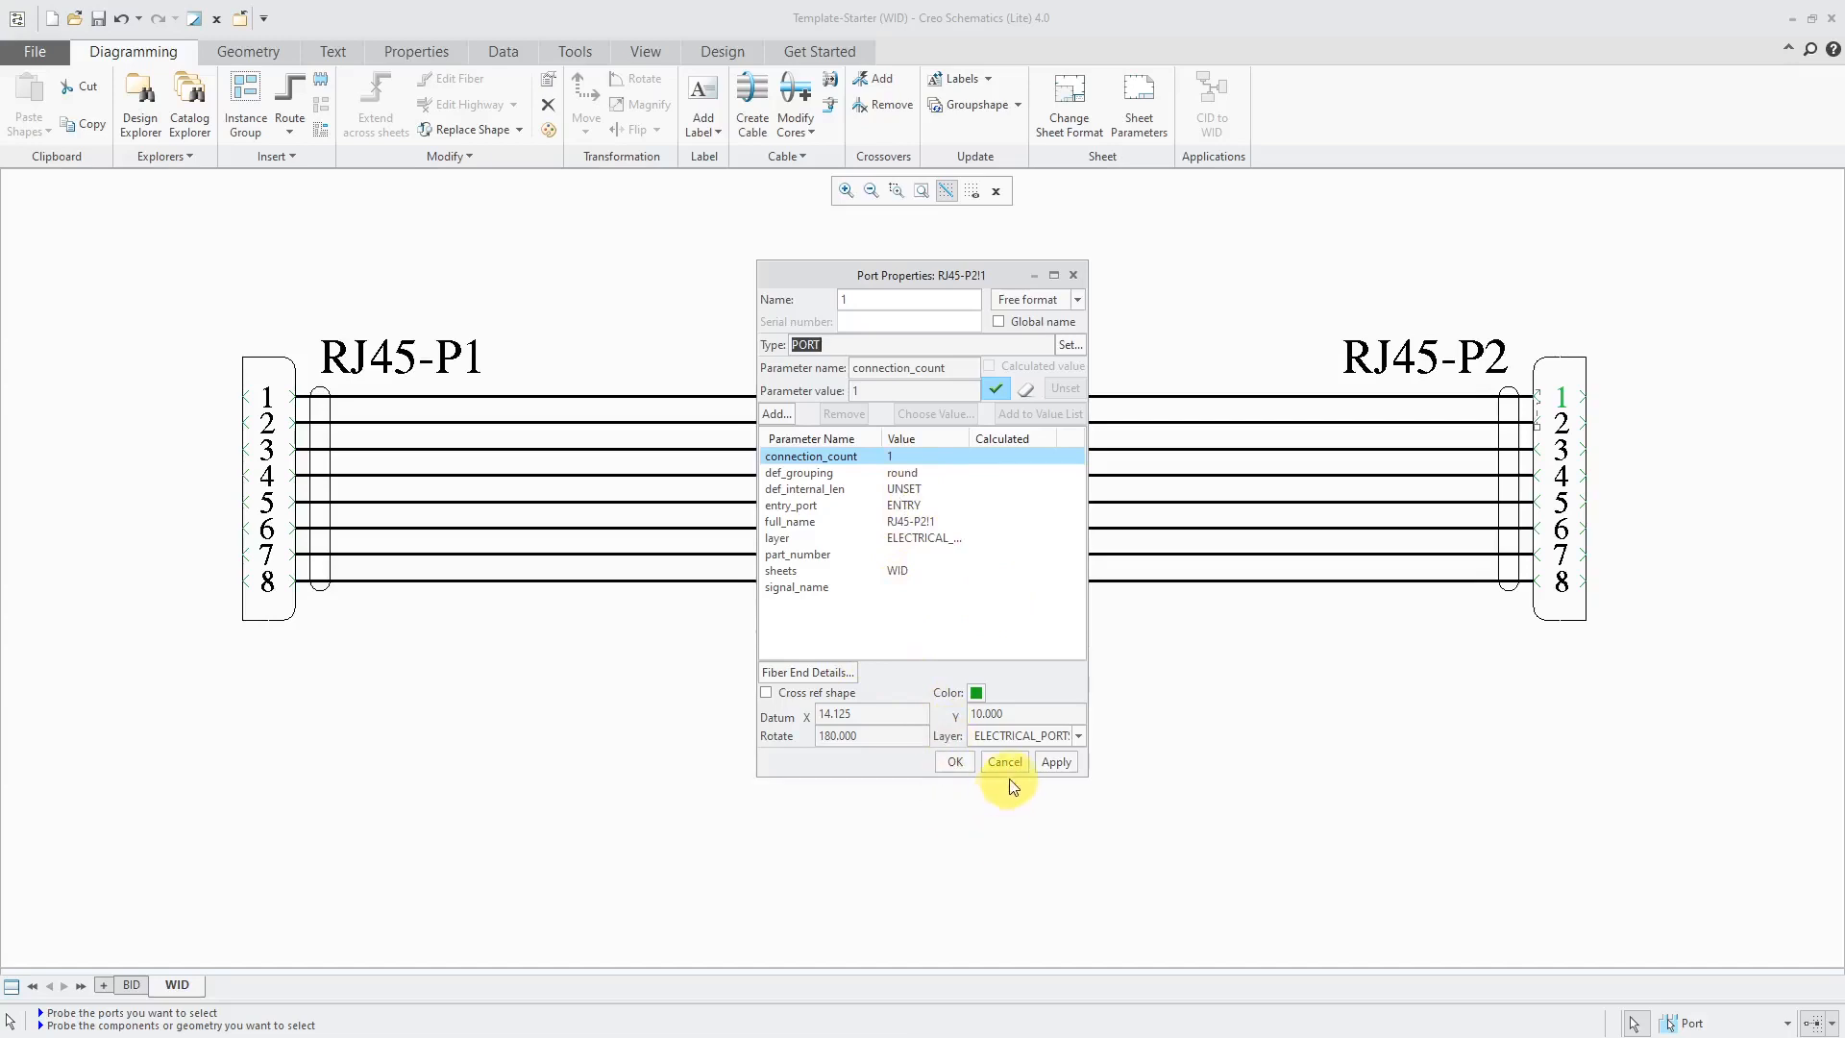
{"action": "left_click", "coordinate": [953, 761]}
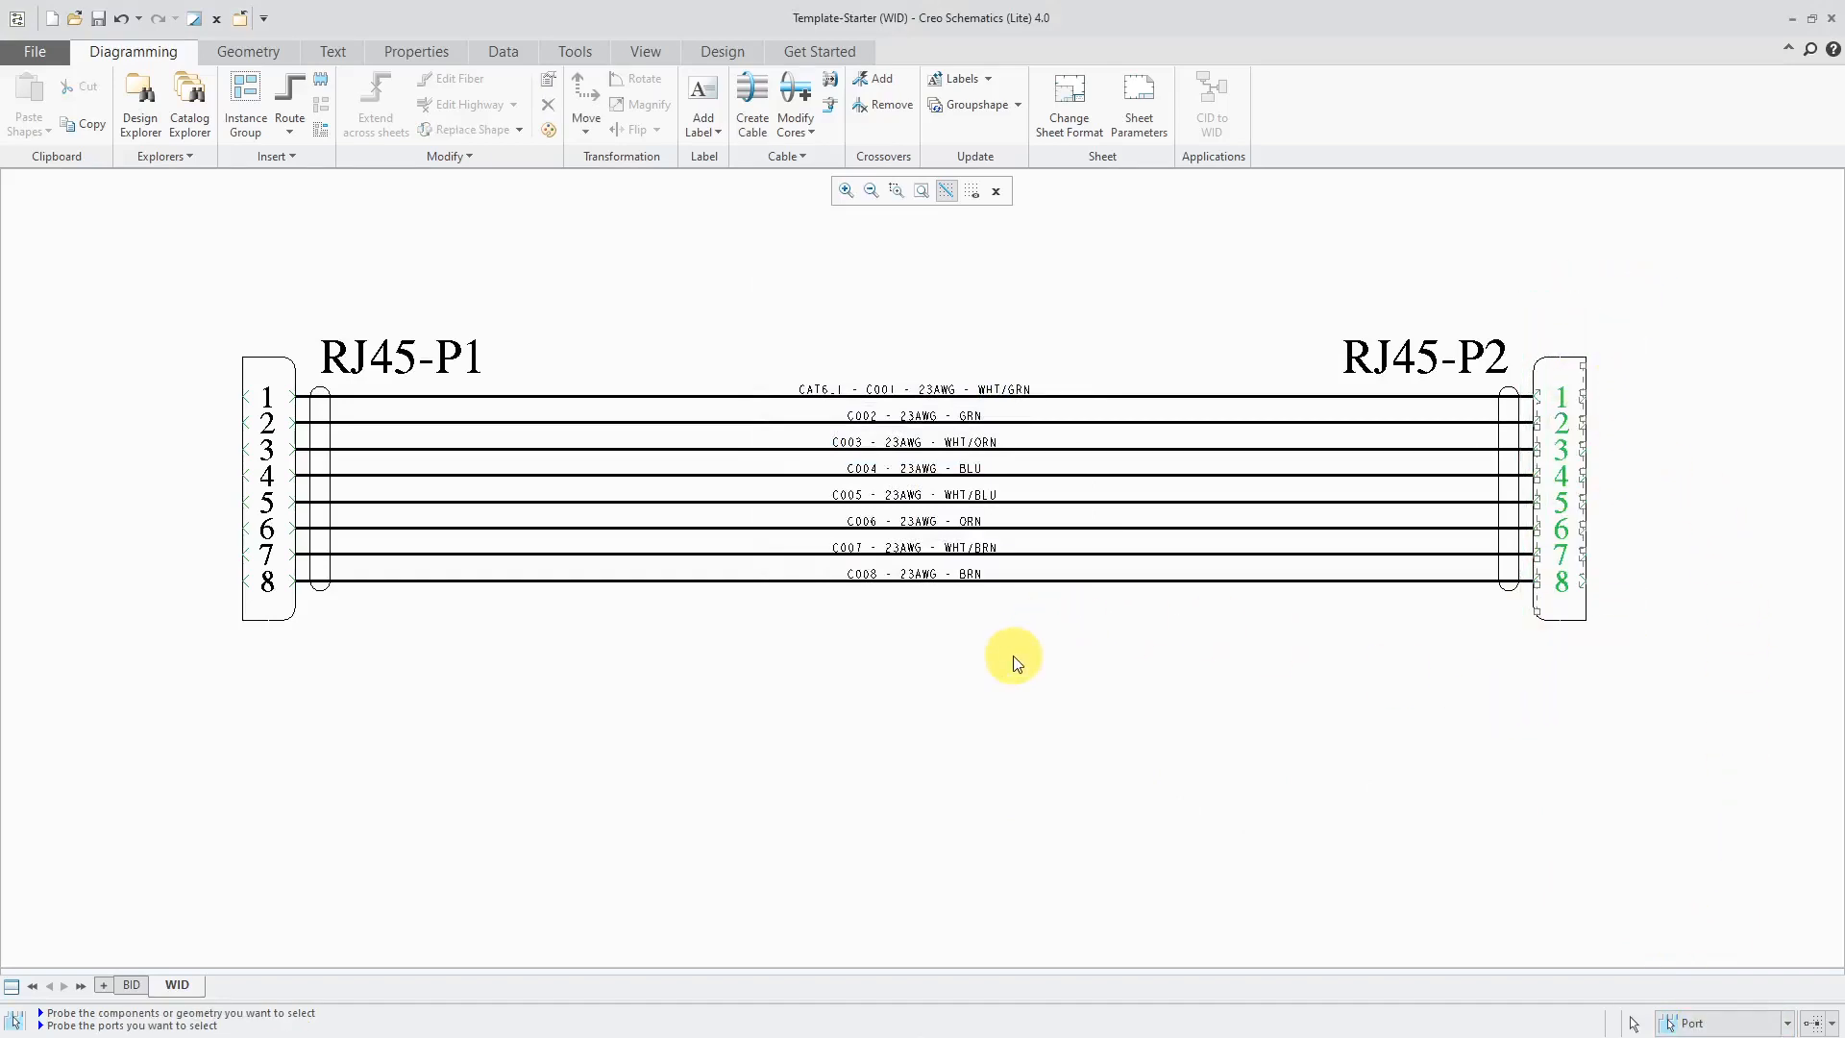
Step: Review the shared properties of the selected RJ45-P2 ports and cancel without changes
{"action": "right_click", "coordinate": [1015, 661]}
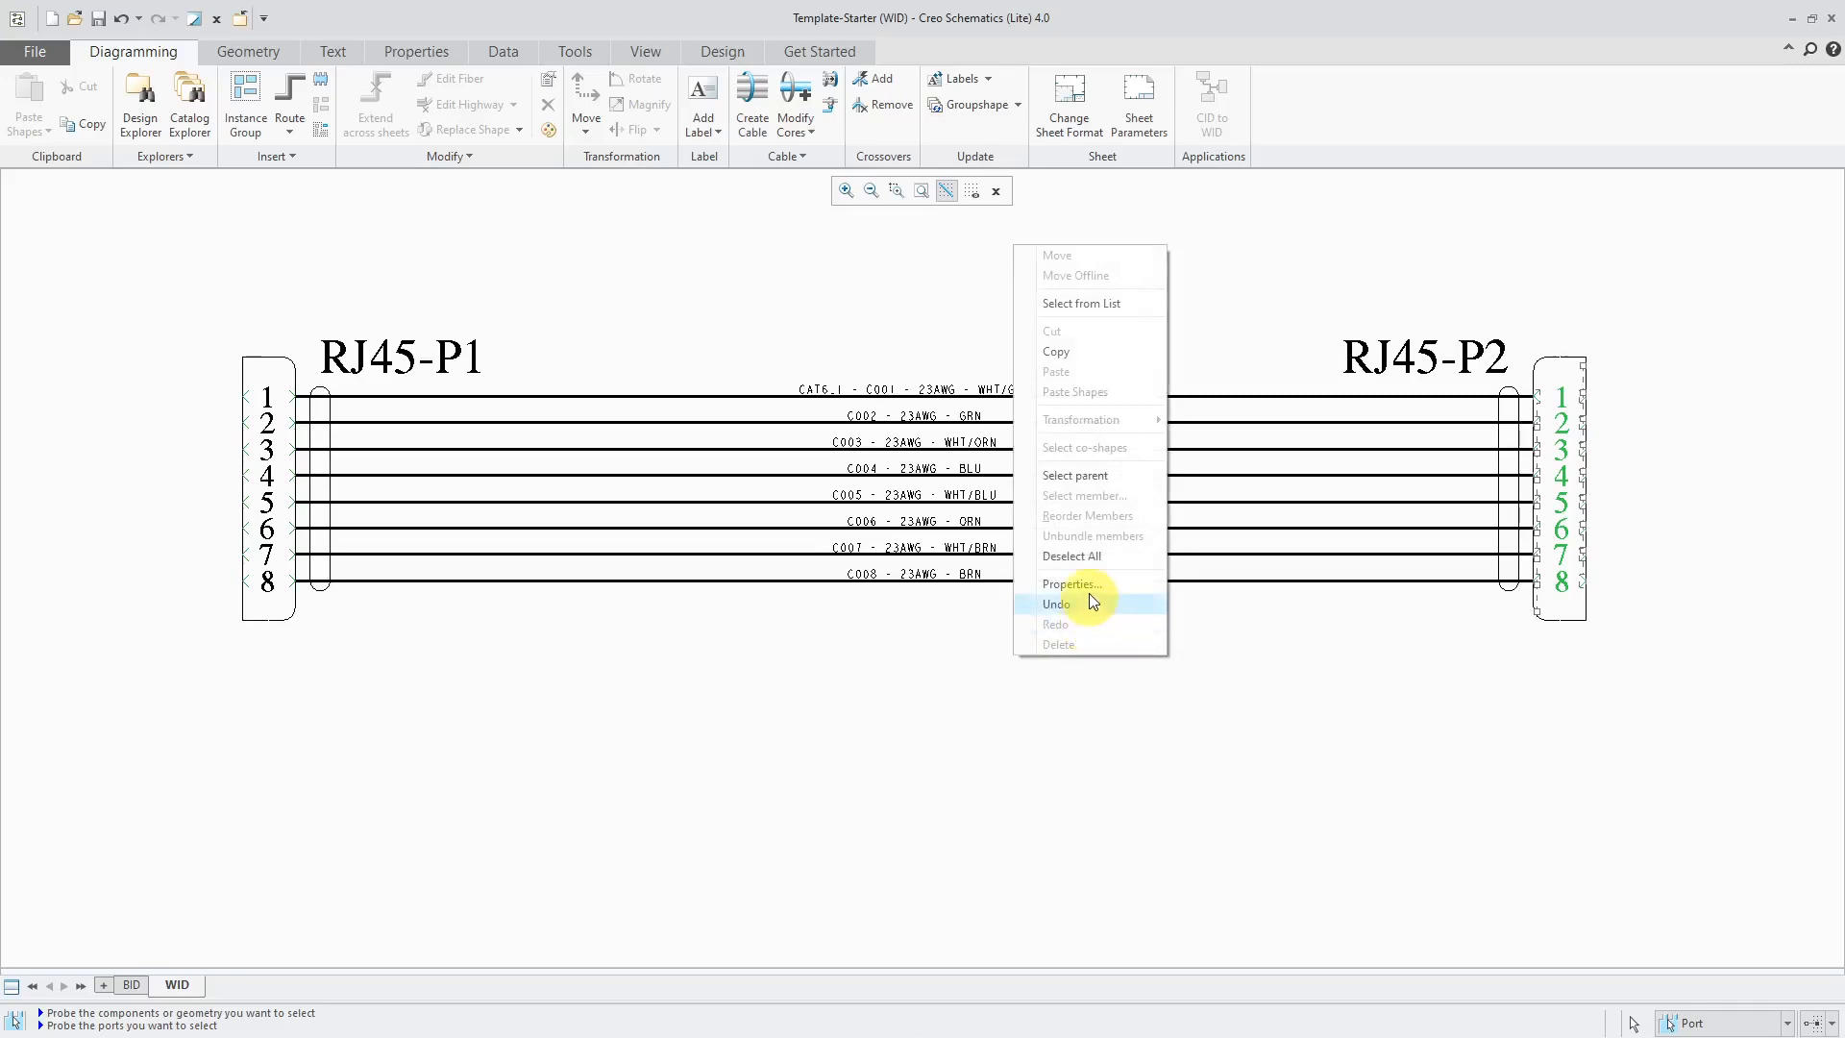
{"action": "left_click", "coordinate": [1070, 584]}
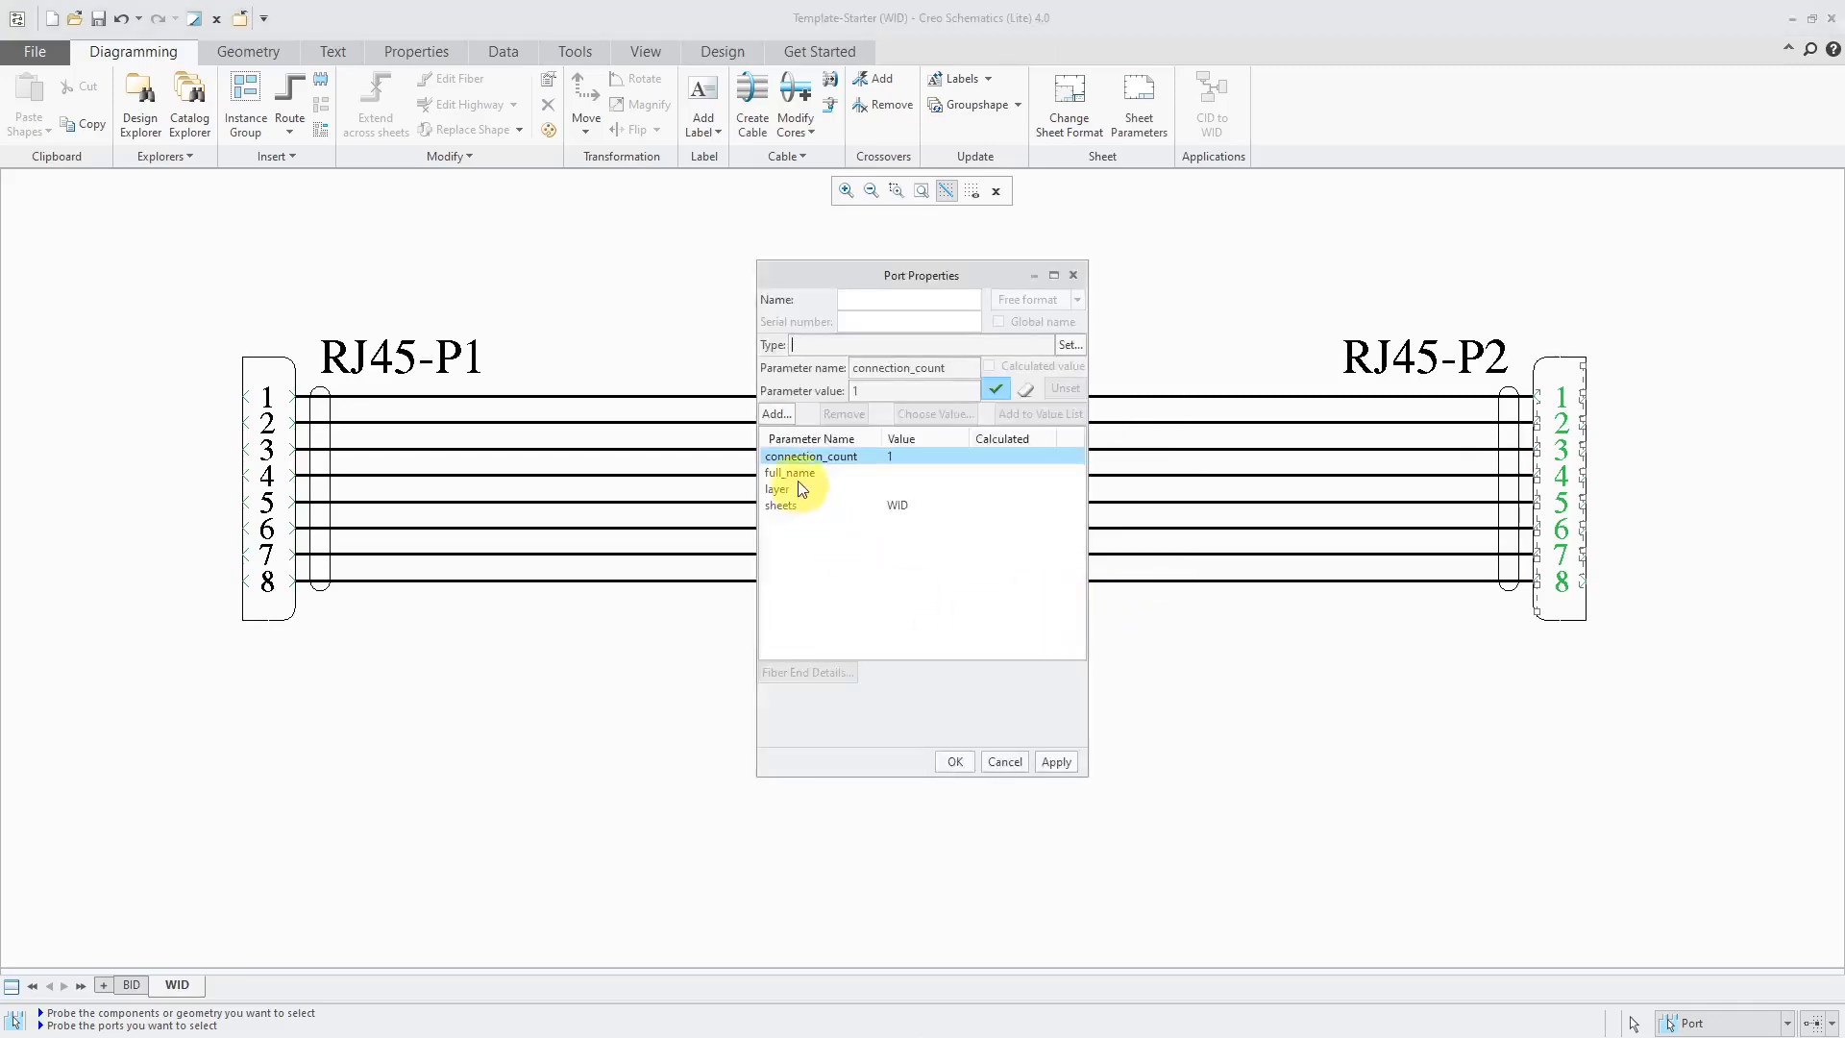
{"action": "mouse_move", "coordinate": [971, 592]}
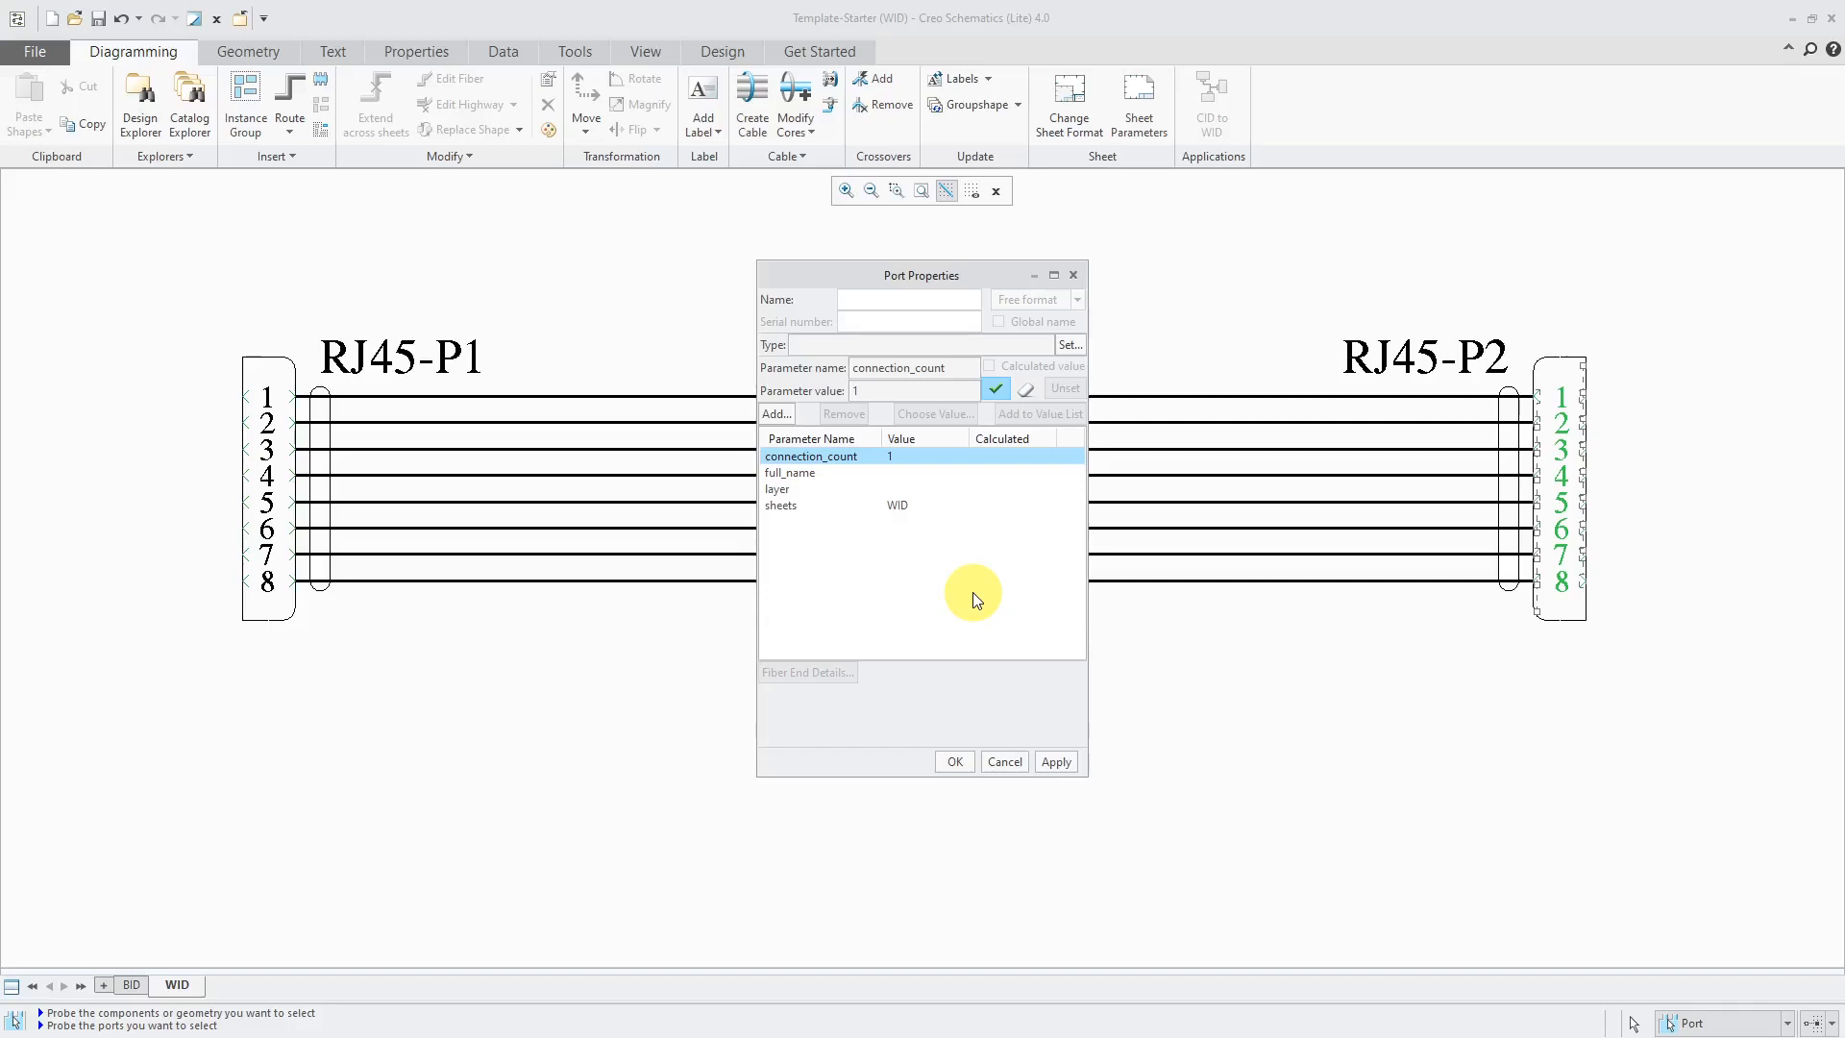
{"action": "mouse_move", "coordinate": [959, 573]}
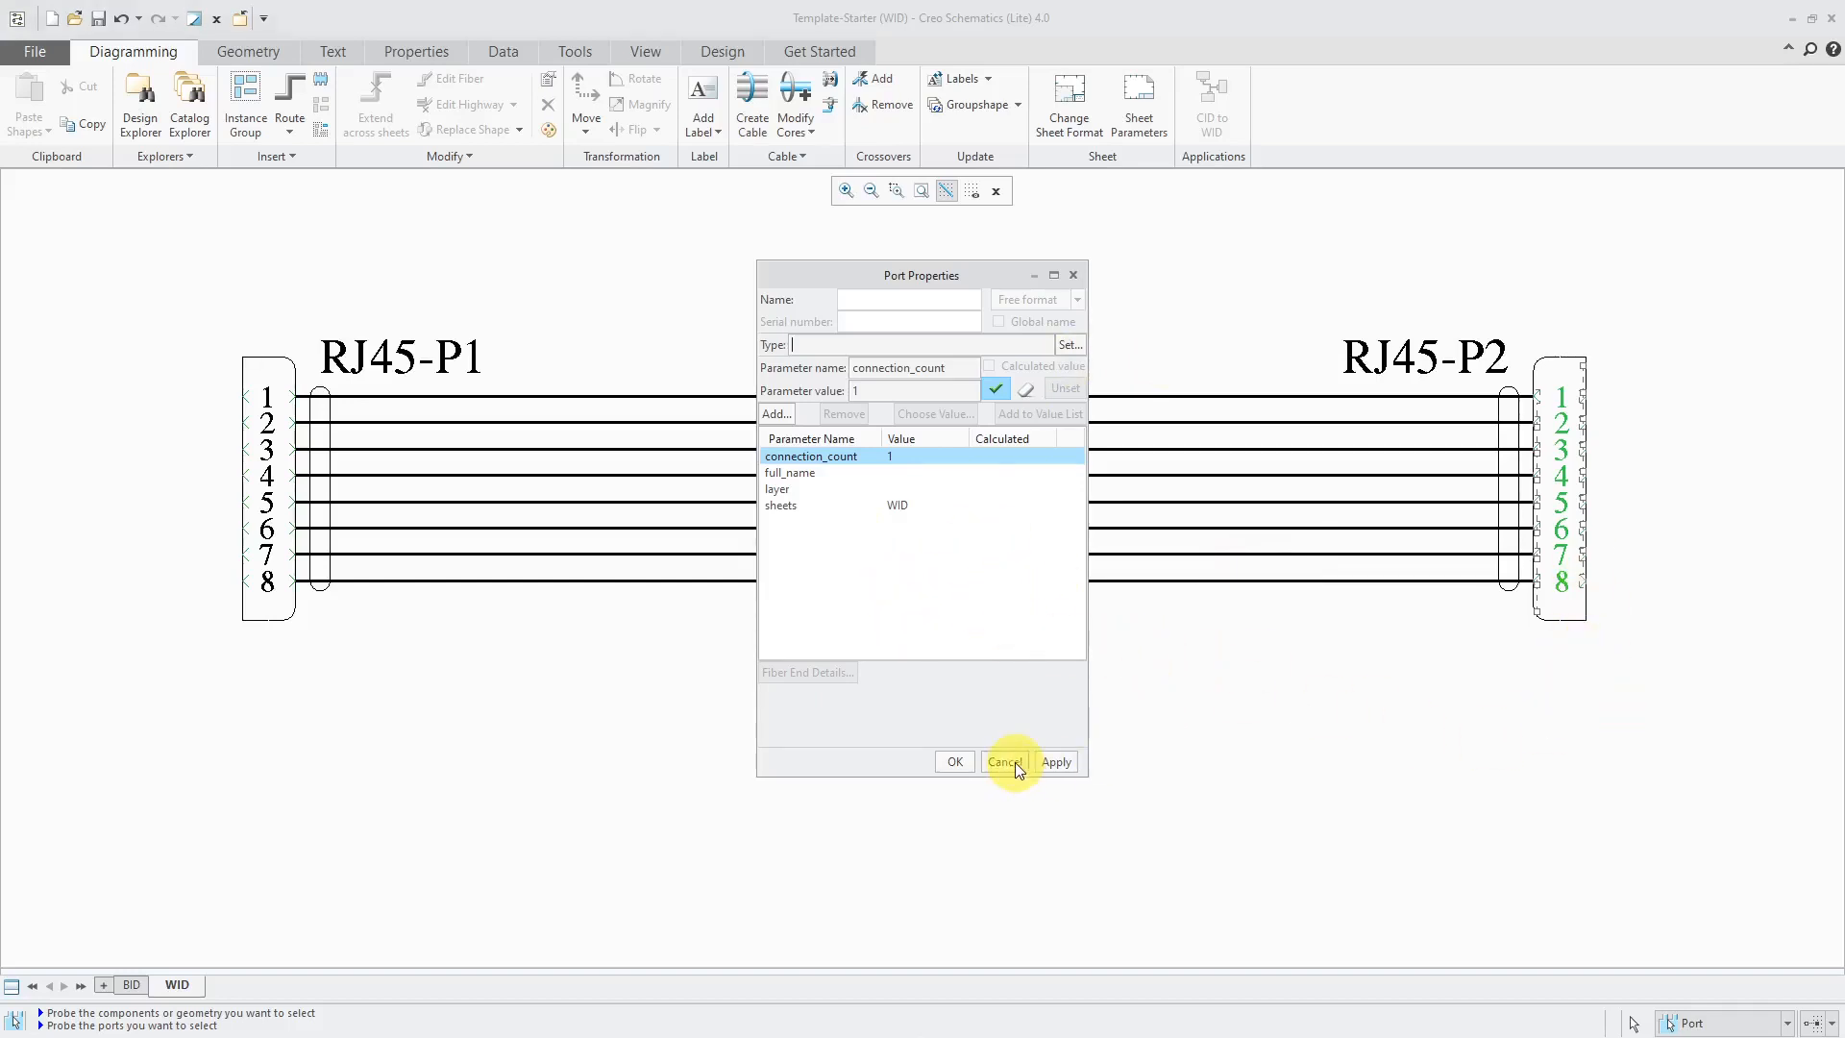
{"action": "left_click", "coordinate": [1005, 761]}
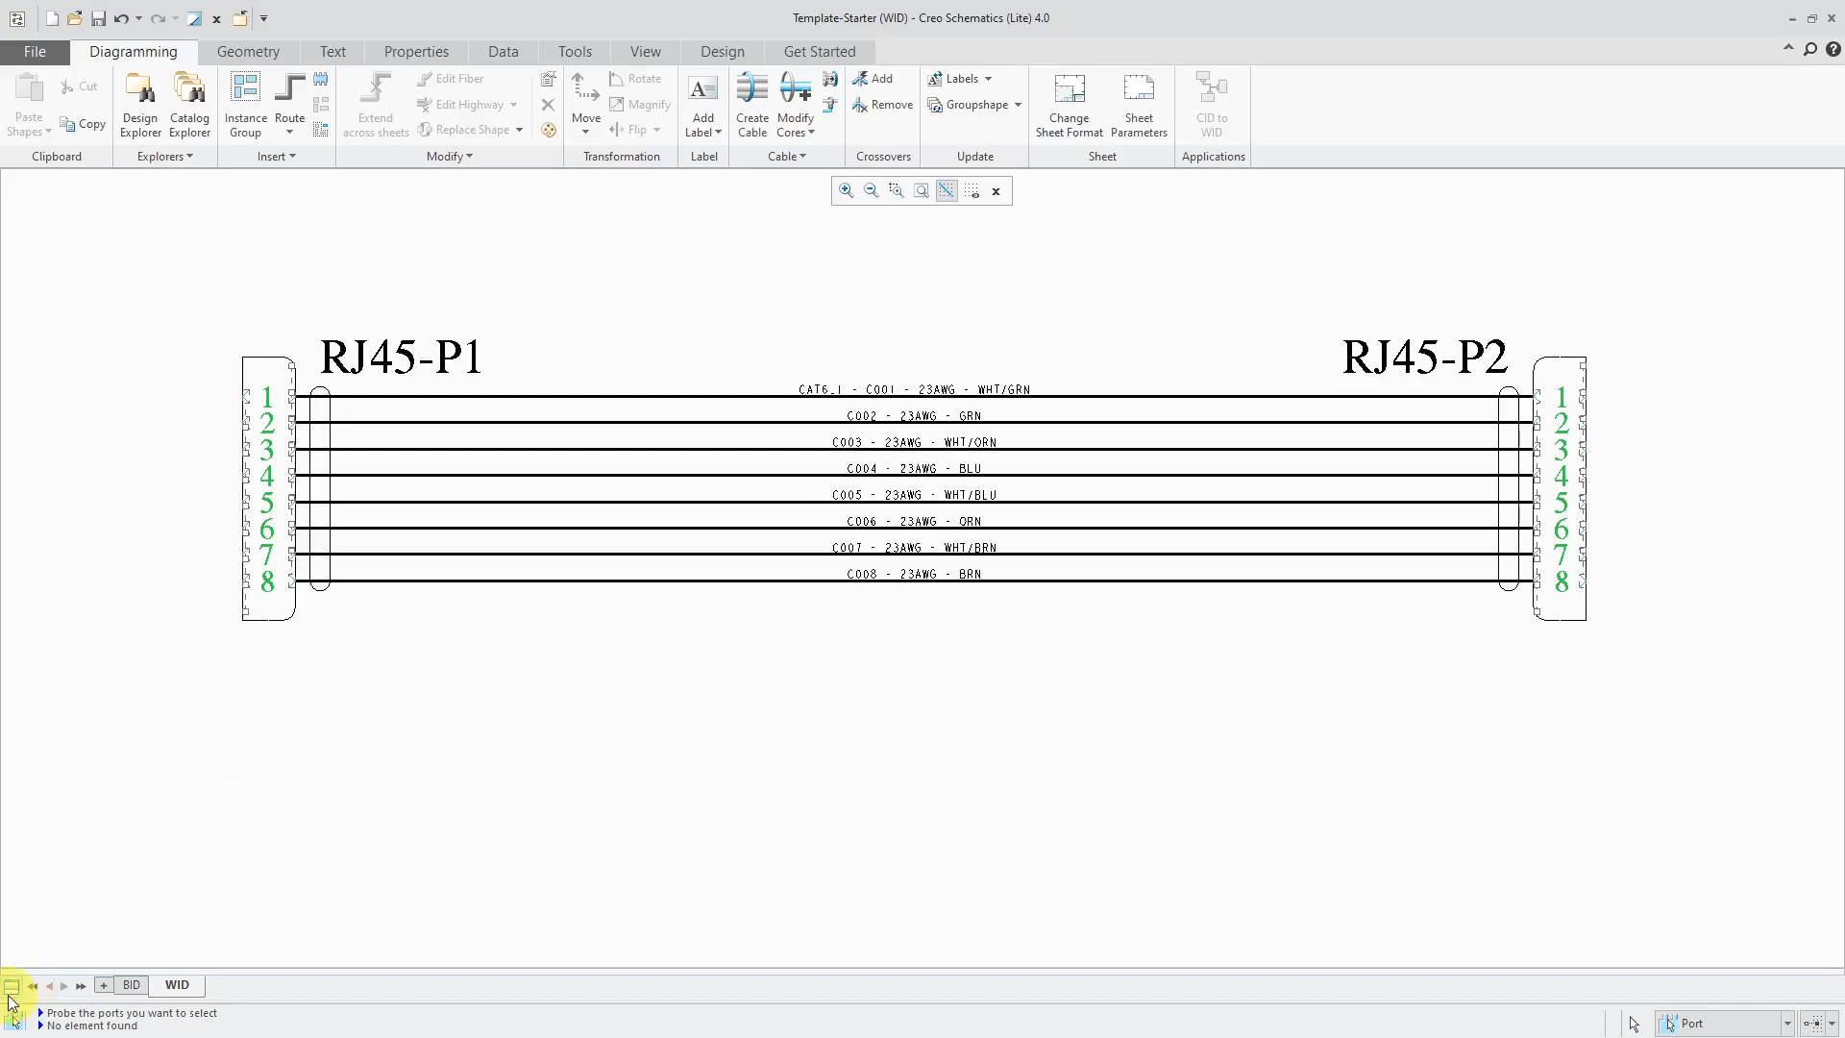
Step: Show the Port Parameters table for all sixteen RJ45 ports
{"action": "left_click", "coordinate": [10, 991]}
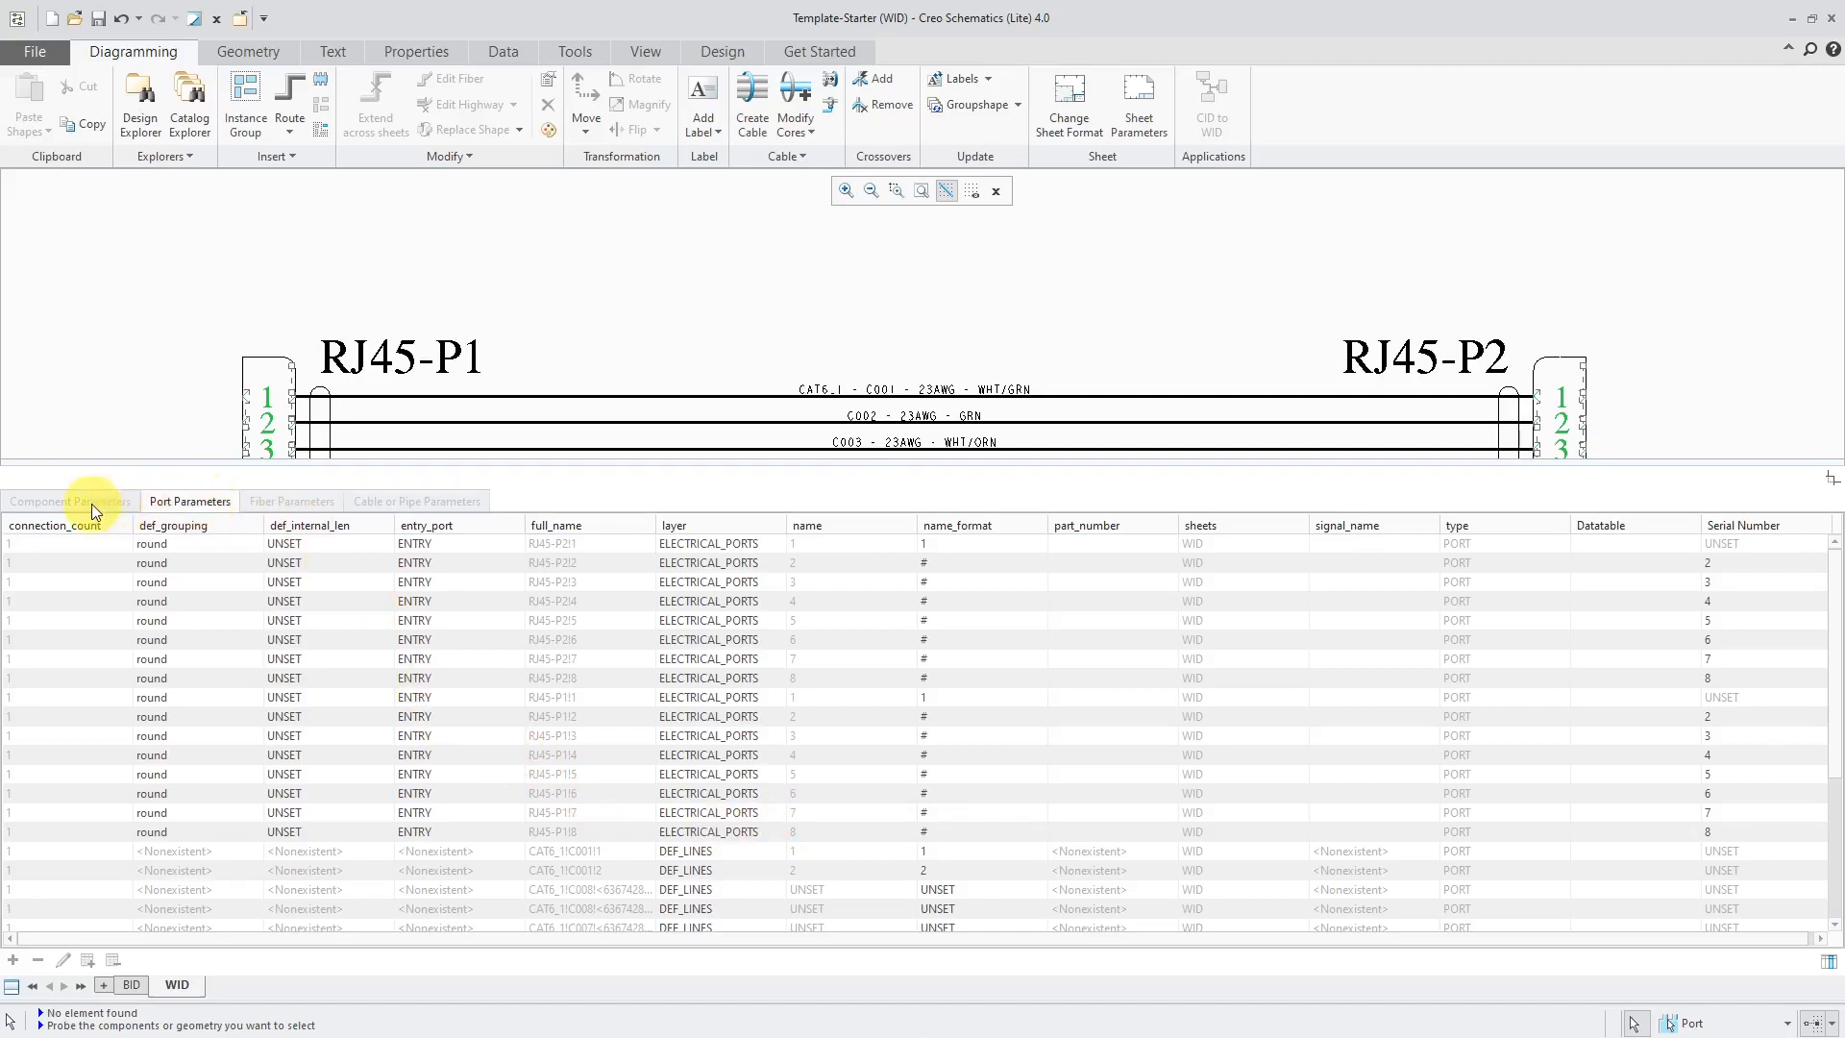
{"action": "mouse_move", "coordinate": [68, 500]}
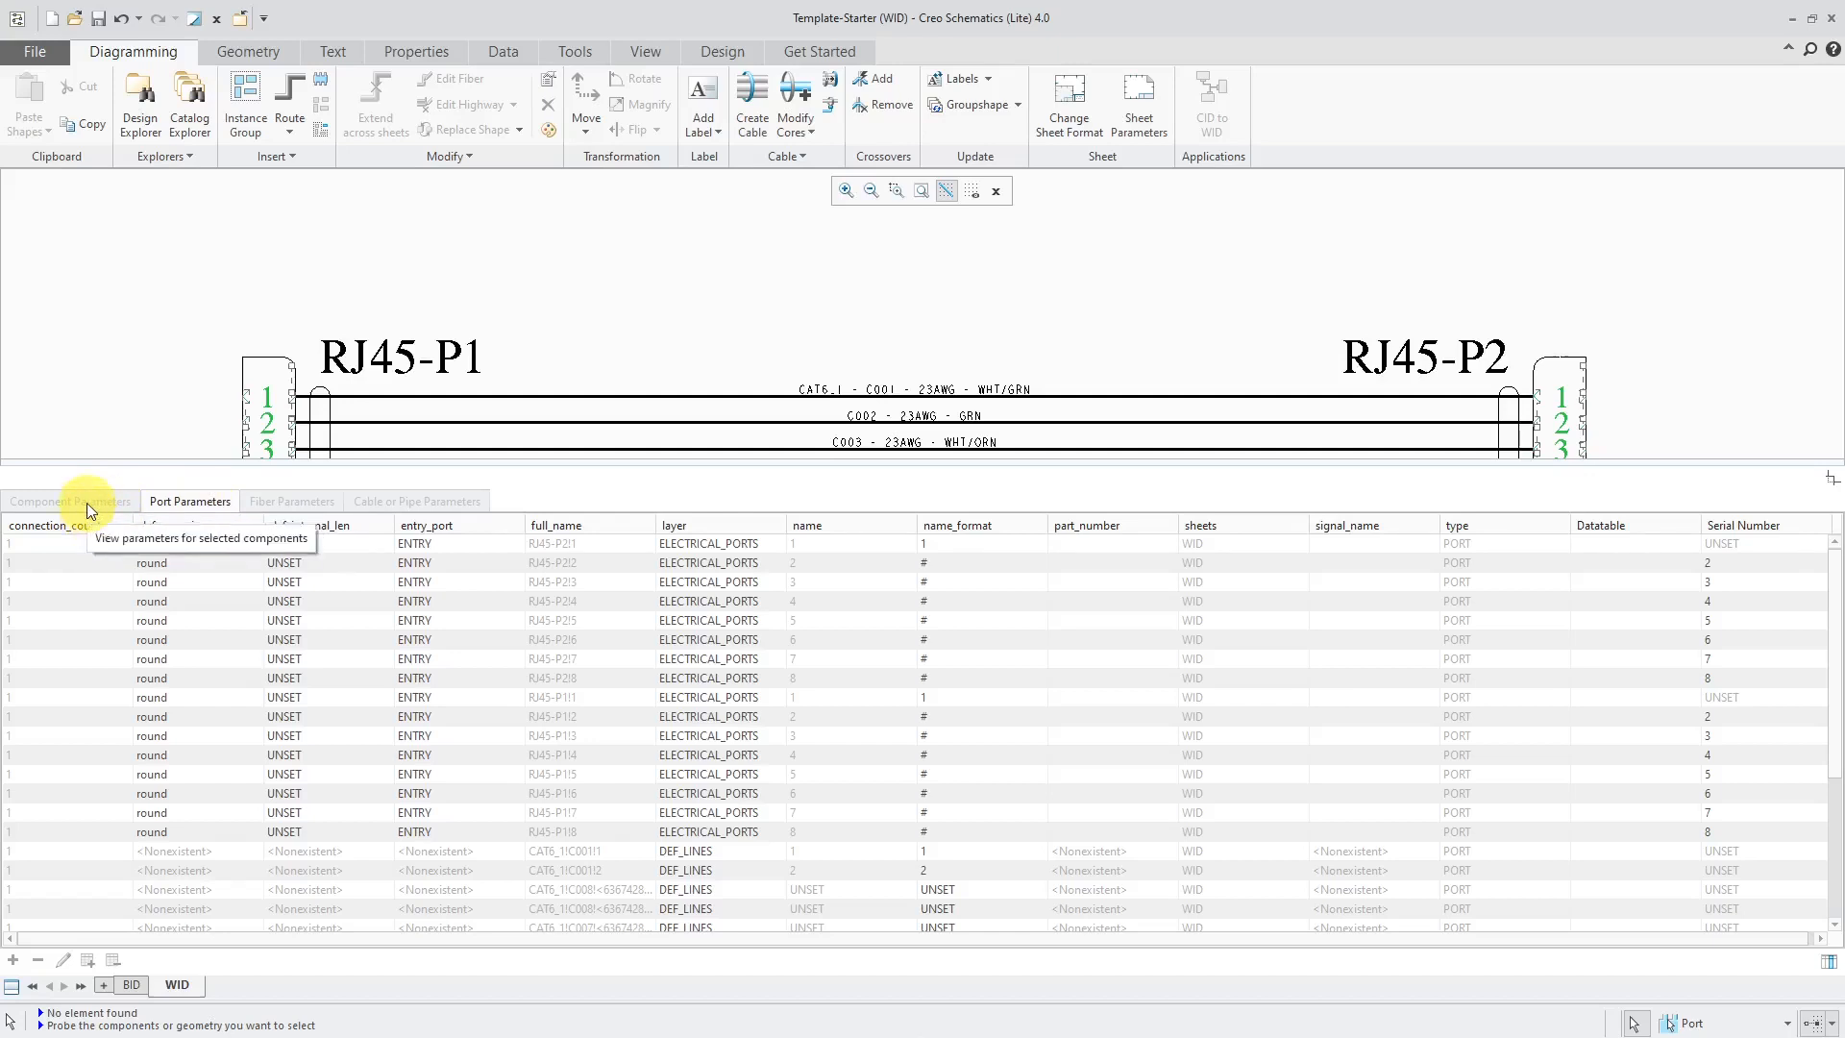
{"action": "mouse_move", "coordinate": [292, 502]}
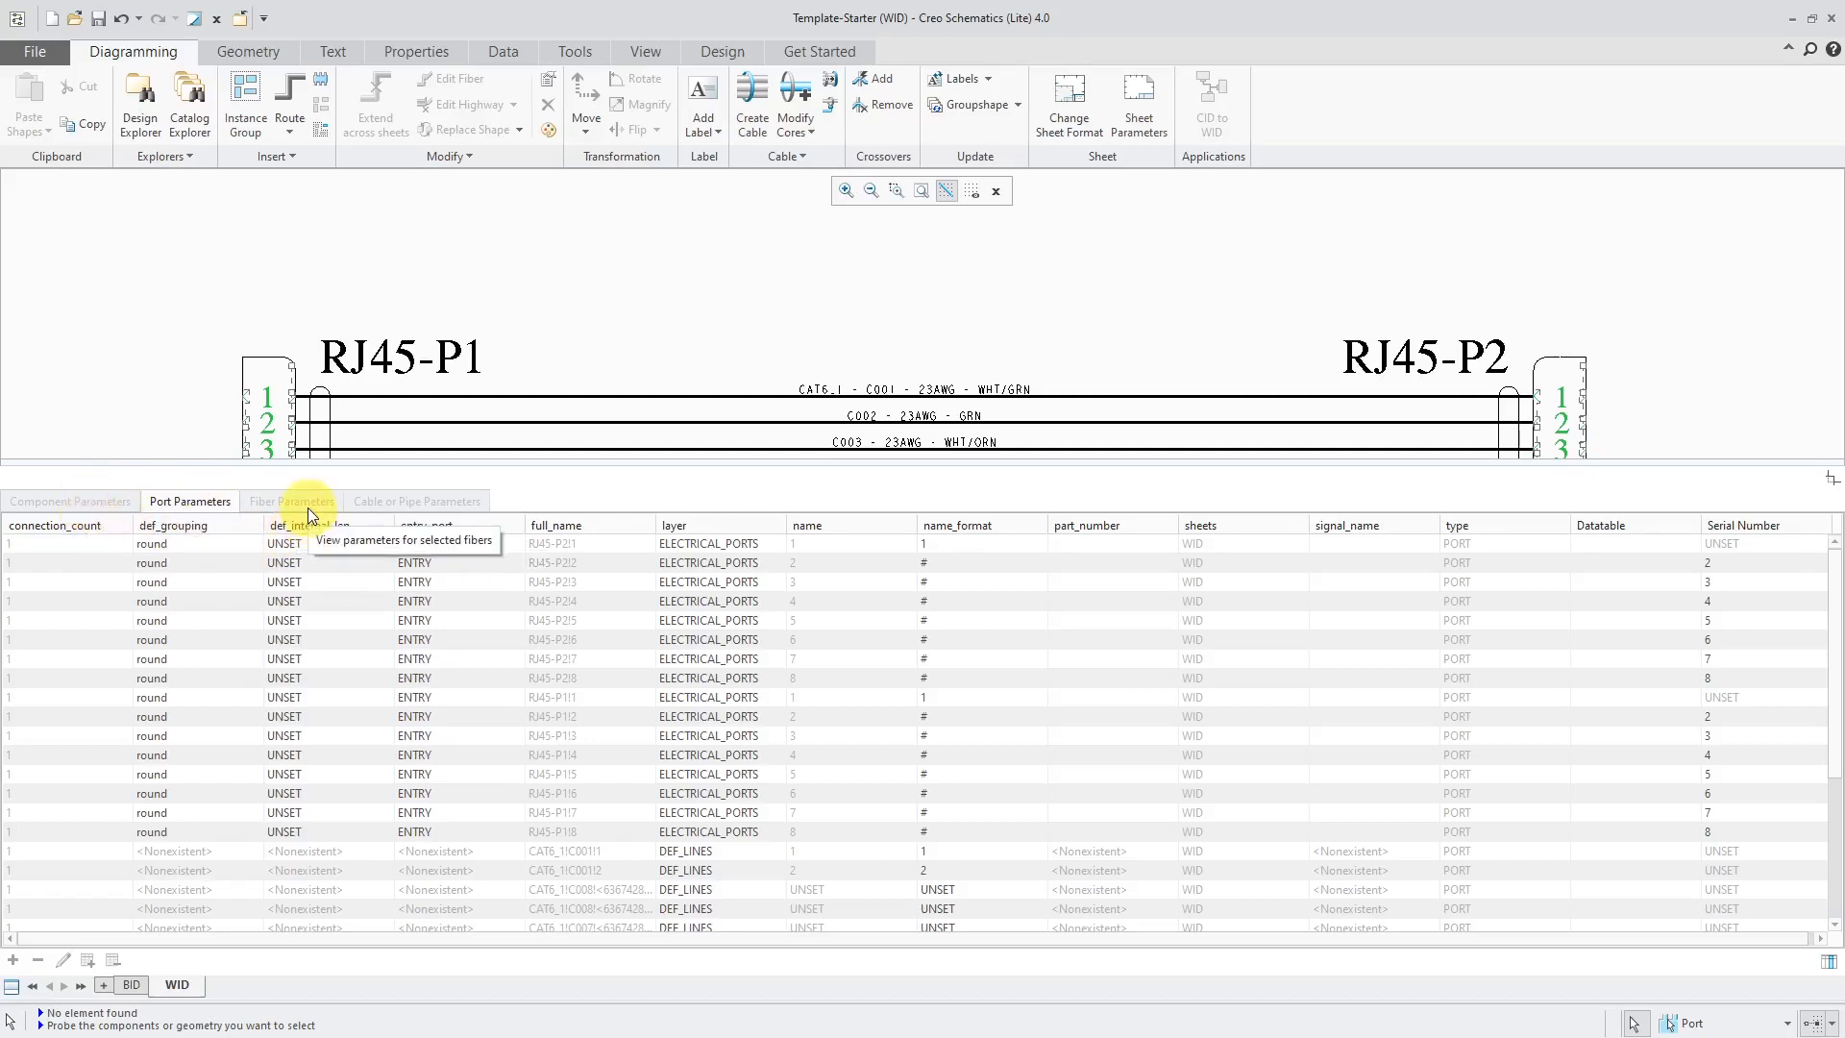
{"action": "mouse_move", "coordinate": [577, 512]}
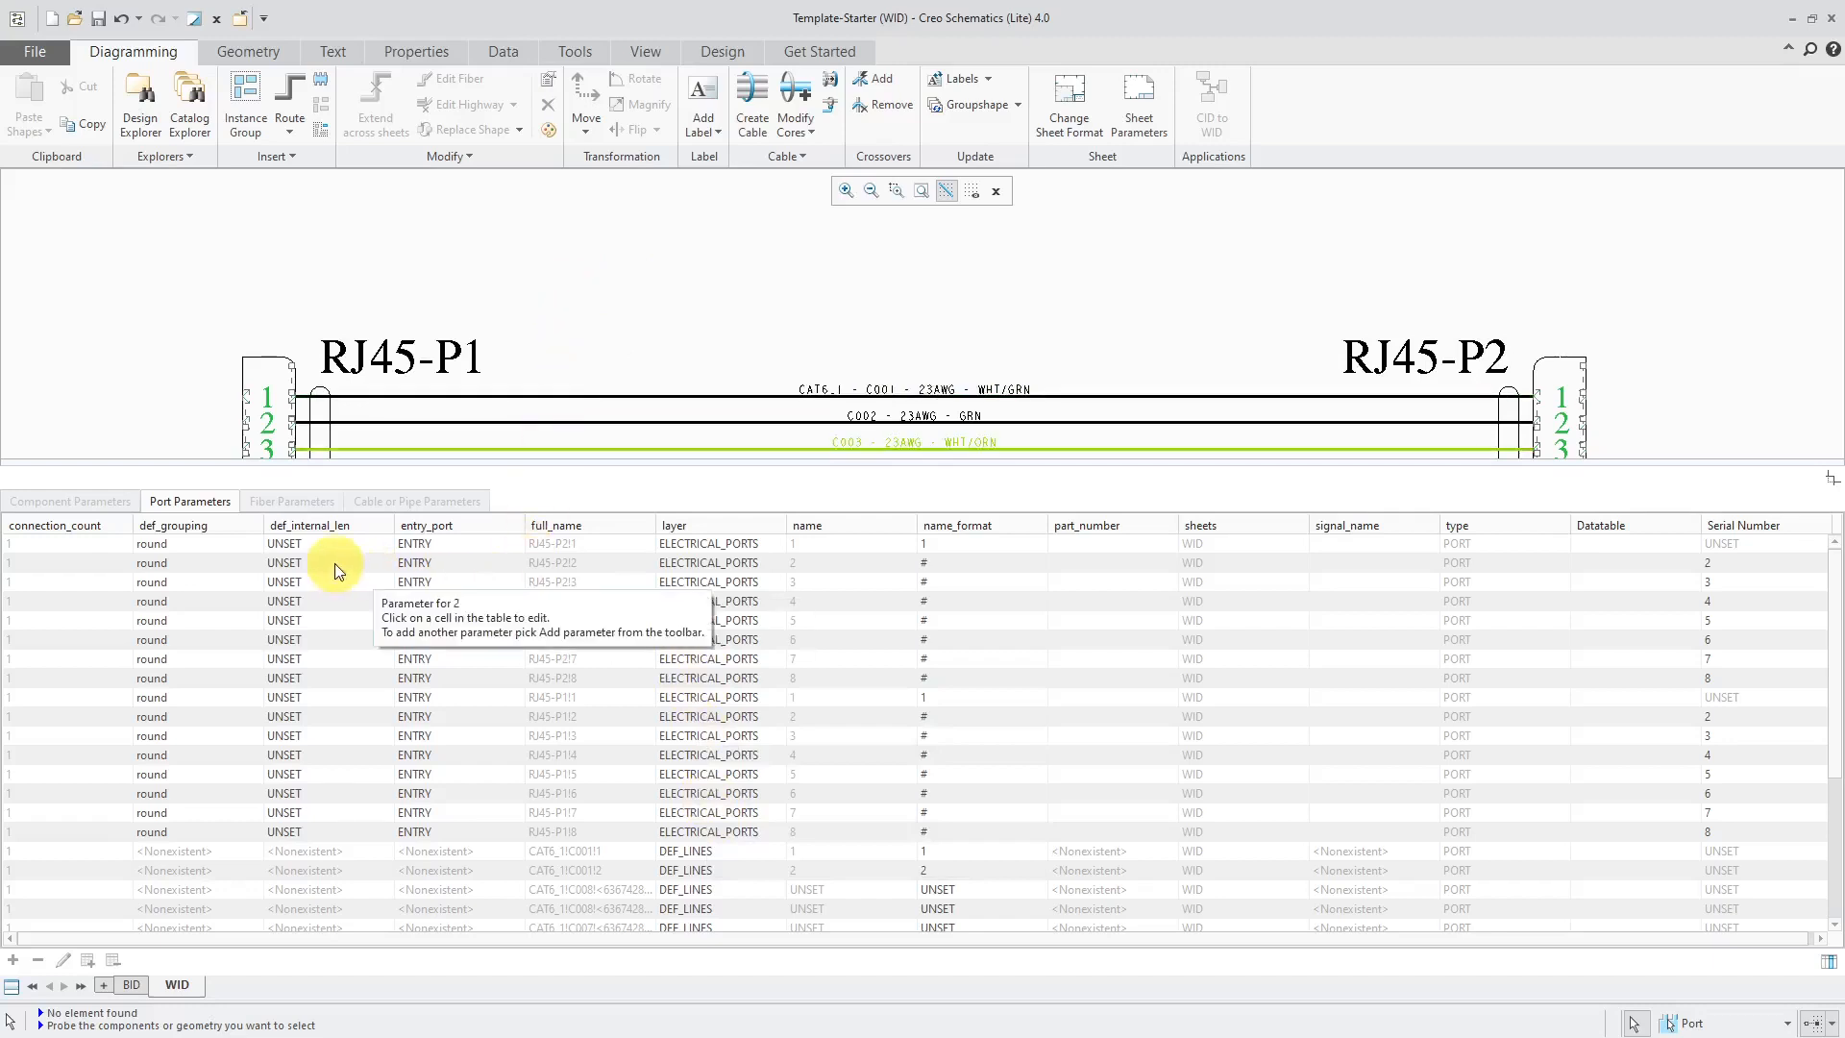
Step: Select all sixteen def_internal_len cells and open their shared value editor
{"action": "left_click", "coordinate": [283, 542]}
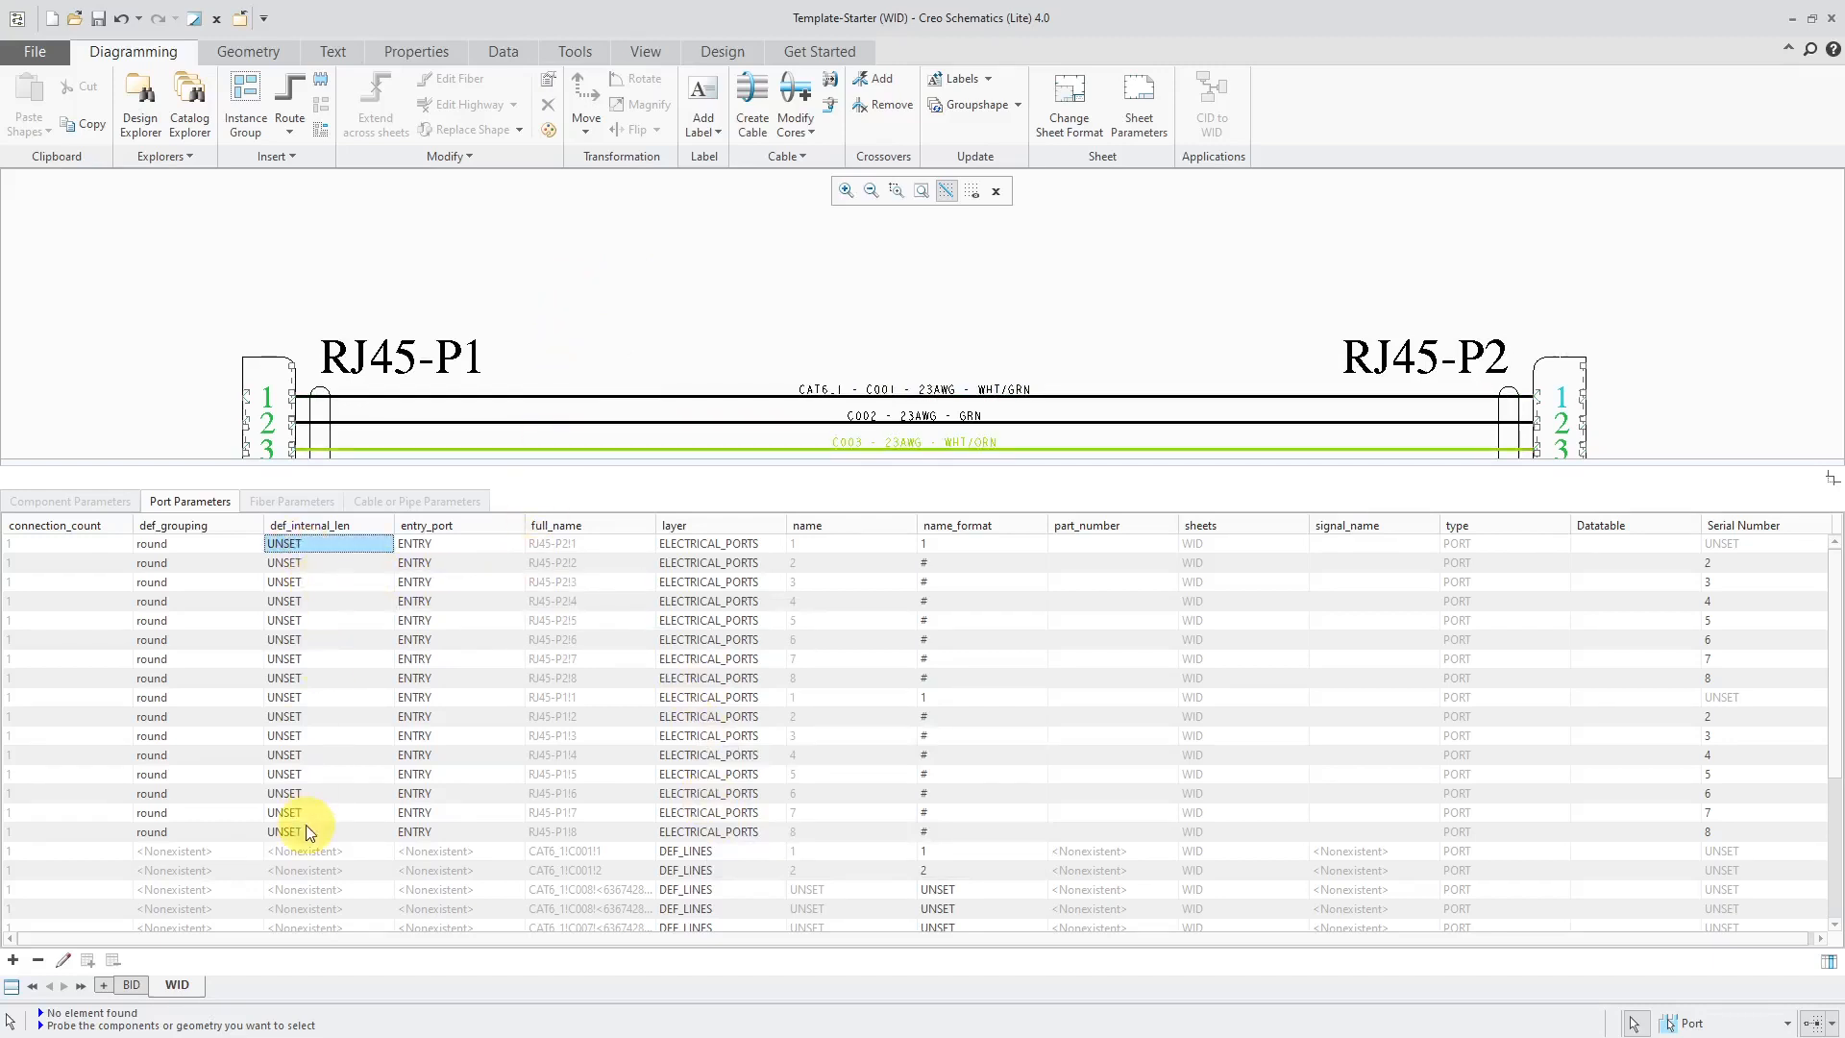
{"action": "mouse_move", "coordinate": [309, 838]}
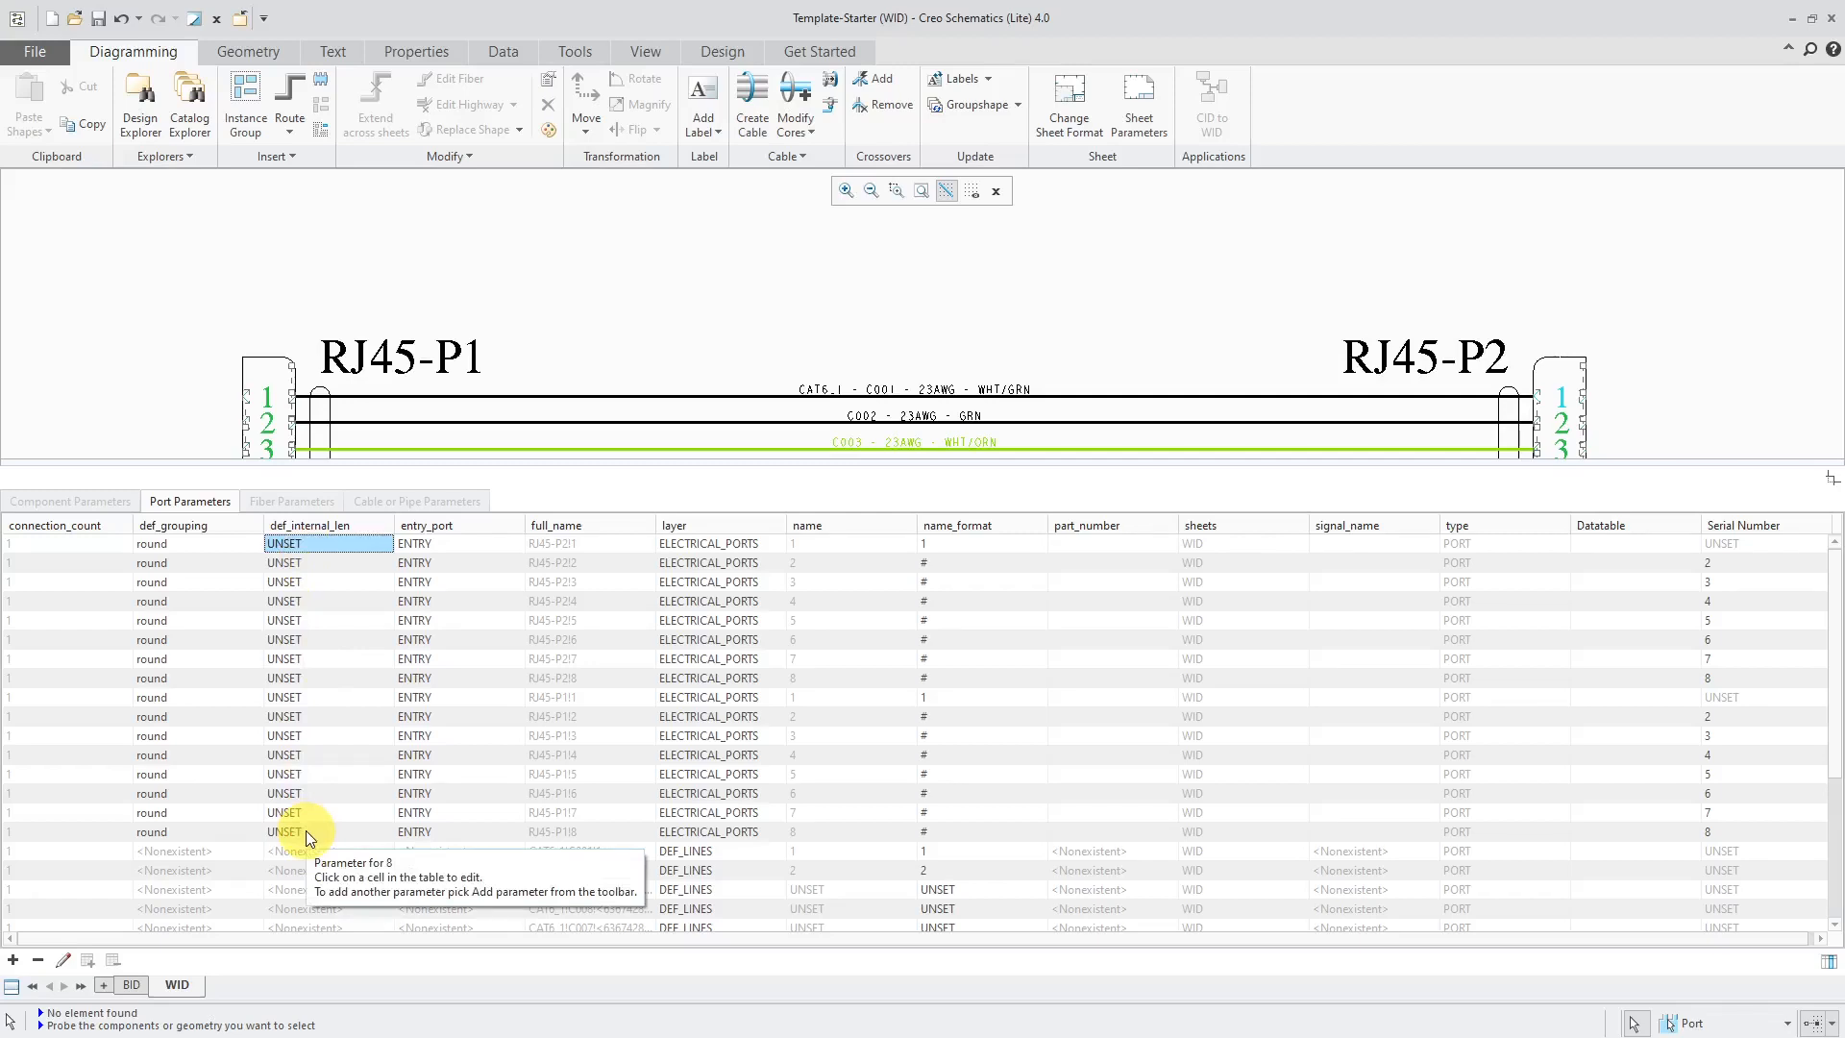
{"action": "left_click", "coordinate": [309, 832]}
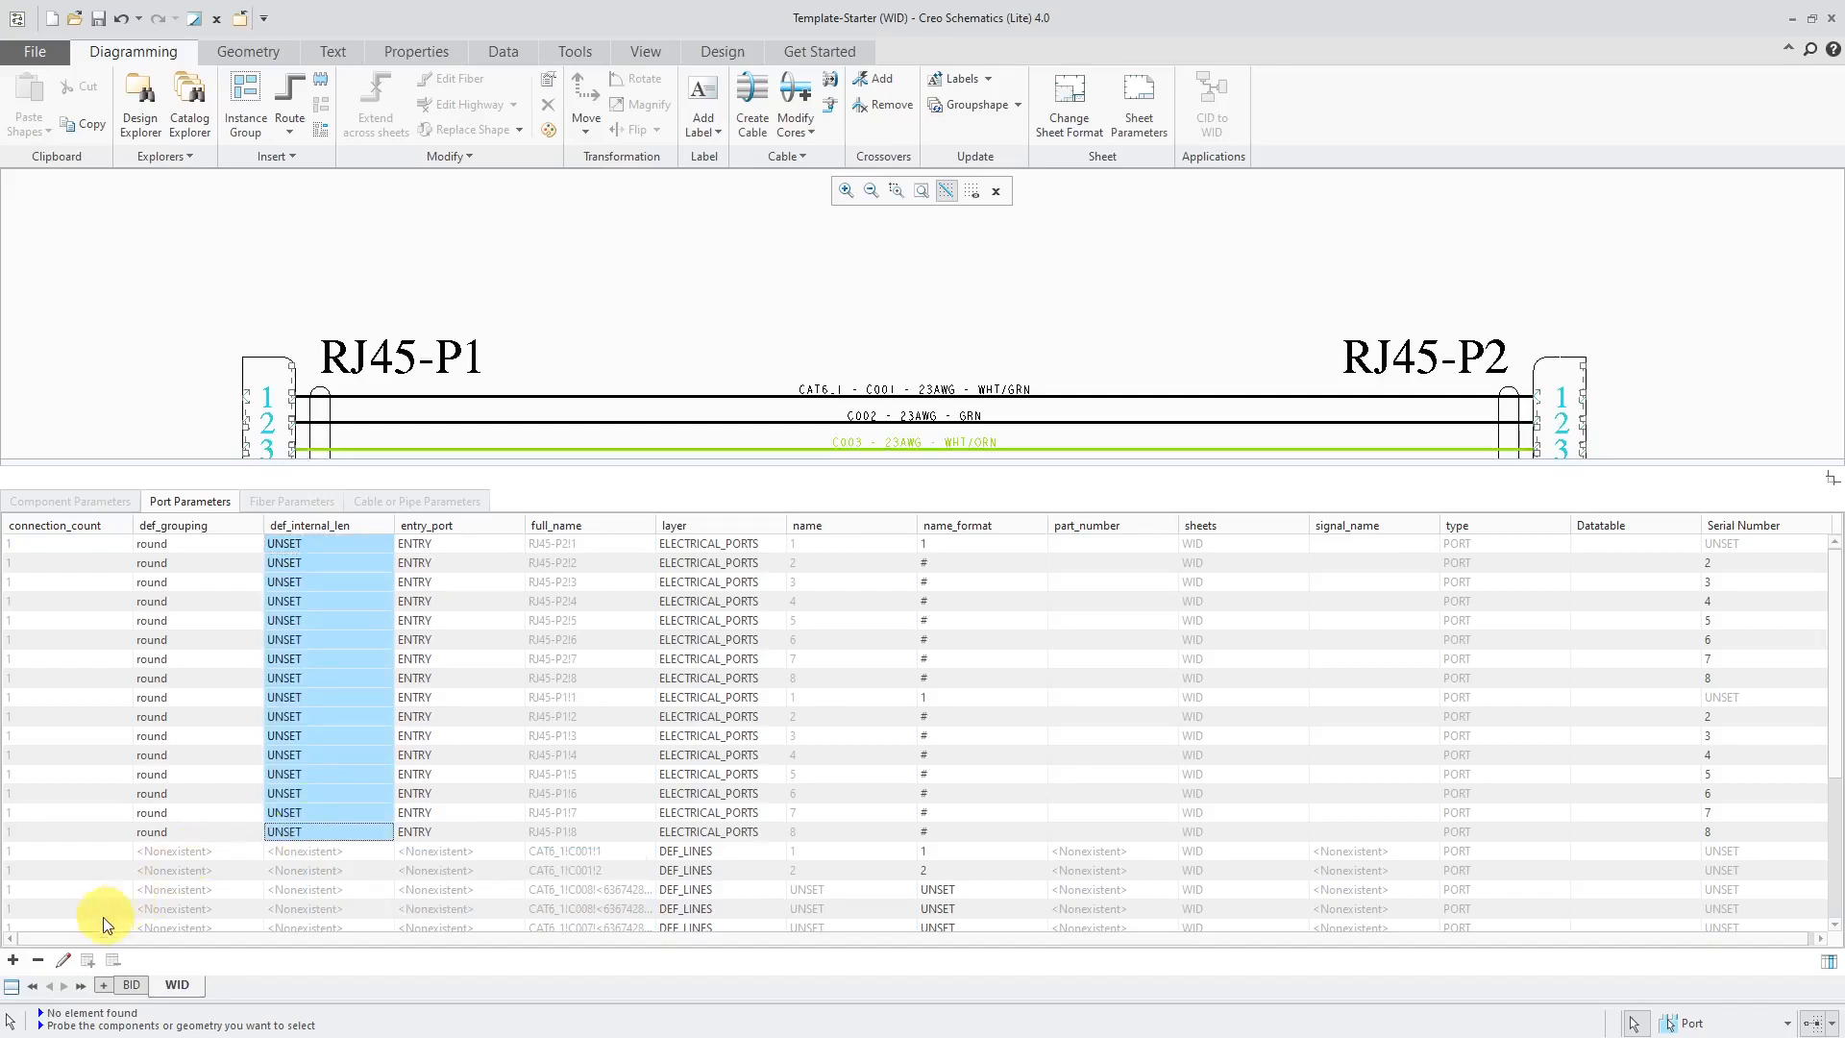
{"action": "mouse_move", "coordinate": [68, 963]}
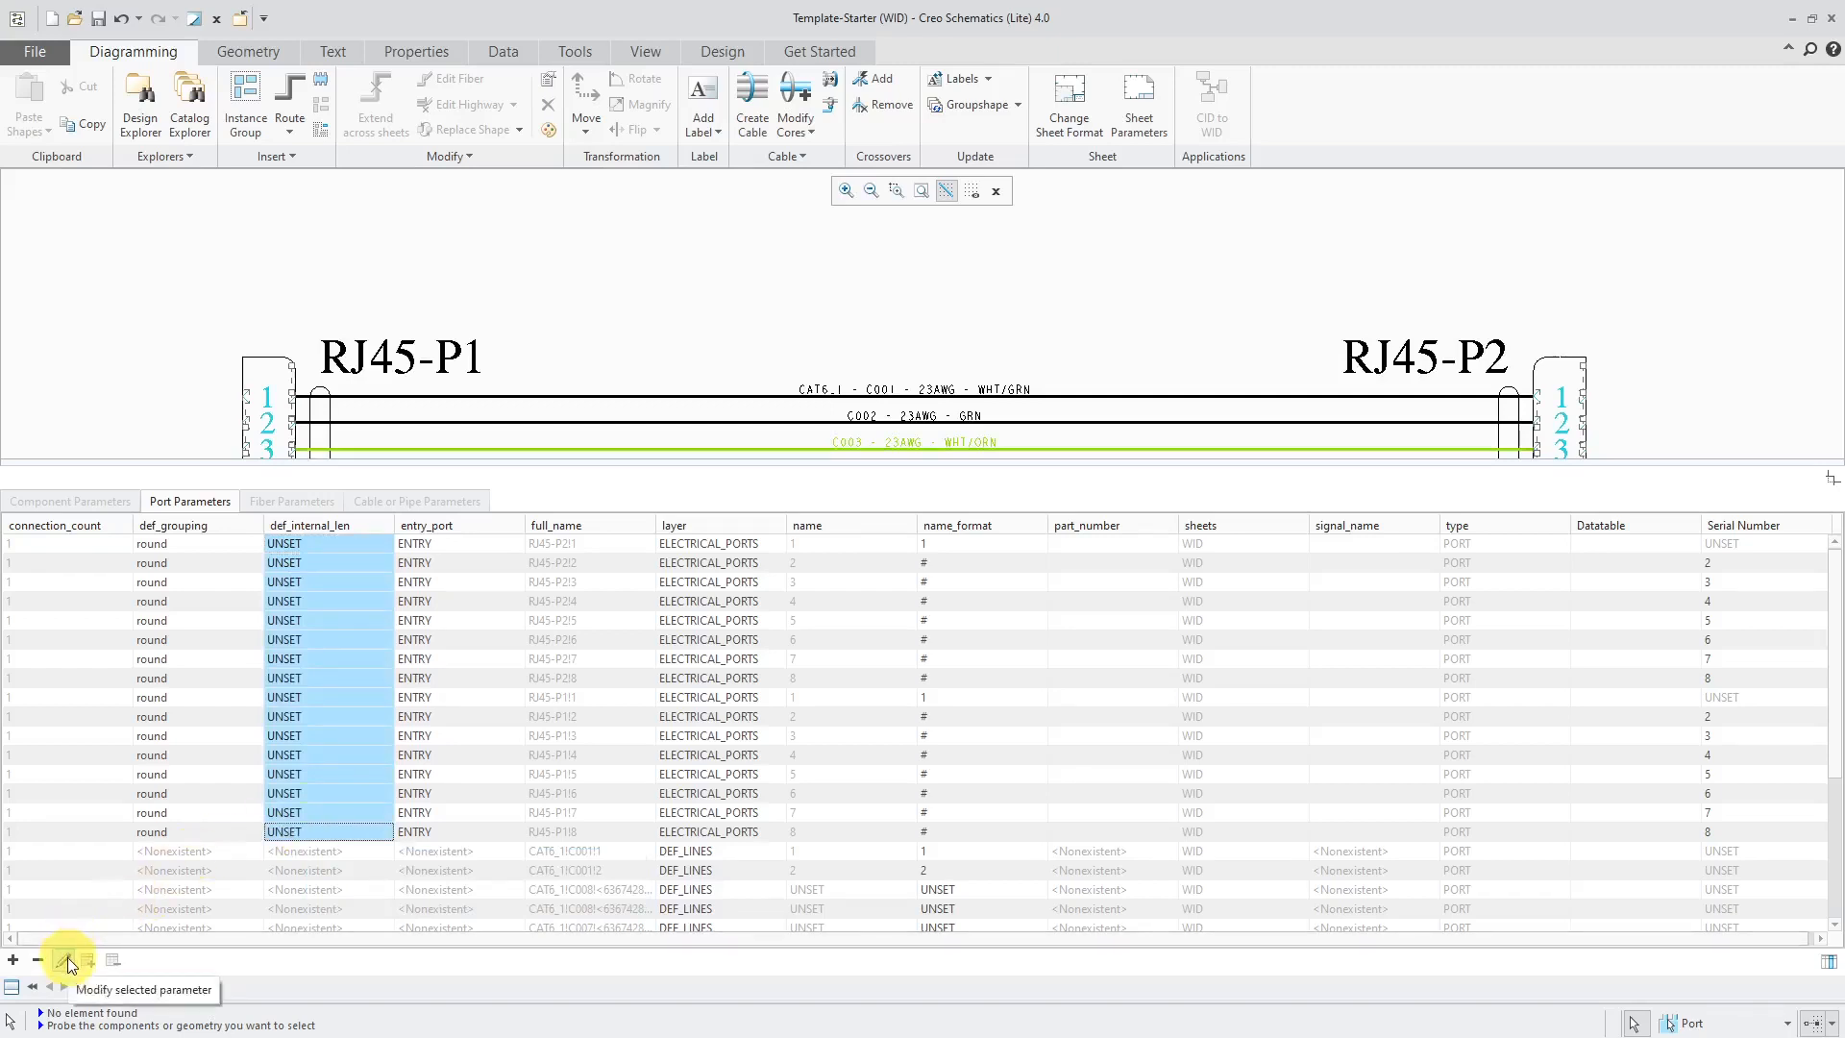
{"action": "left_click", "coordinate": [68, 960]}
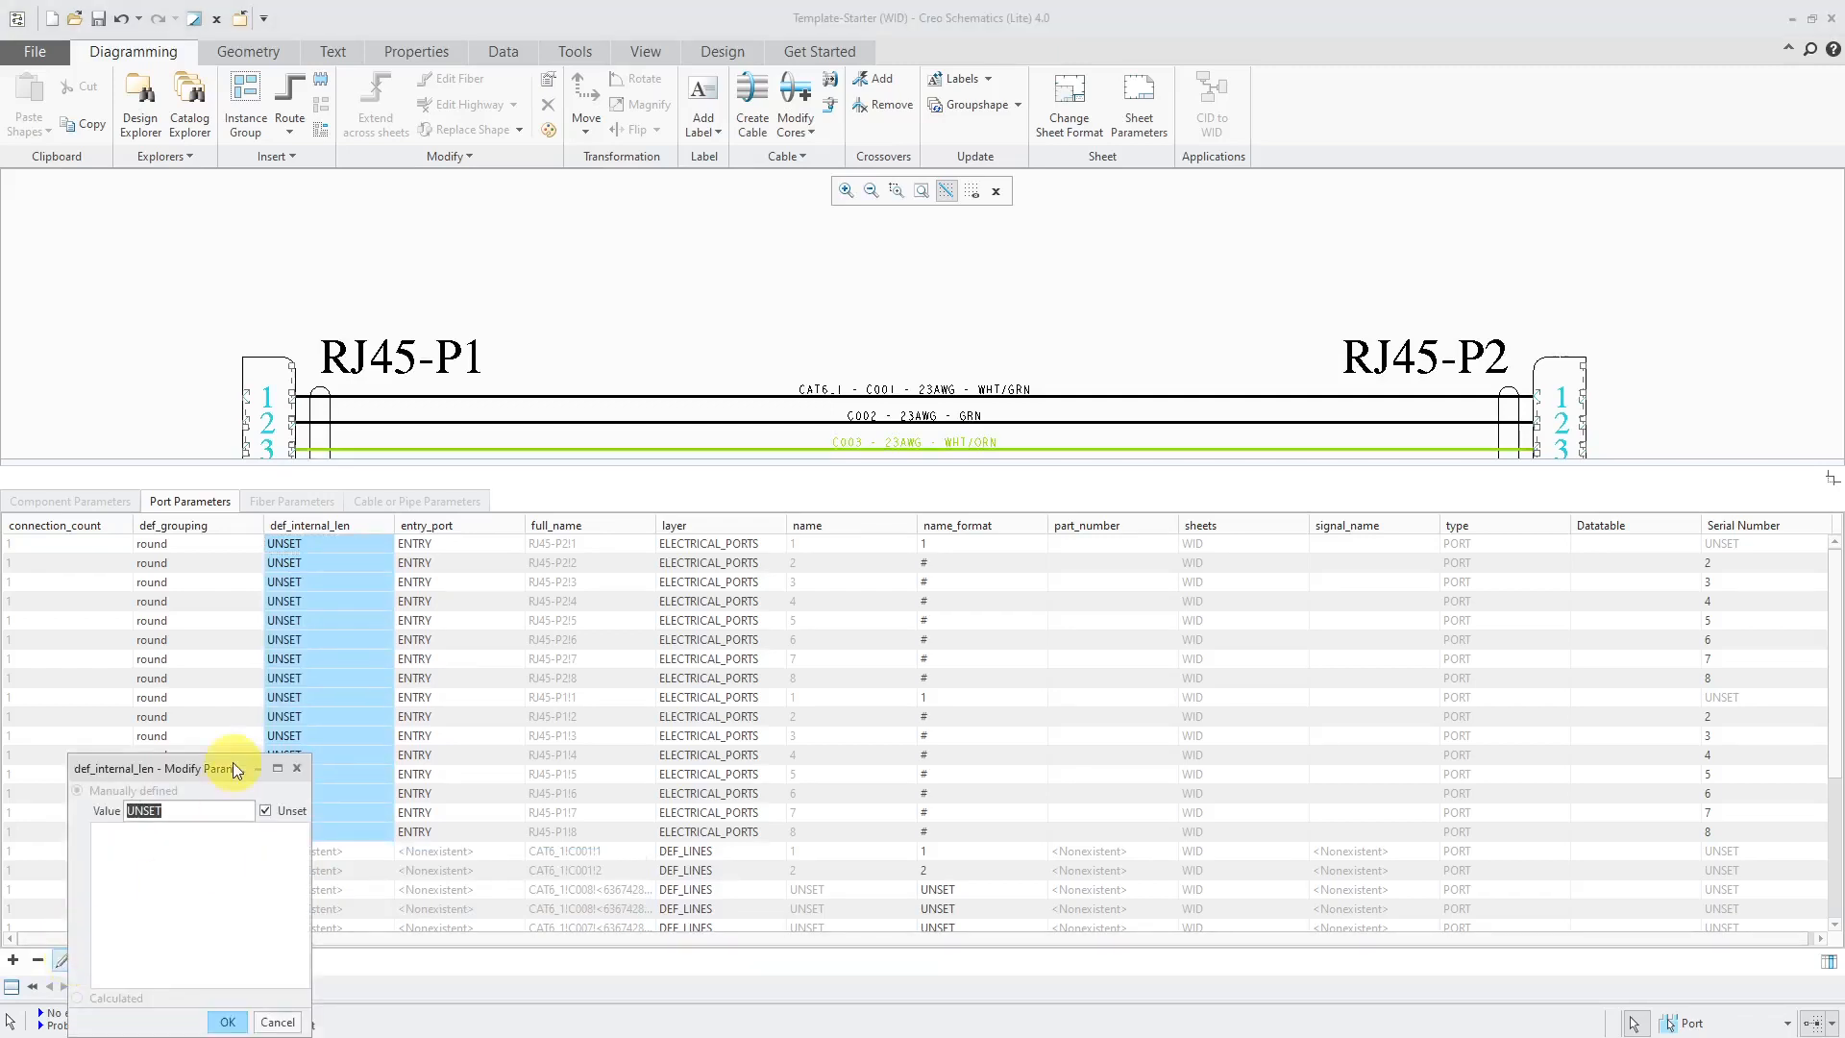
{"action": "left_click_drag", "start_coordinate": [188, 769], "coordinate": [800, 424]}
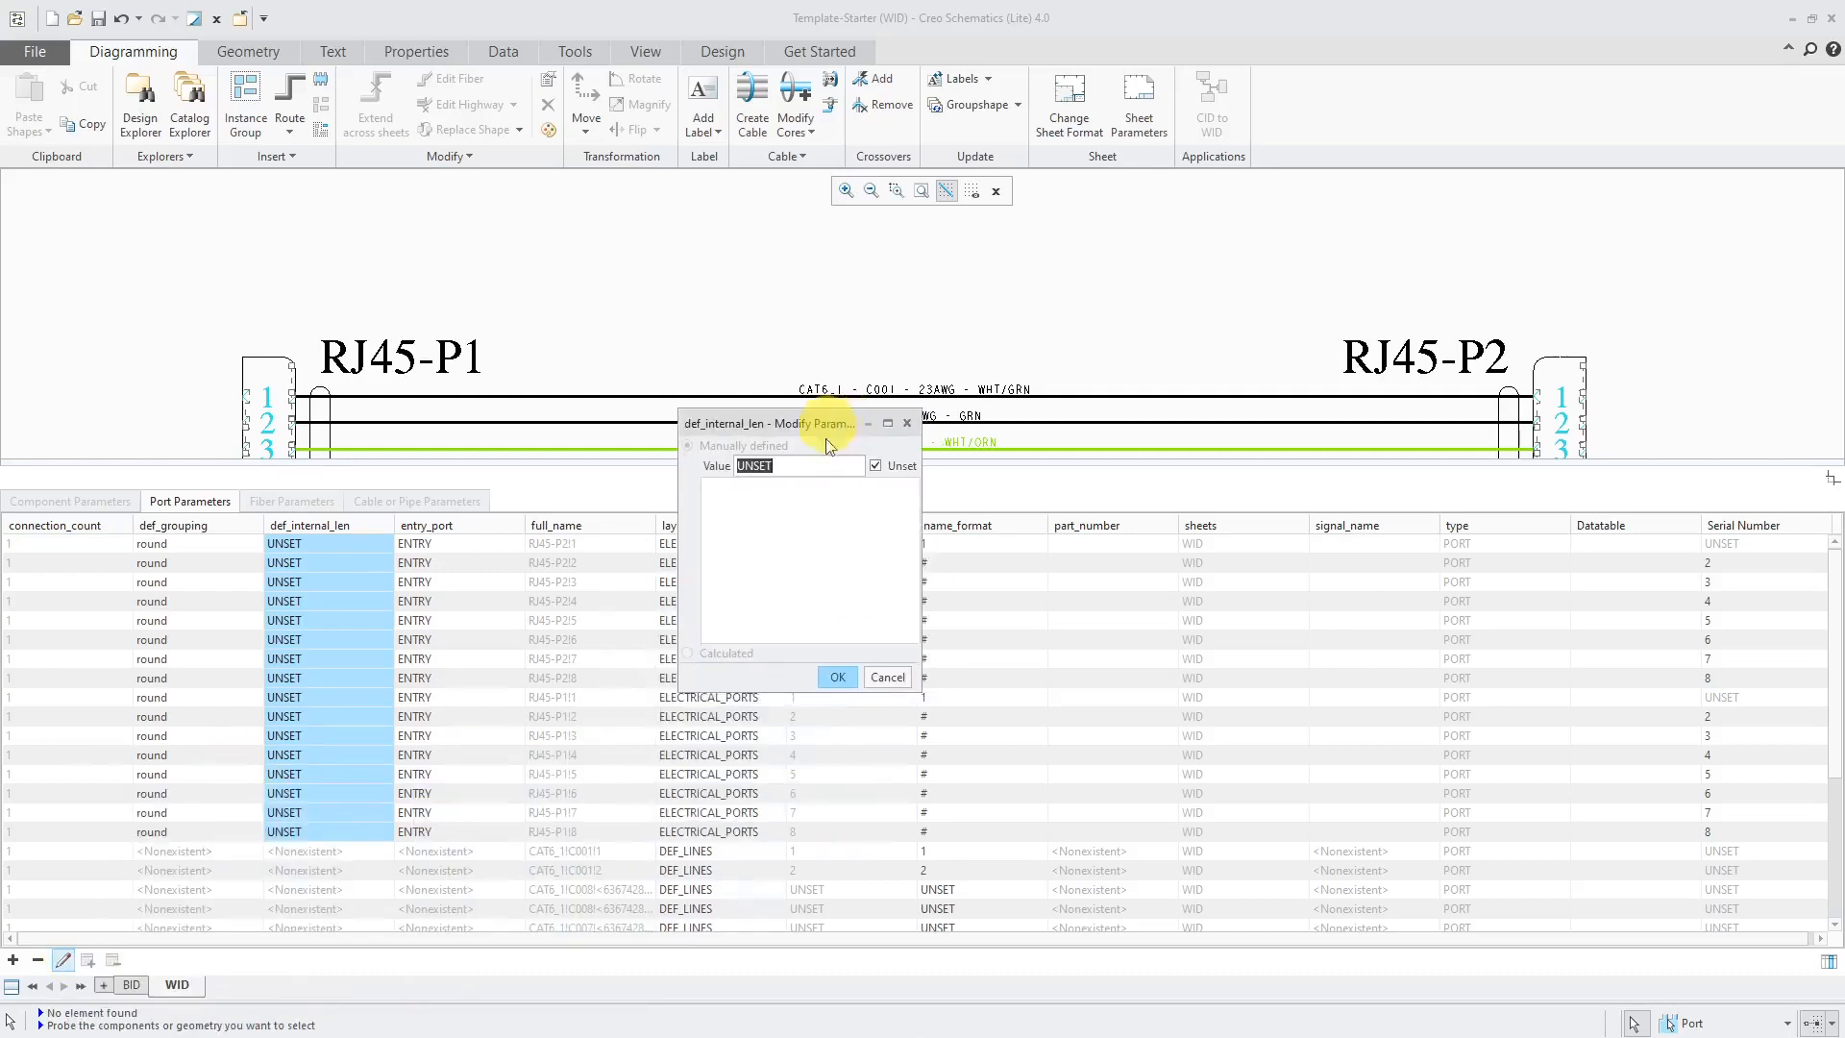
{"action": "mouse_move", "coordinate": [802, 561]}
{"action": "type", "text": "0.125000"}
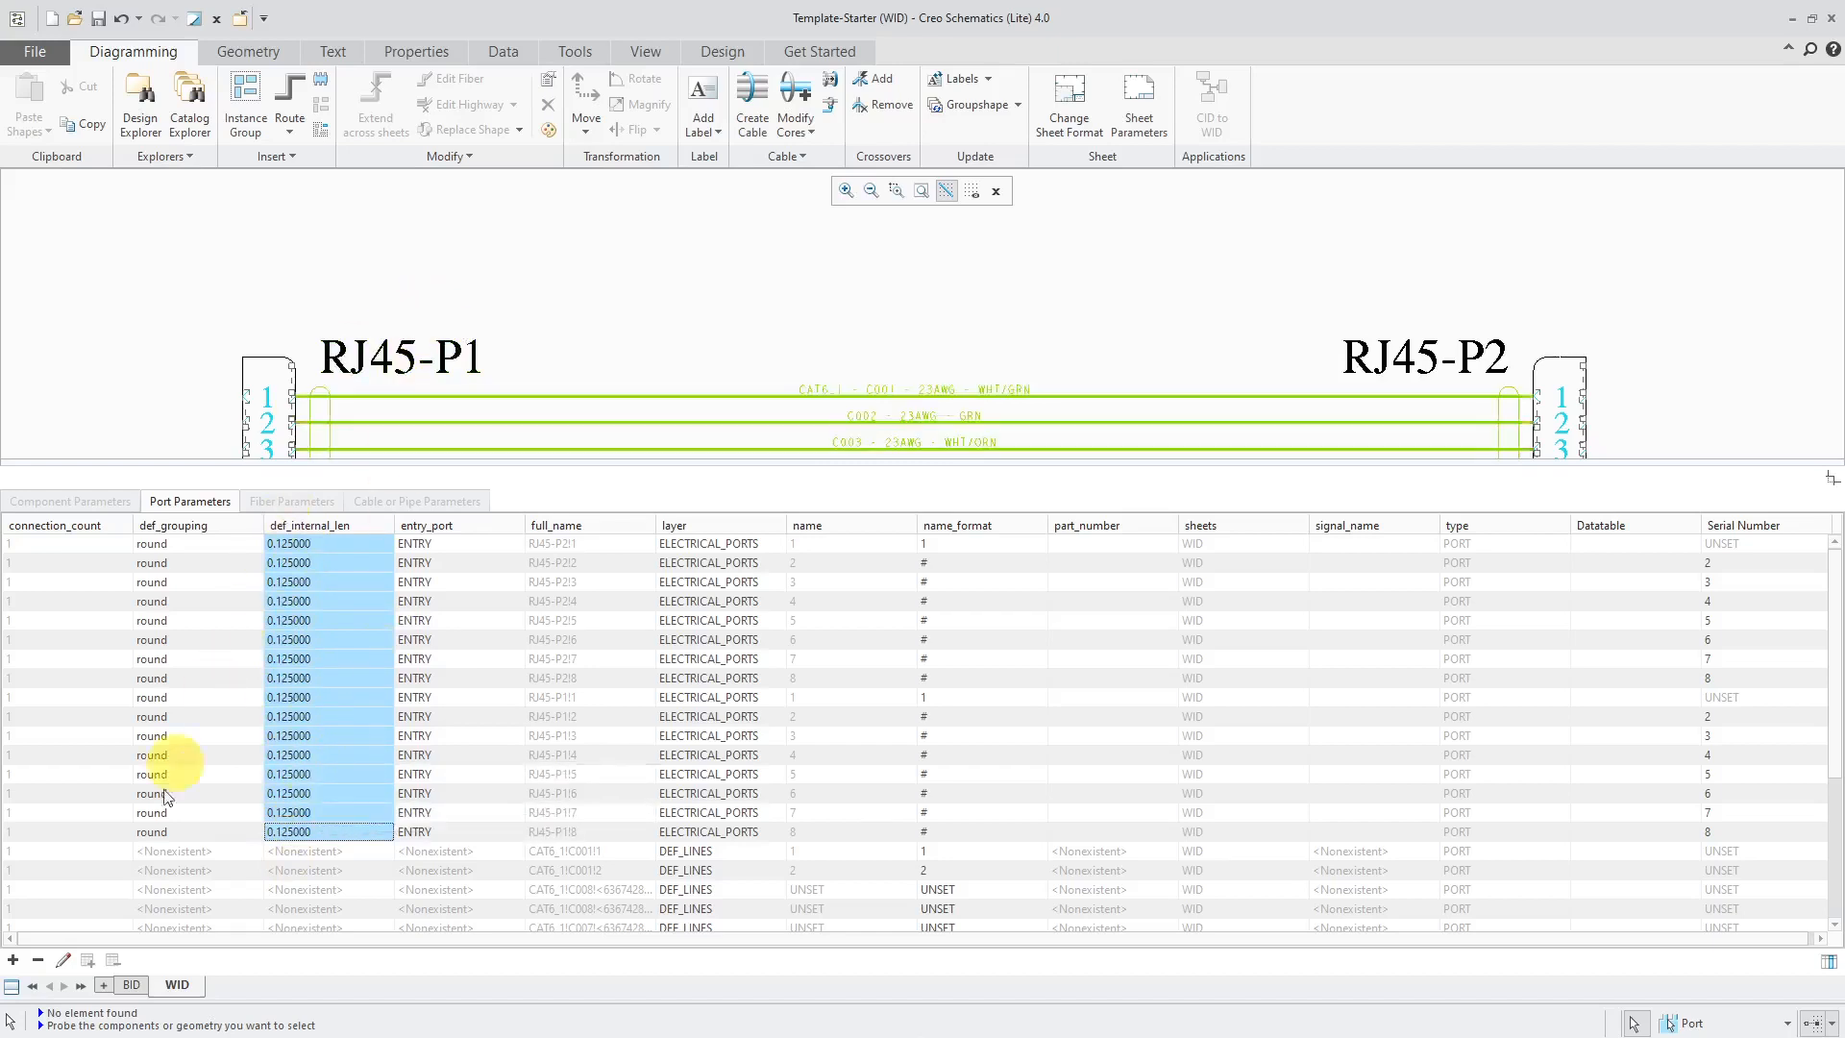
{"action": "mouse_move", "coordinate": [13, 960]}
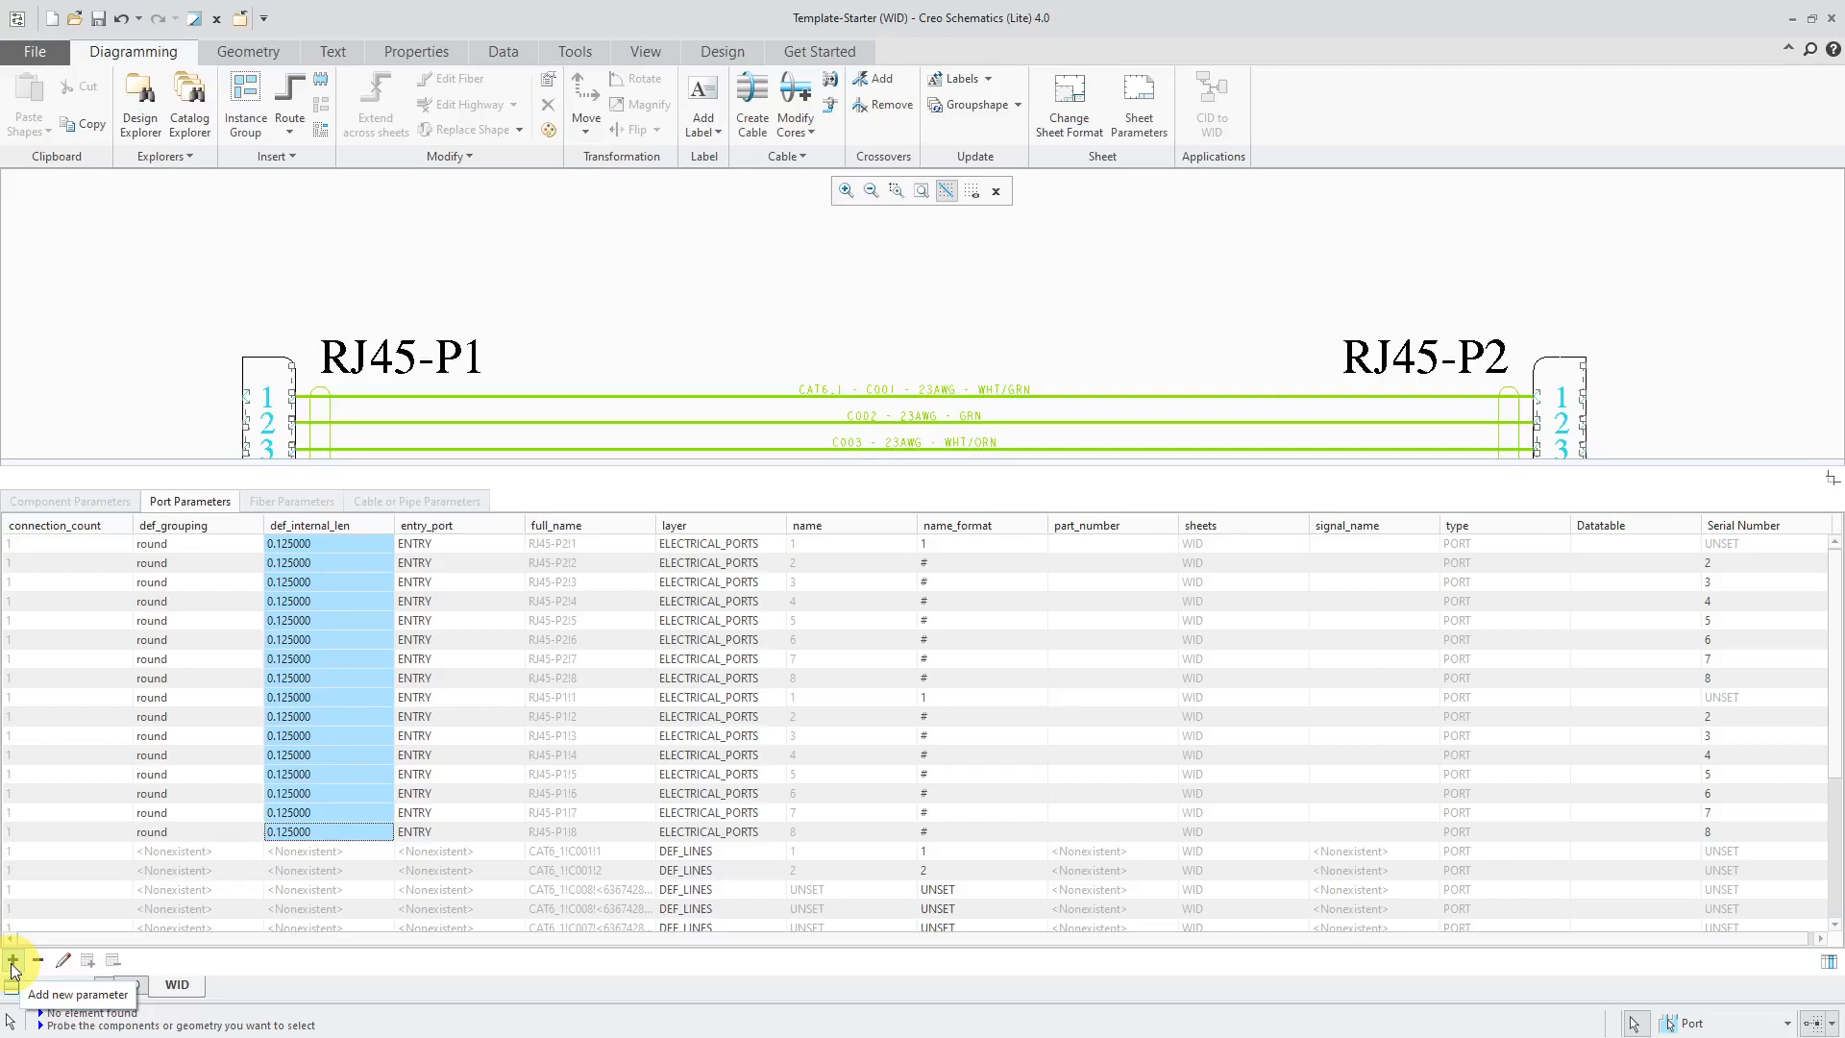
{"action": "mouse_move", "coordinate": [39, 965]}
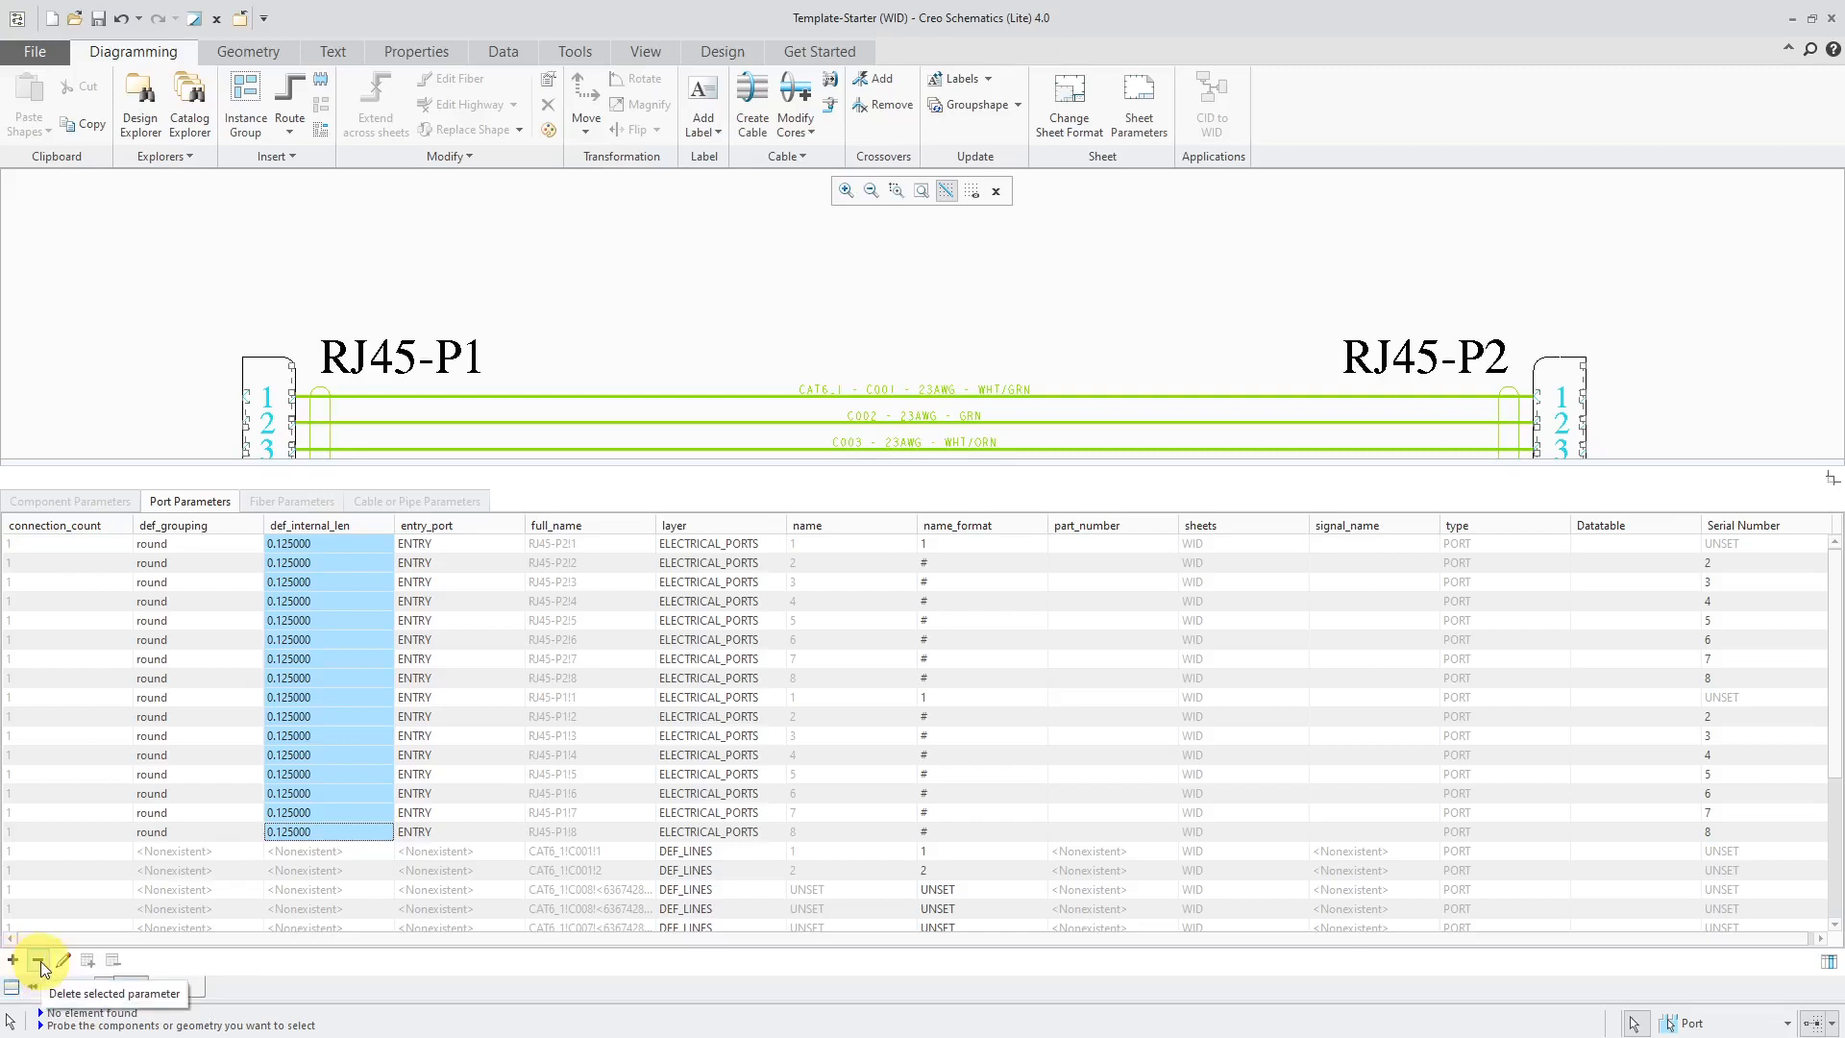
{"action": "mouse_move", "coordinate": [85, 963]}
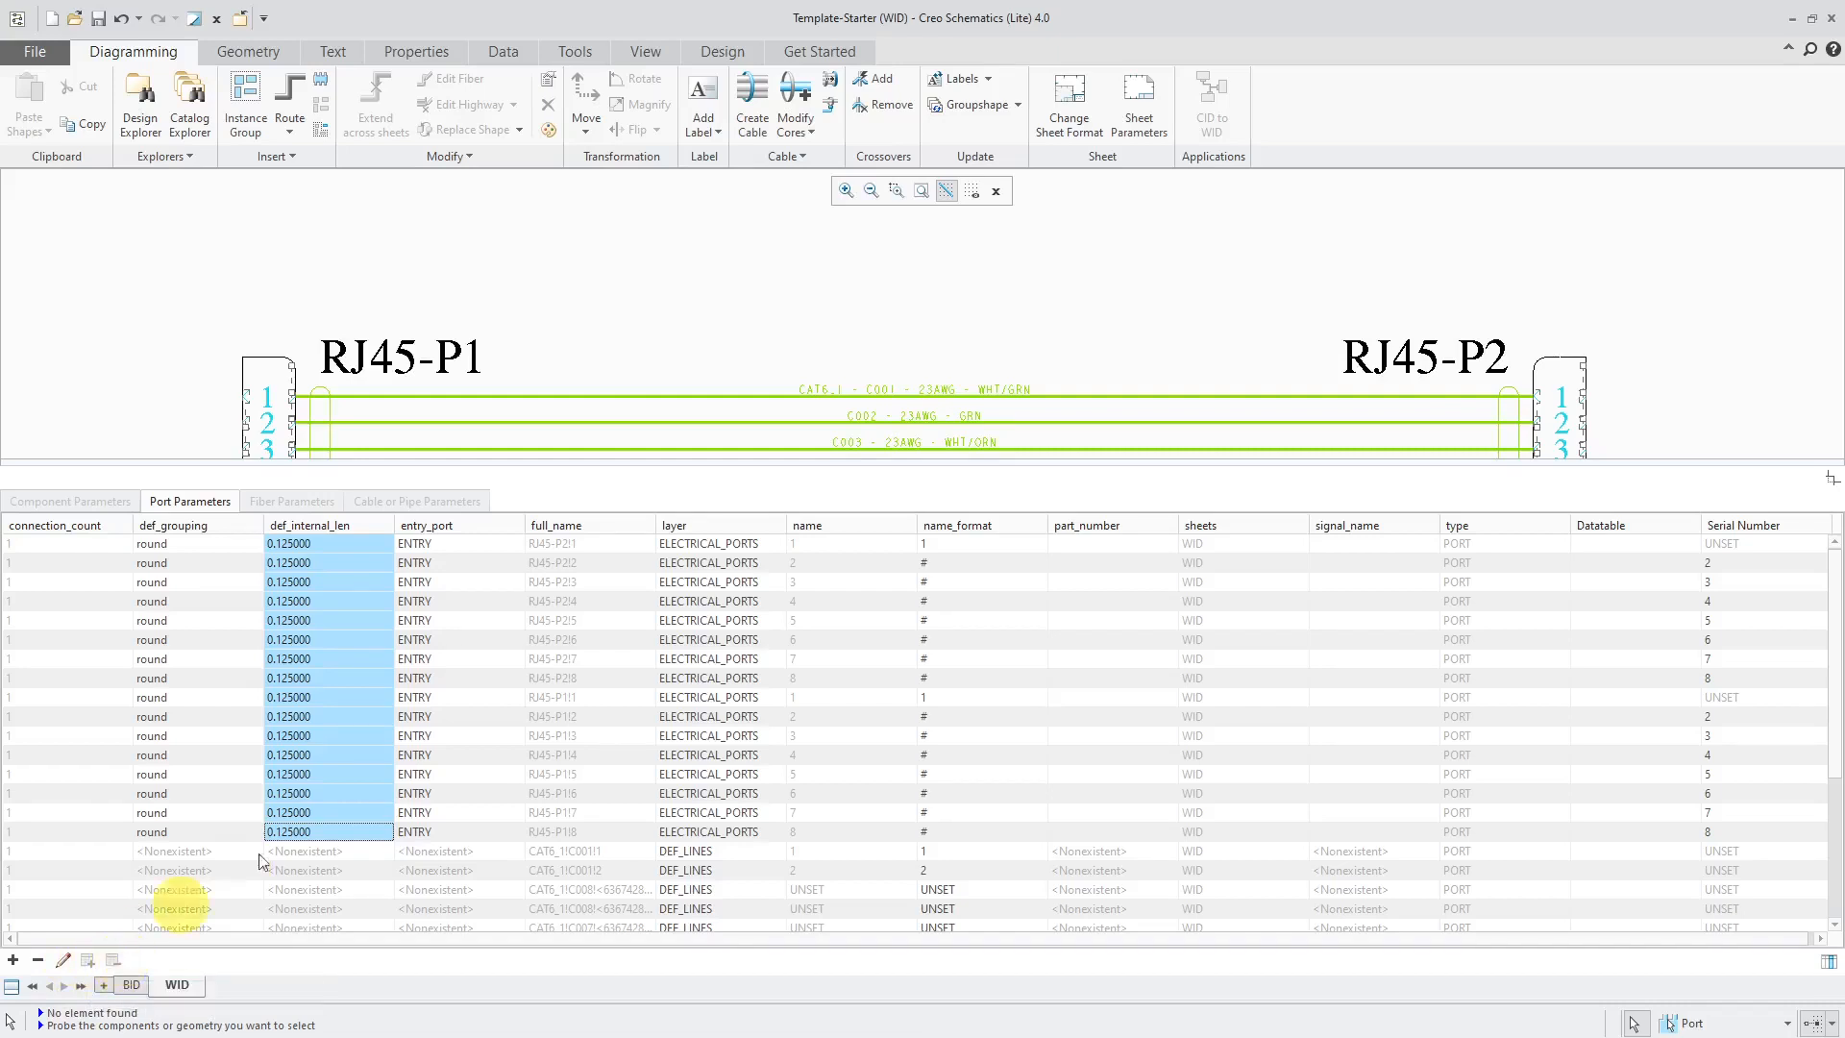
Step: Deselect all RJ45 ports by picking empty drawing space
{"action": "left_click", "coordinate": [69, 500]}
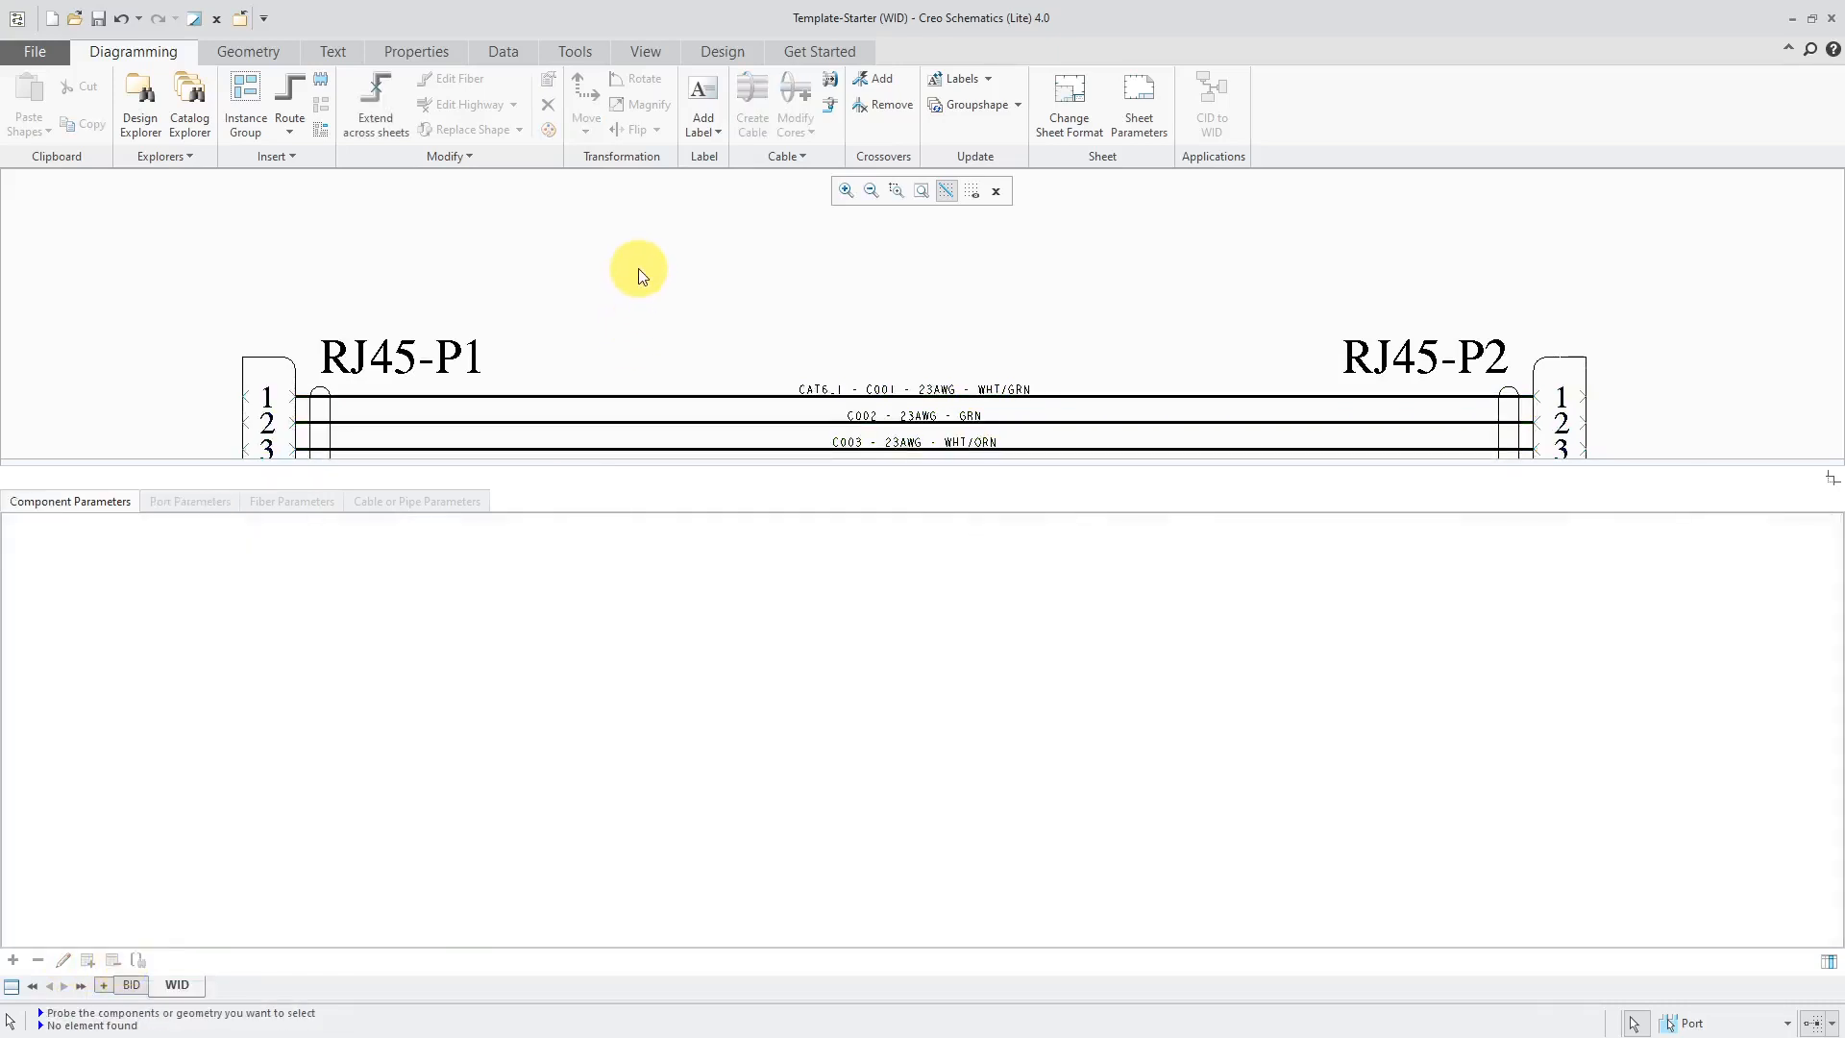
{"action": "mouse_move", "coordinate": [659, 326]}
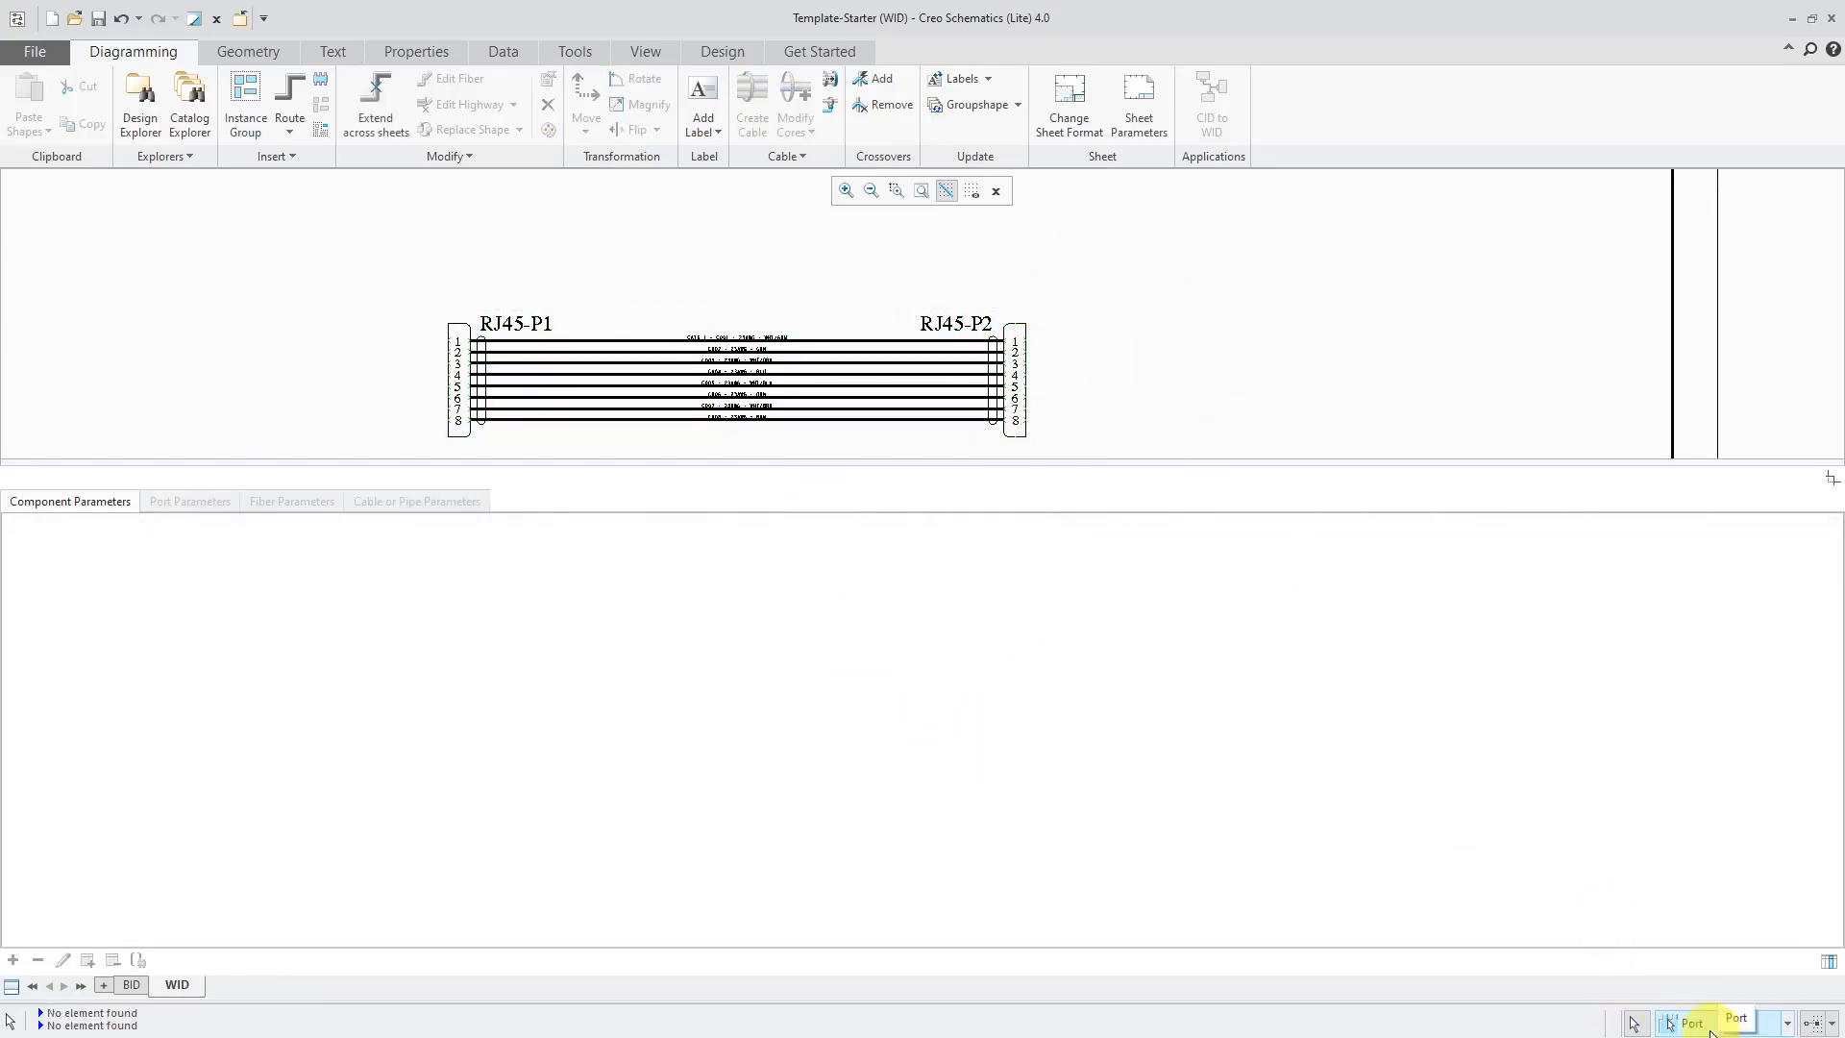
{"action": "left_click", "coordinate": [1692, 1022]}
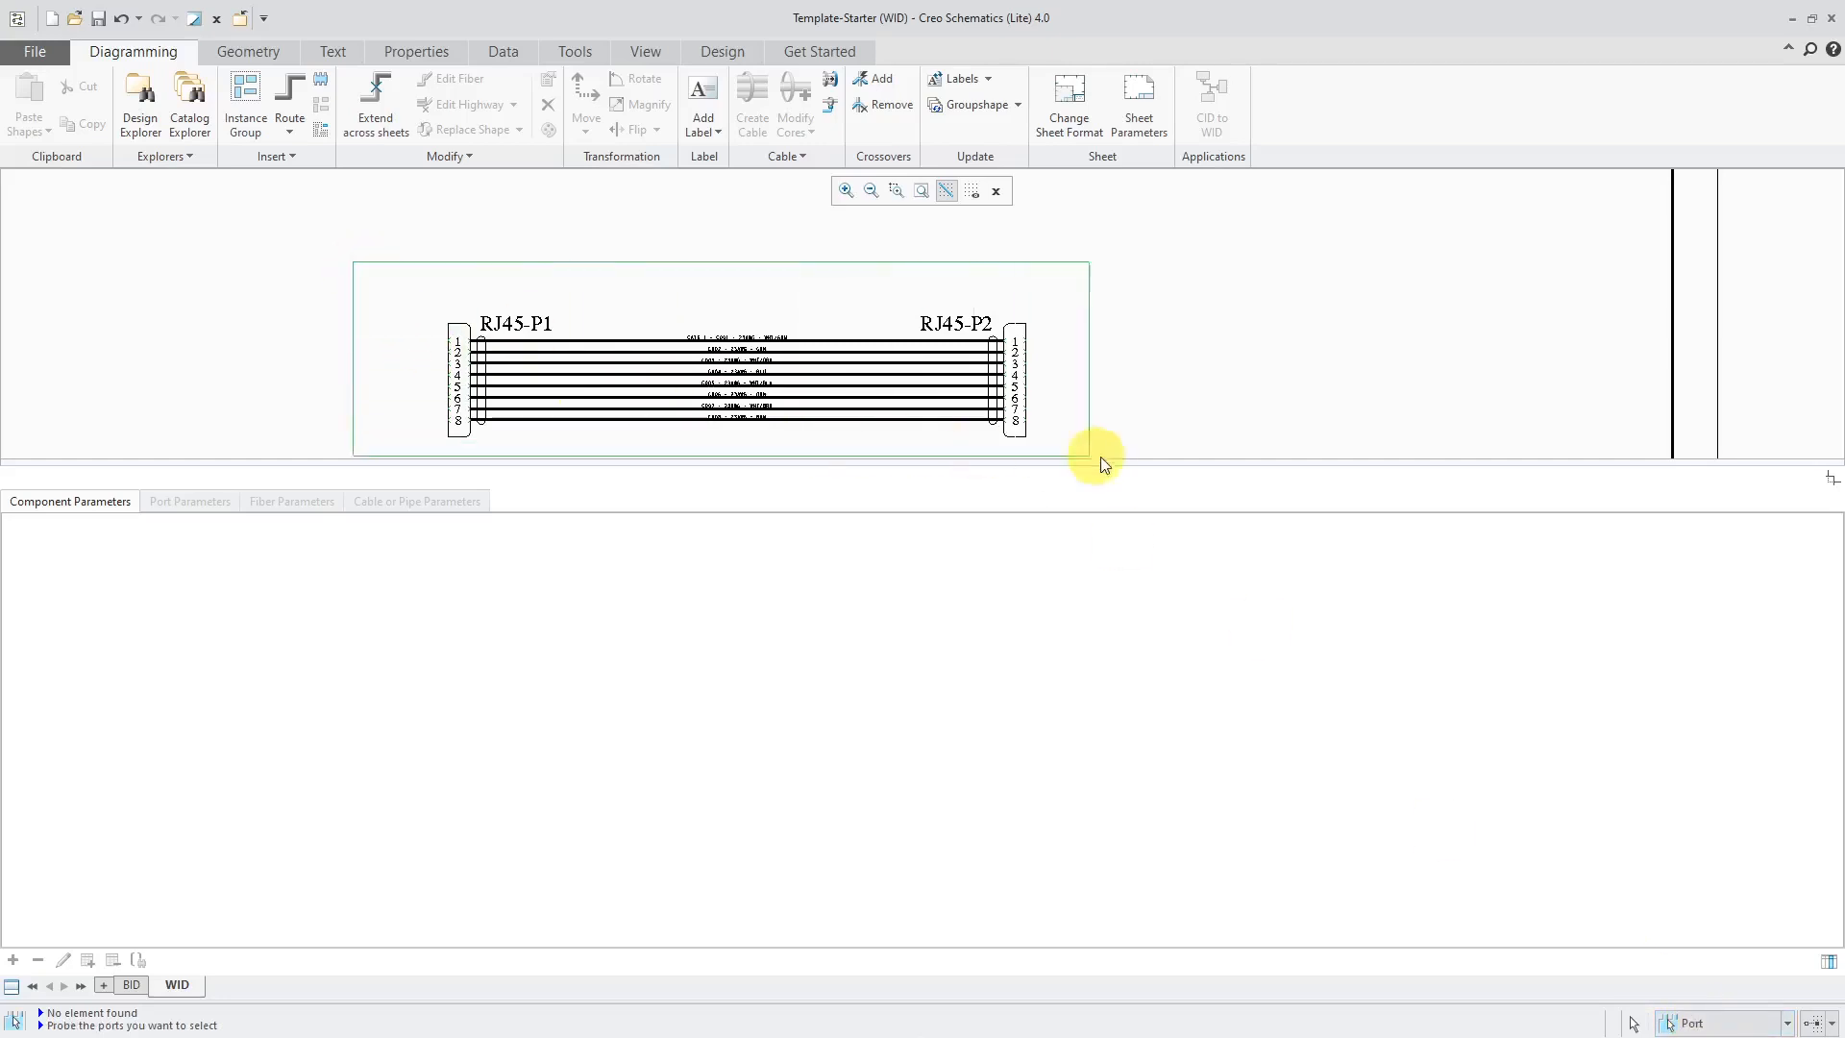
{"action": "left_click", "coordinate": [188, 501]}
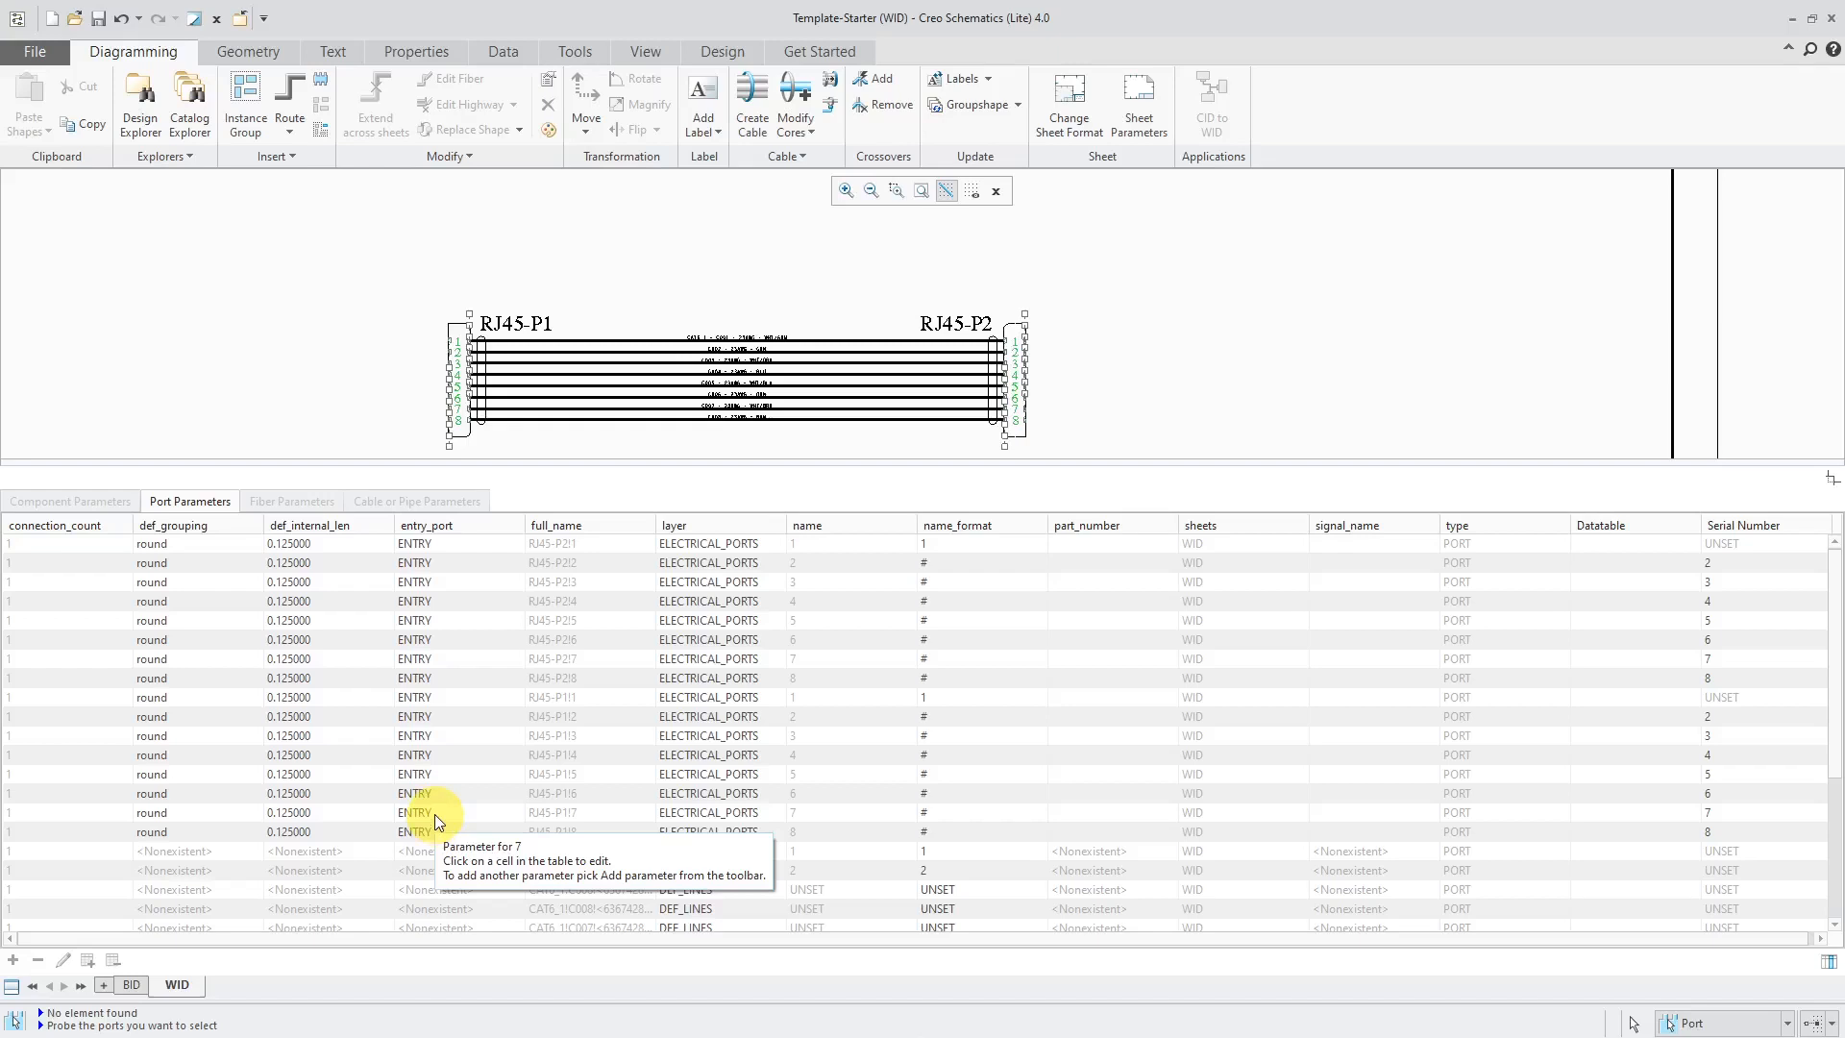
{"action": "left_click", "coordinate": [446, 542]}
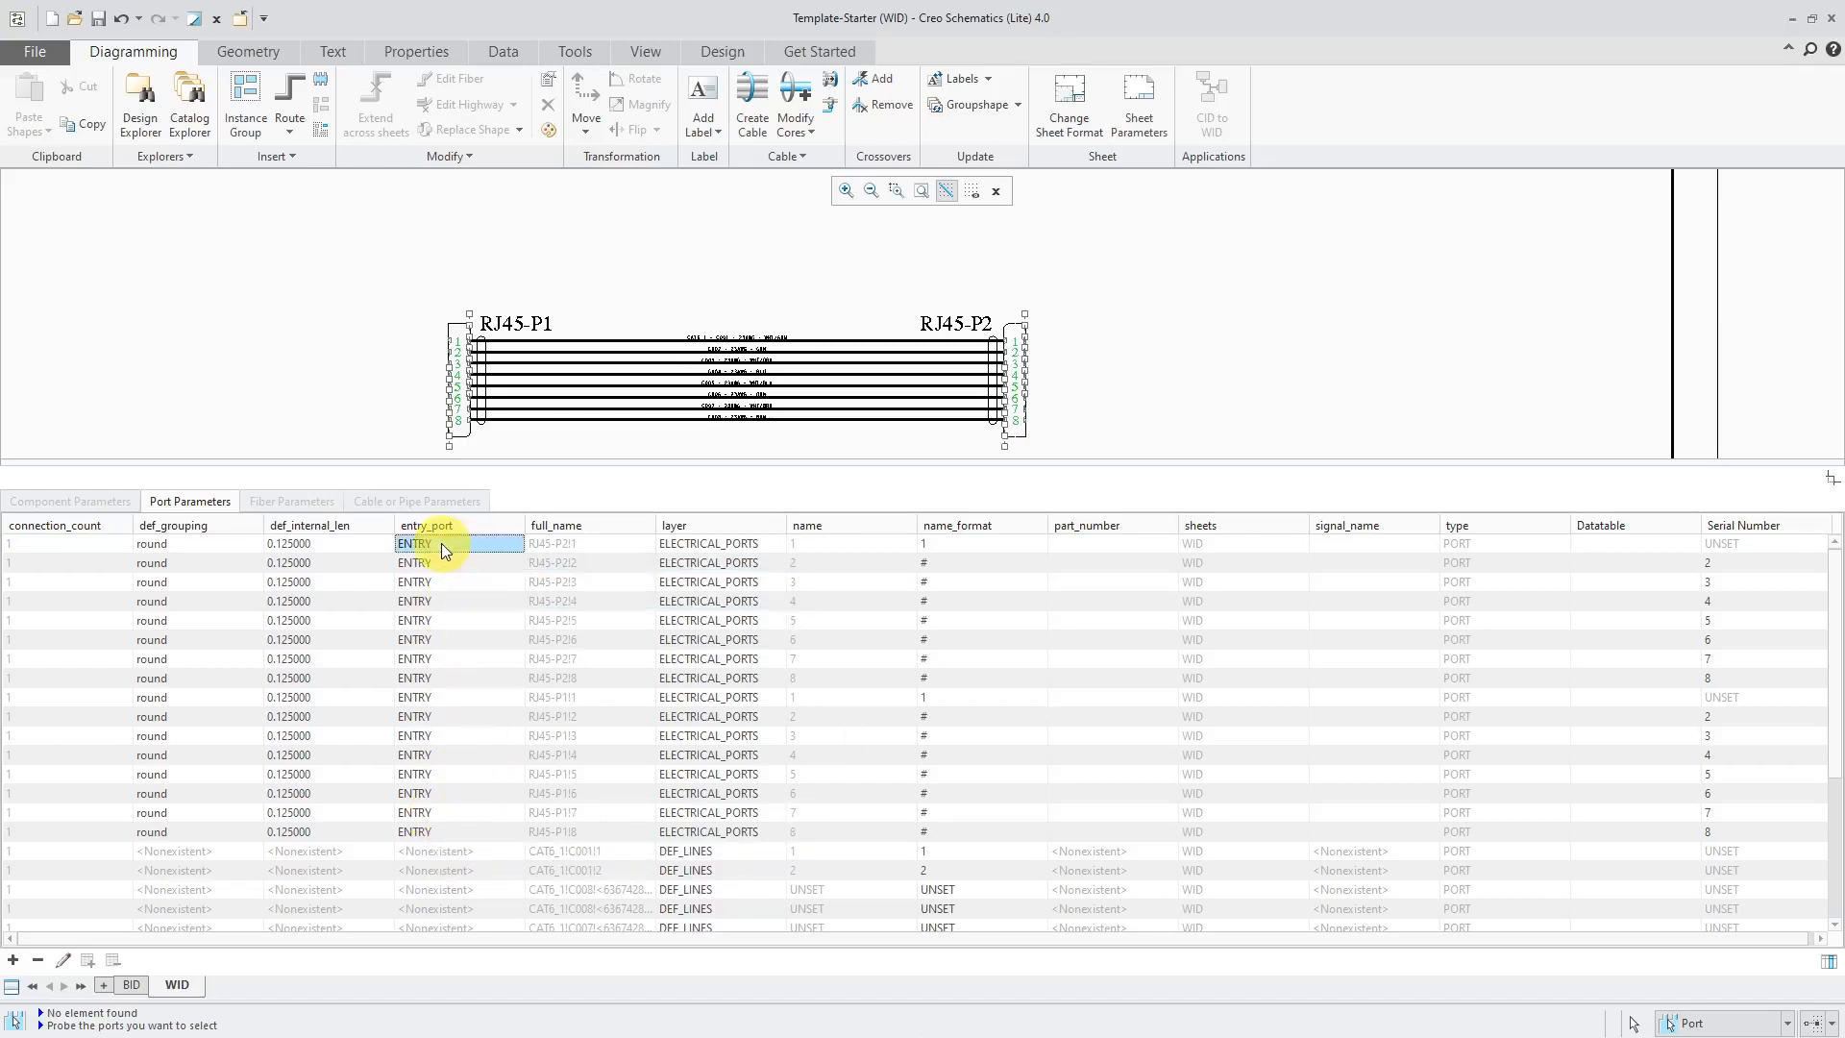
{"action": "left_click", "coordinate": [459, 542]}
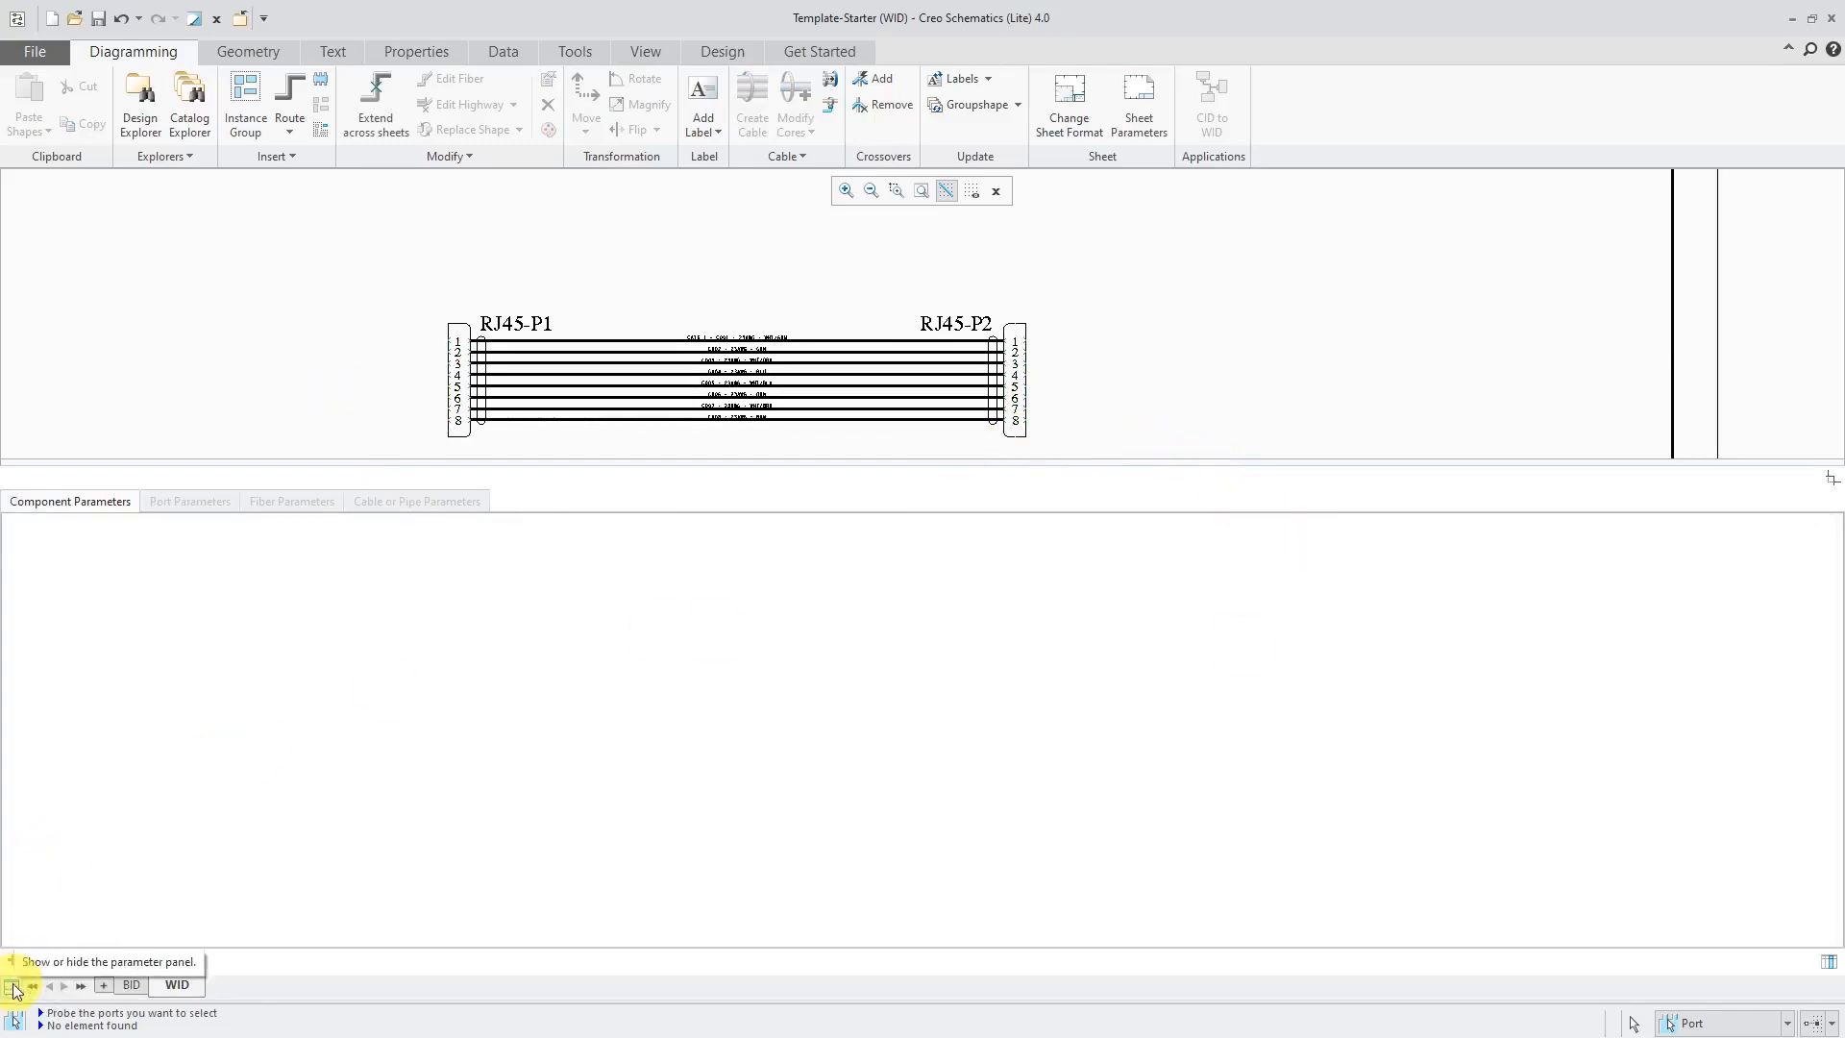
Step: Hide the parameter panel, then open and cancel the empty port properties
{"action": "left_click", "coordinate": [12, 985]}
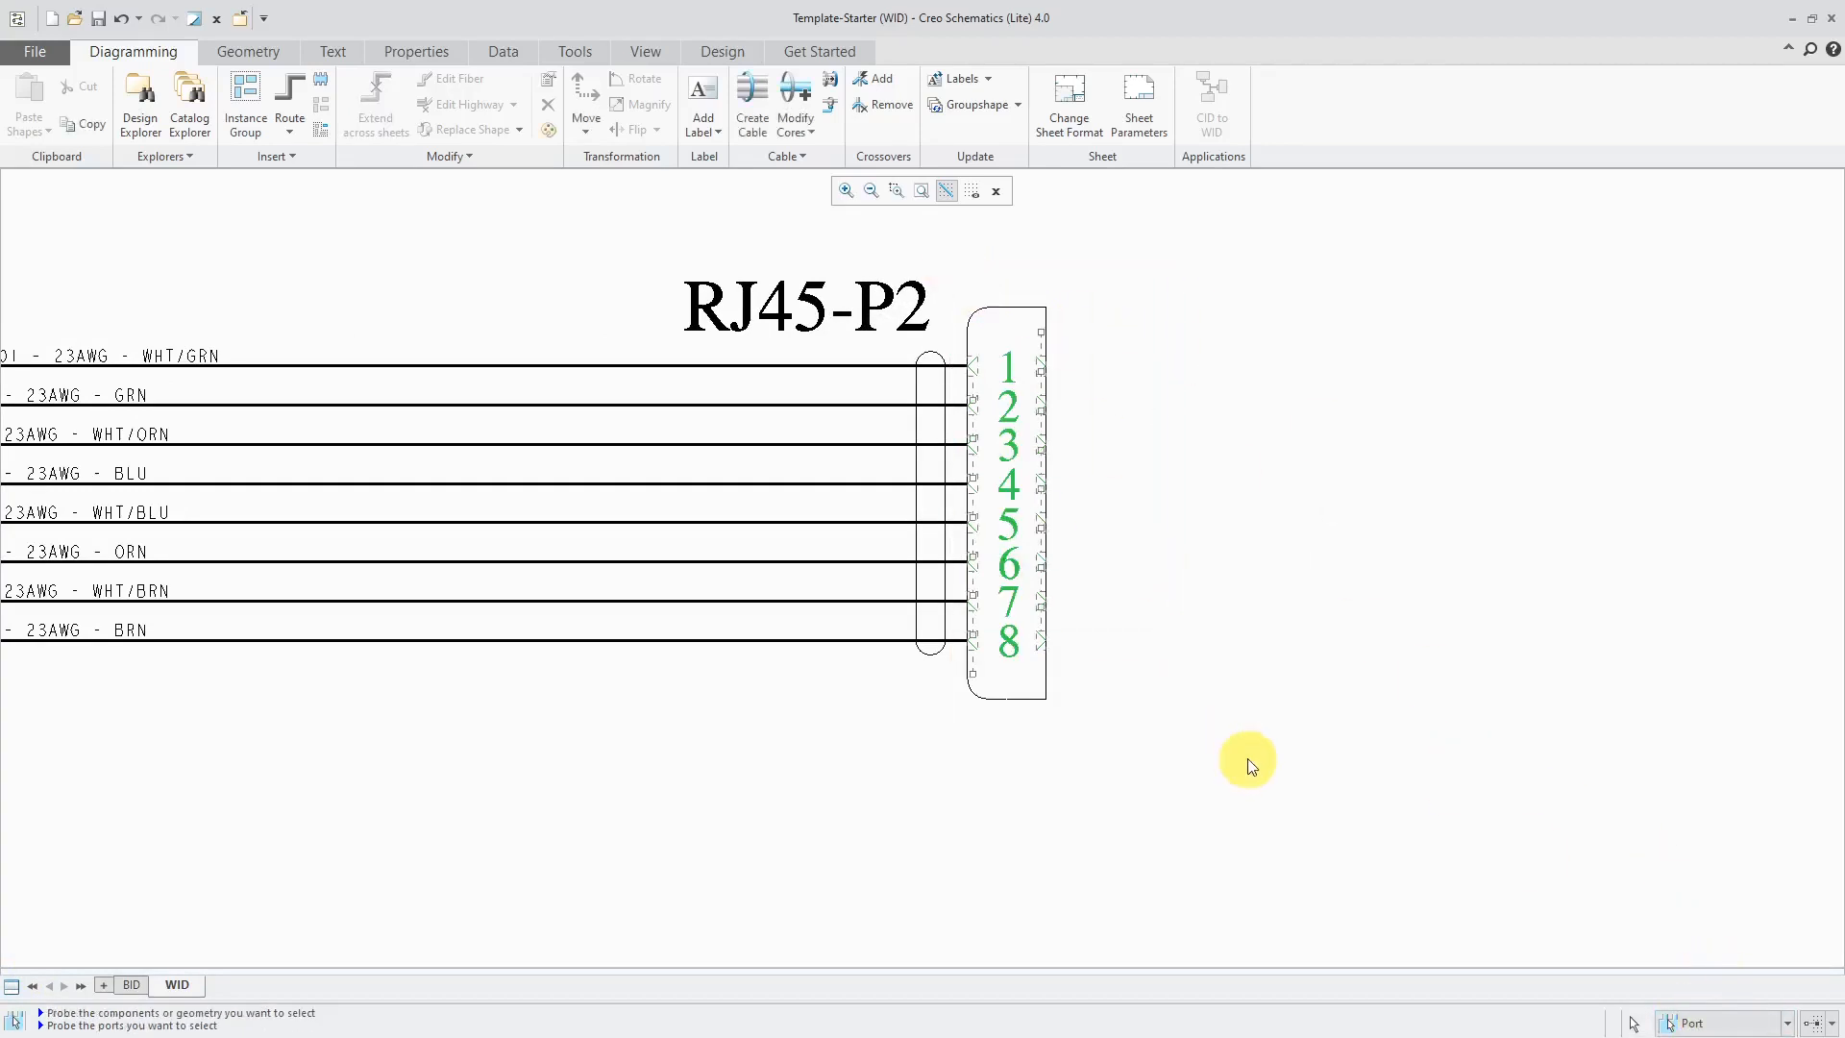
{"action": "right_click", "coordinate": [1247, 761]}
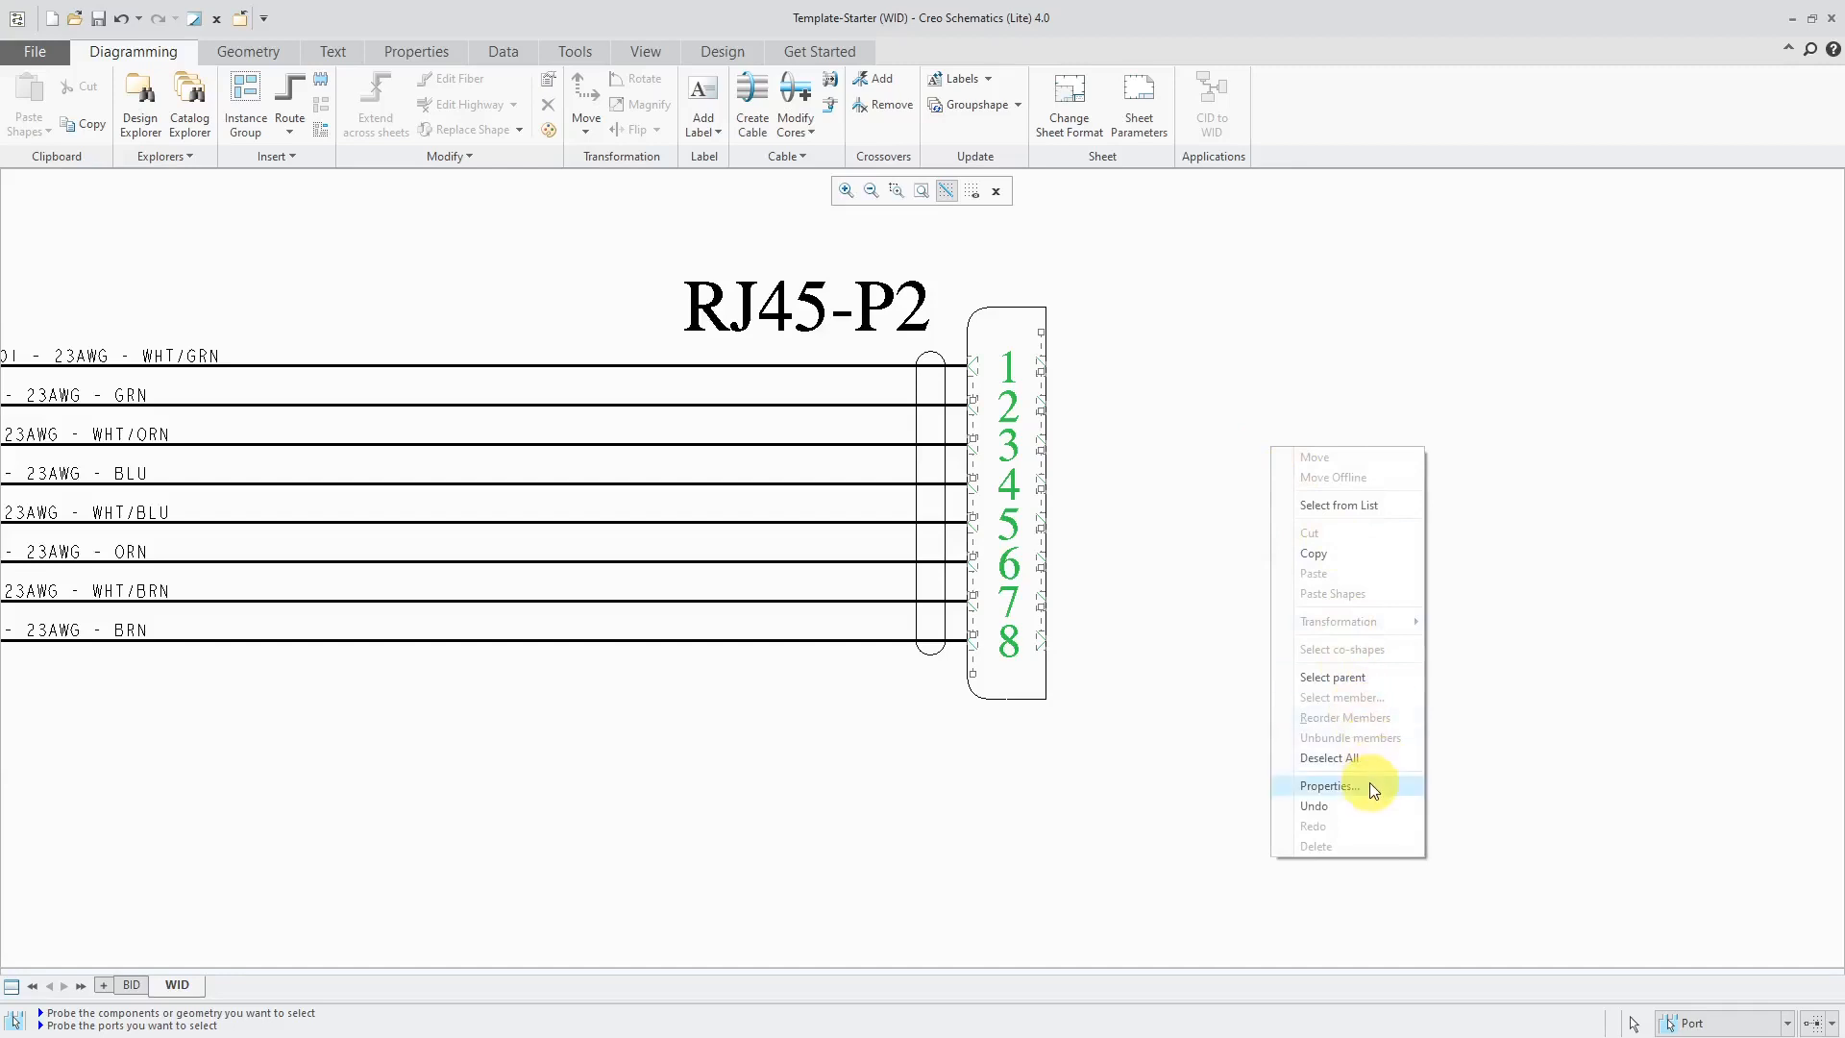
{"action": "left_click", "coordinate": [1331, 784]}
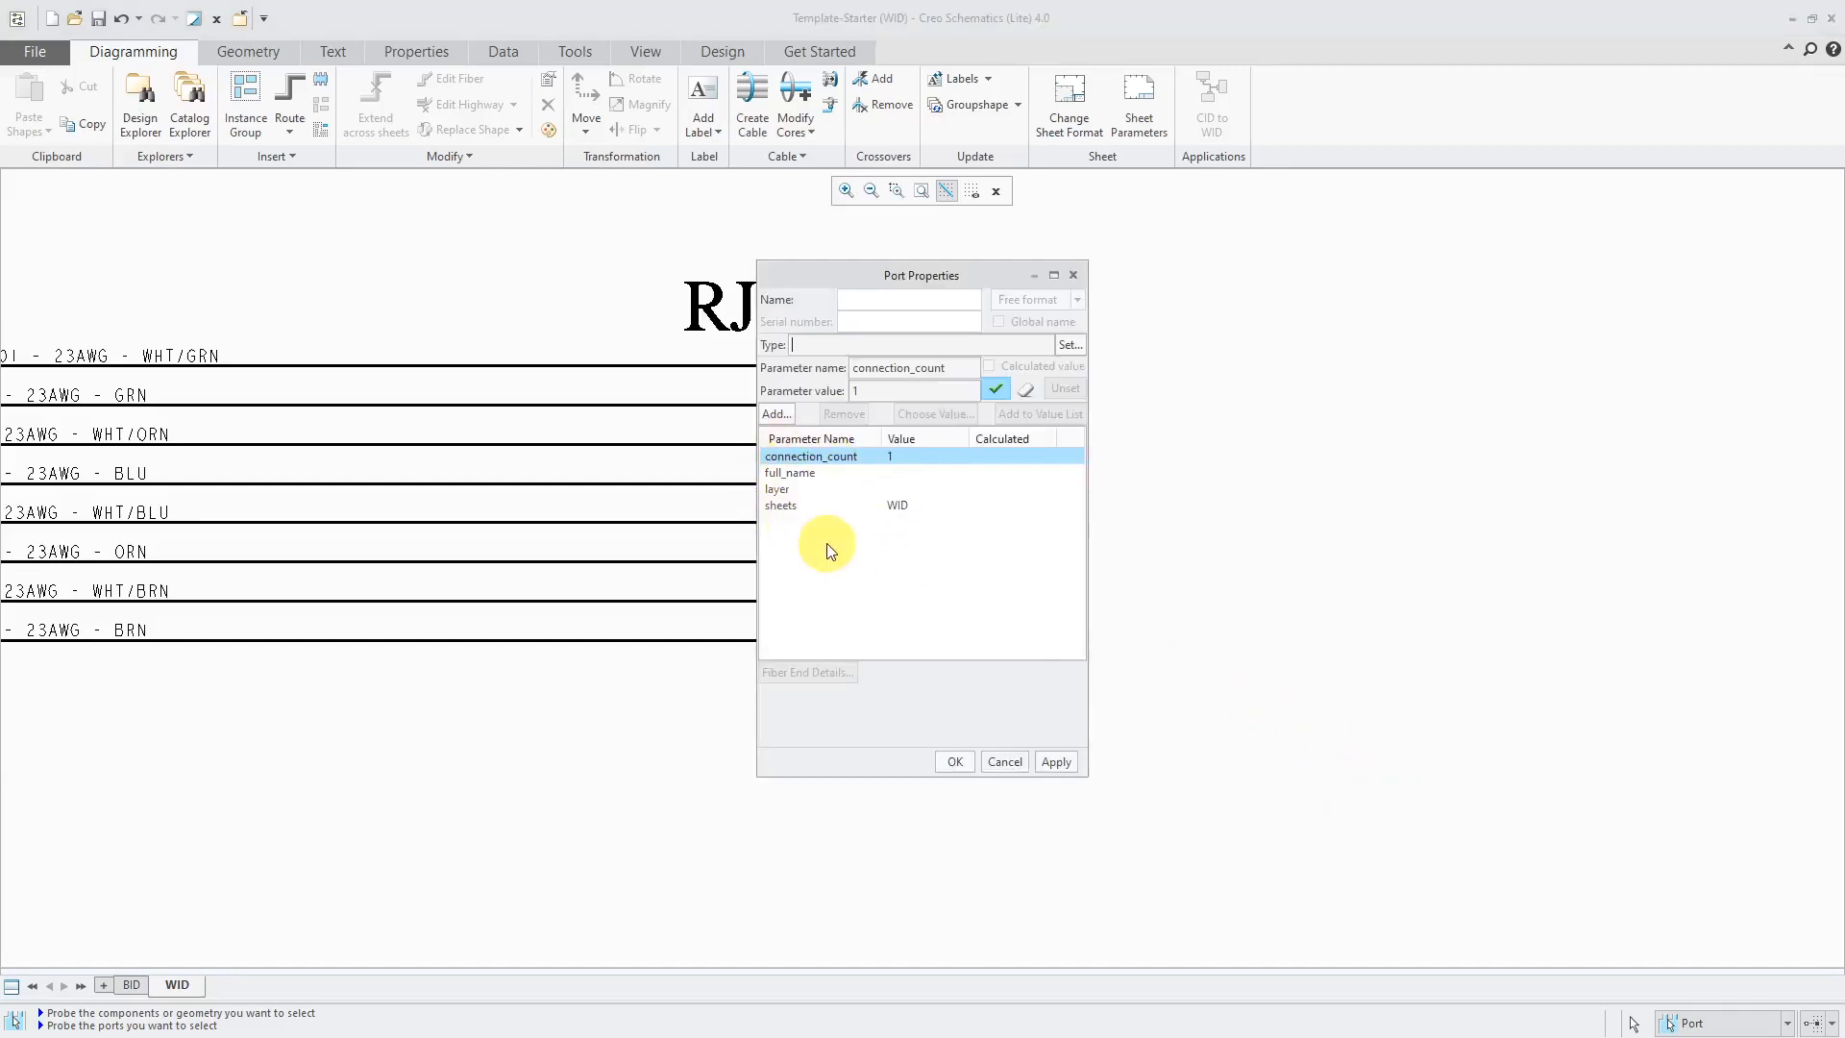
{"action": "left_click", "coordinate": [953, 761]}
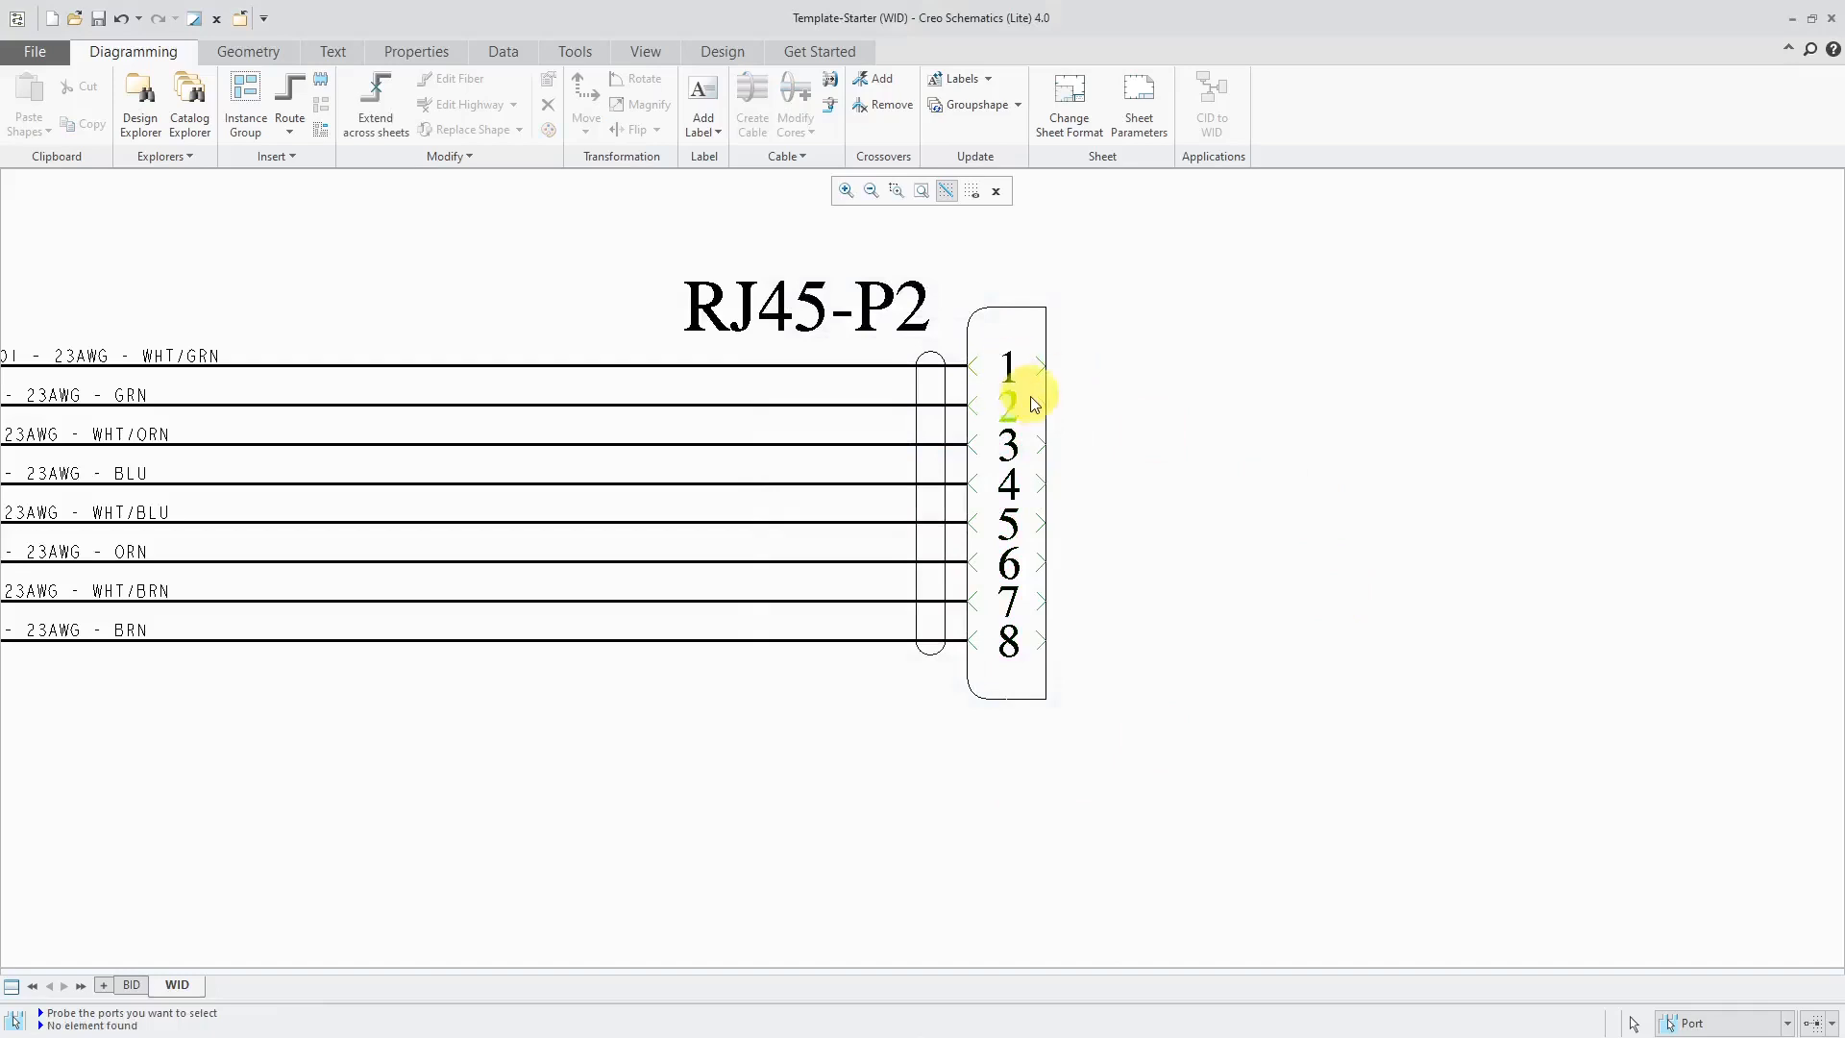
Step: Review RJ45-P2 port 8 properties for def_internal_len 0.125 and cancel unchanged
{"action": "right_click", "coordinate": [1008, 404]}
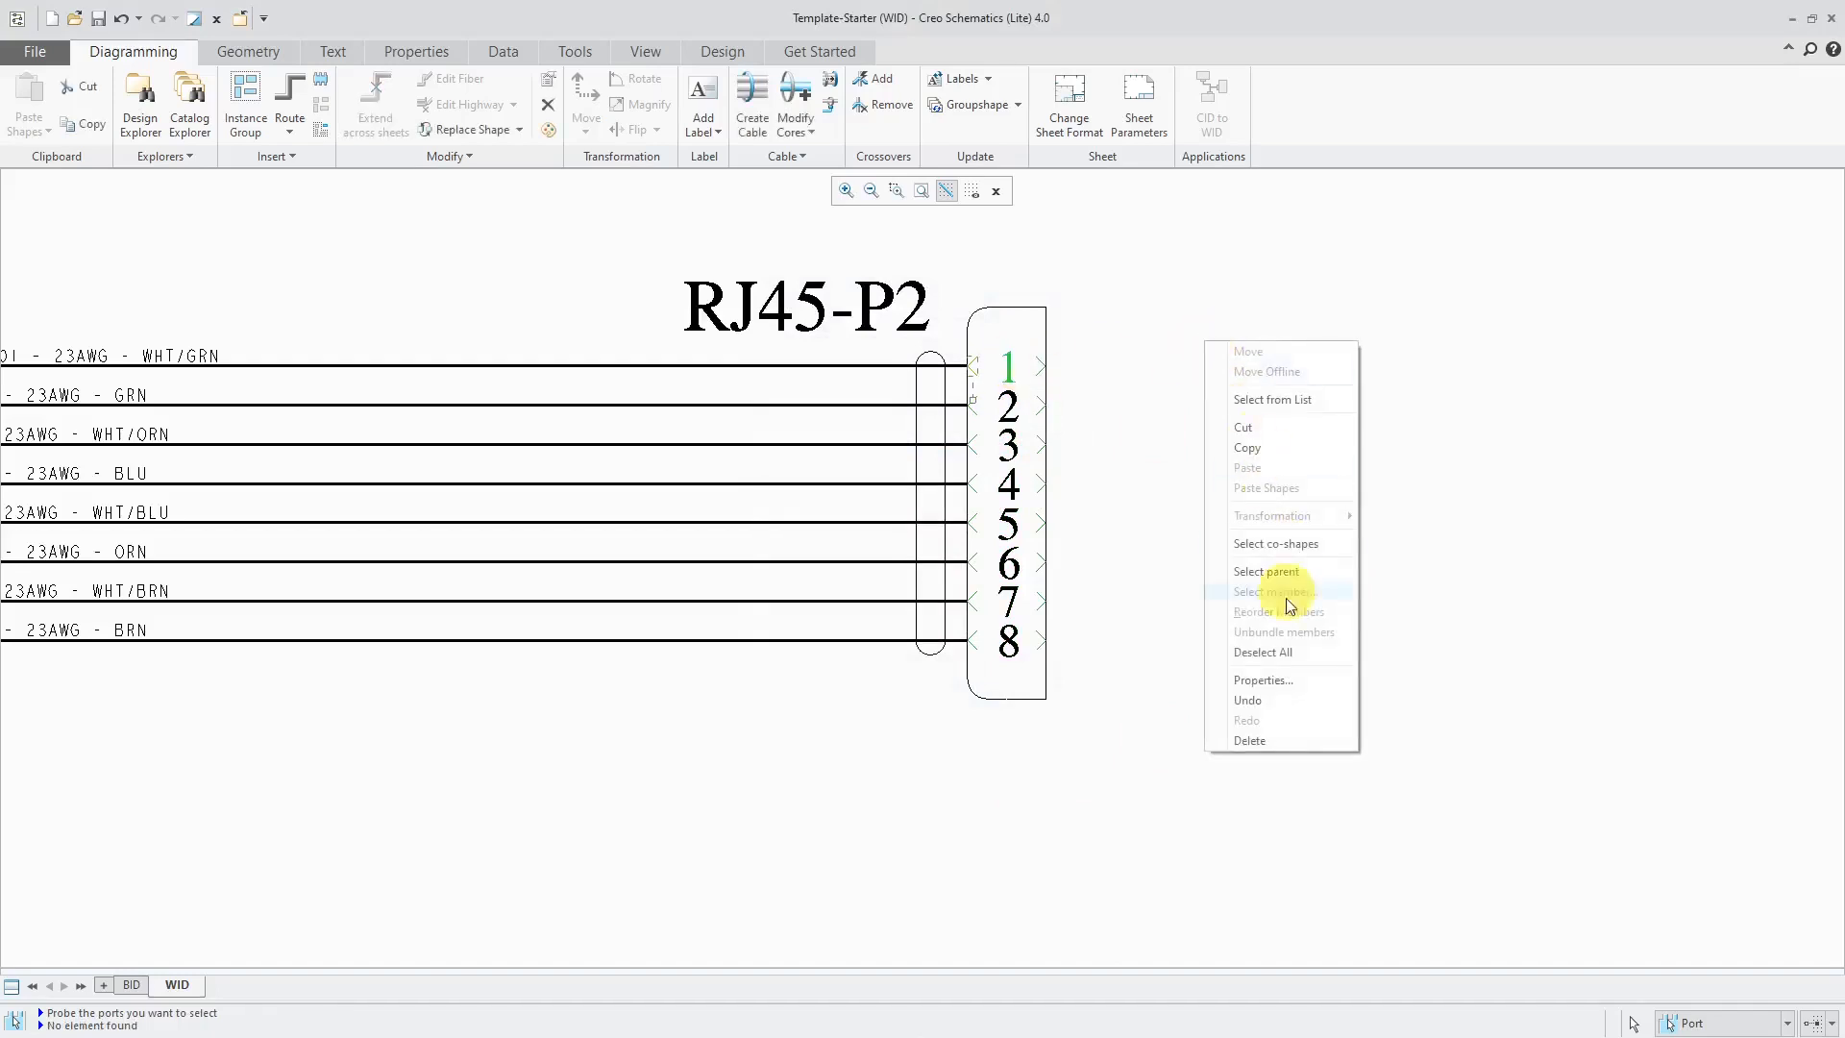
{"action": "left_click", "coordinate": [1263, 680]}
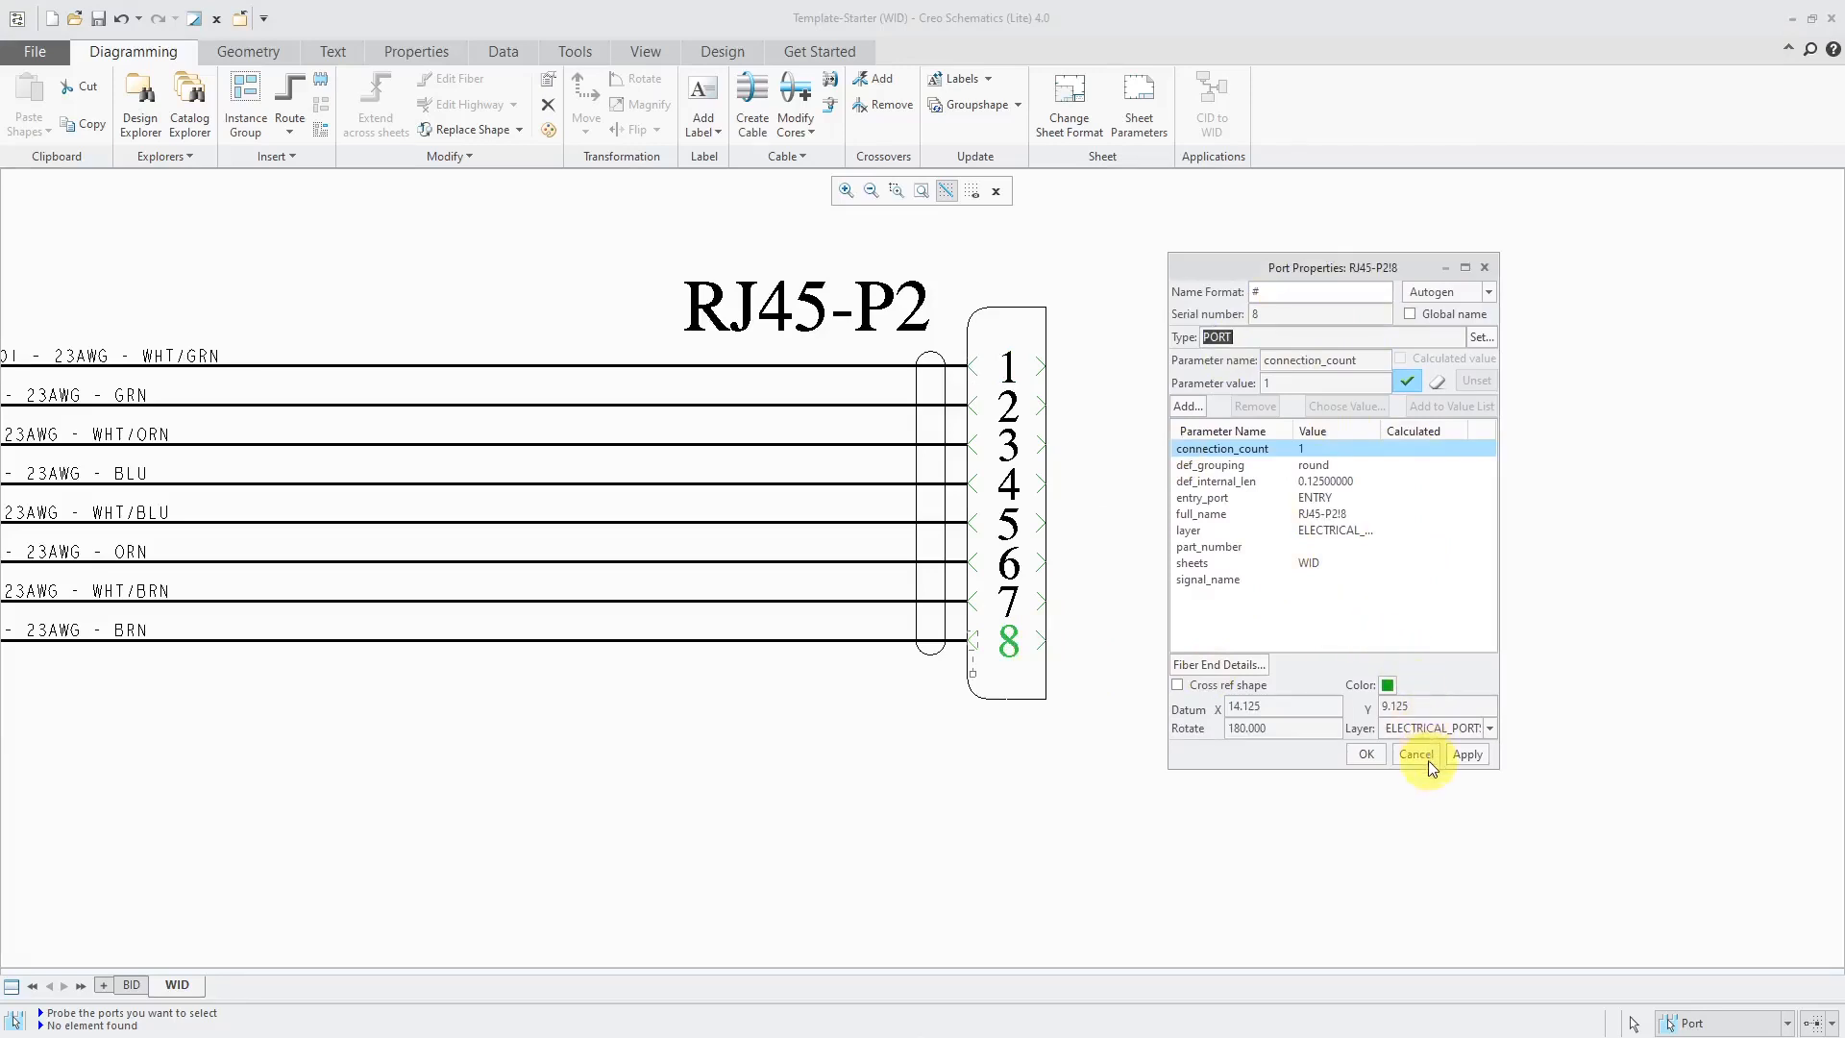
{"action": "left_click", "coordinate": [1415, 753]}
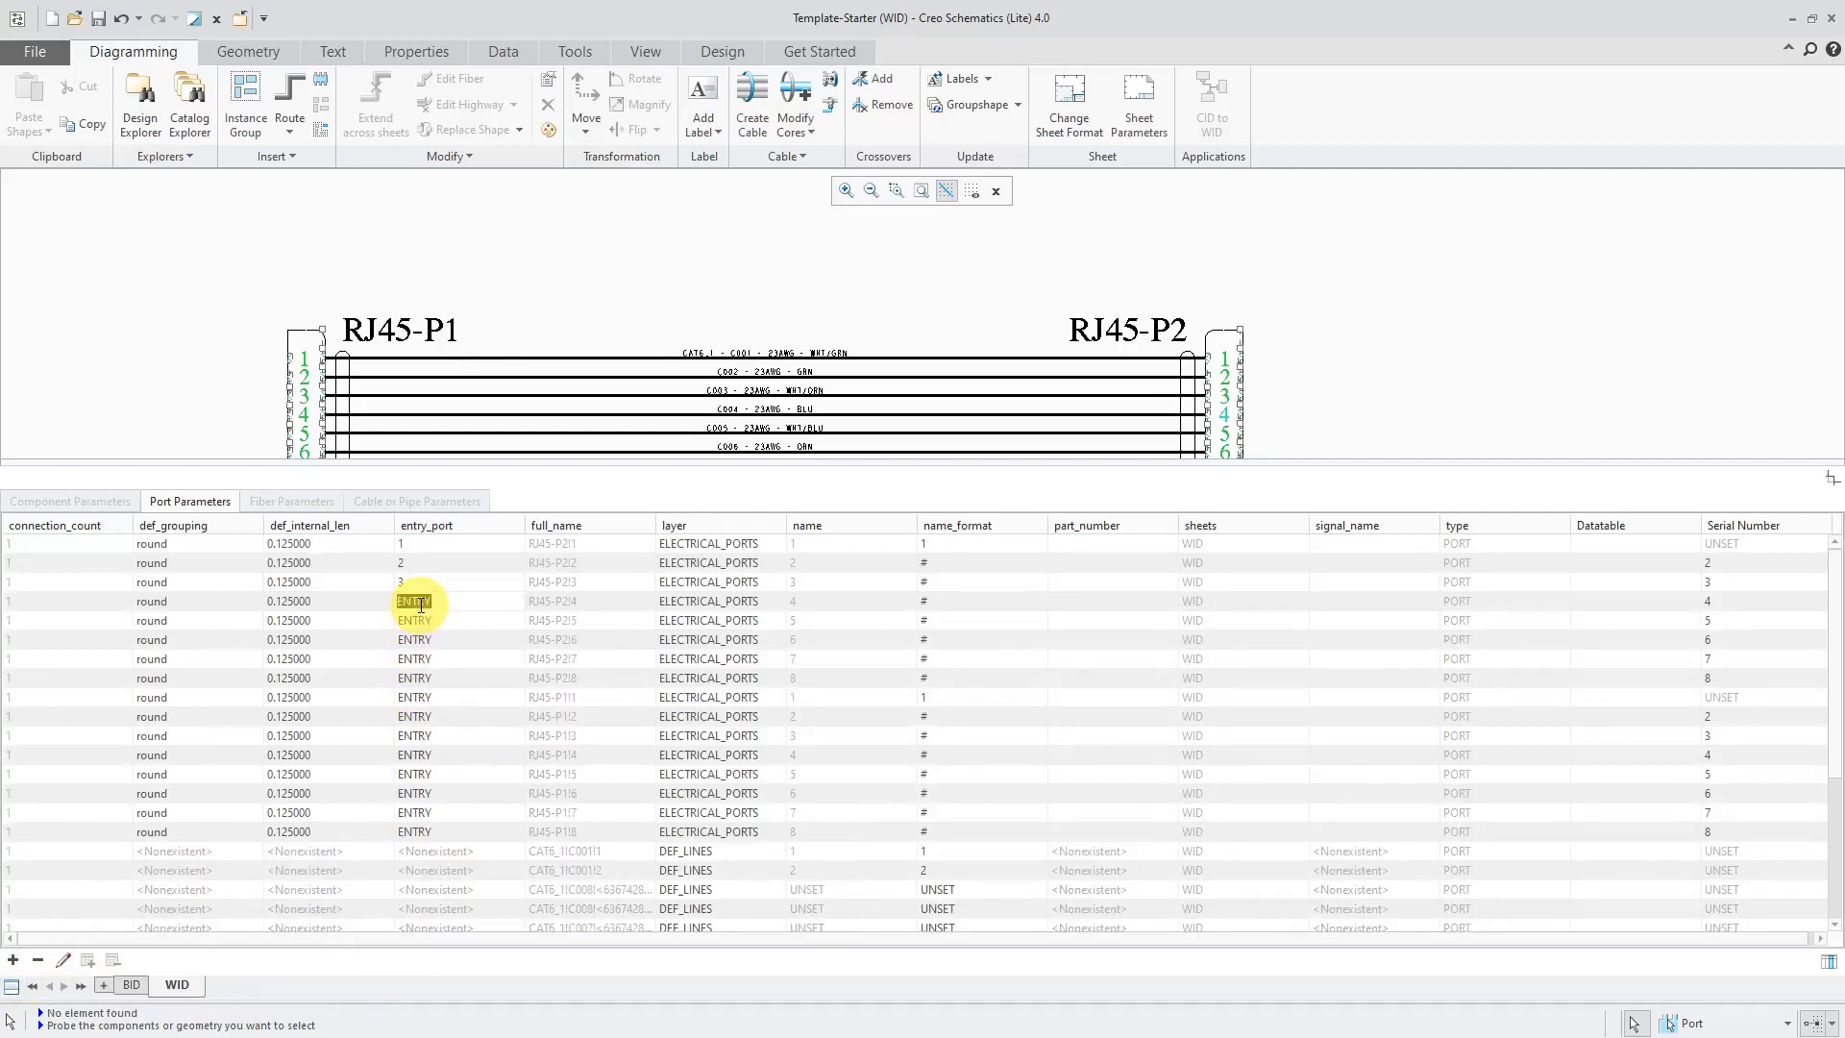
Step: Start editing the entry_port cell of RJ45-P2 port 5
{"action": "left_click", "coordinate": [459, 620]}
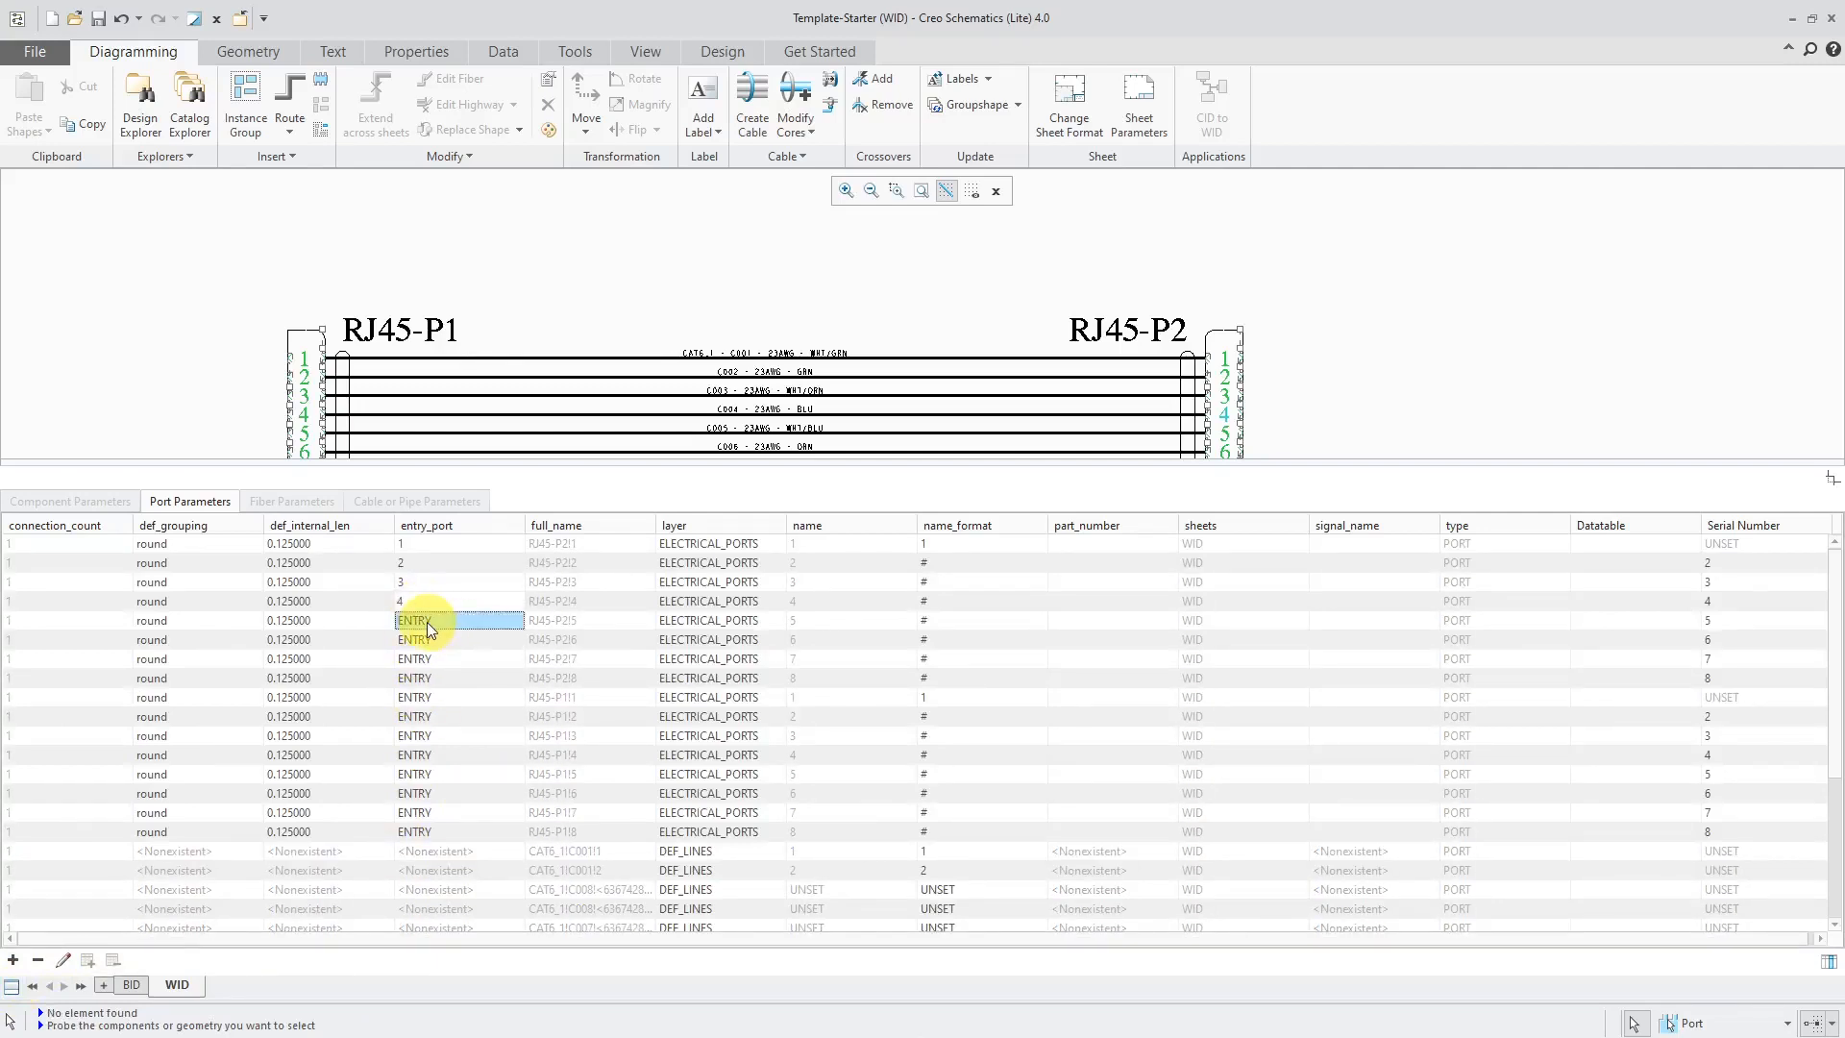